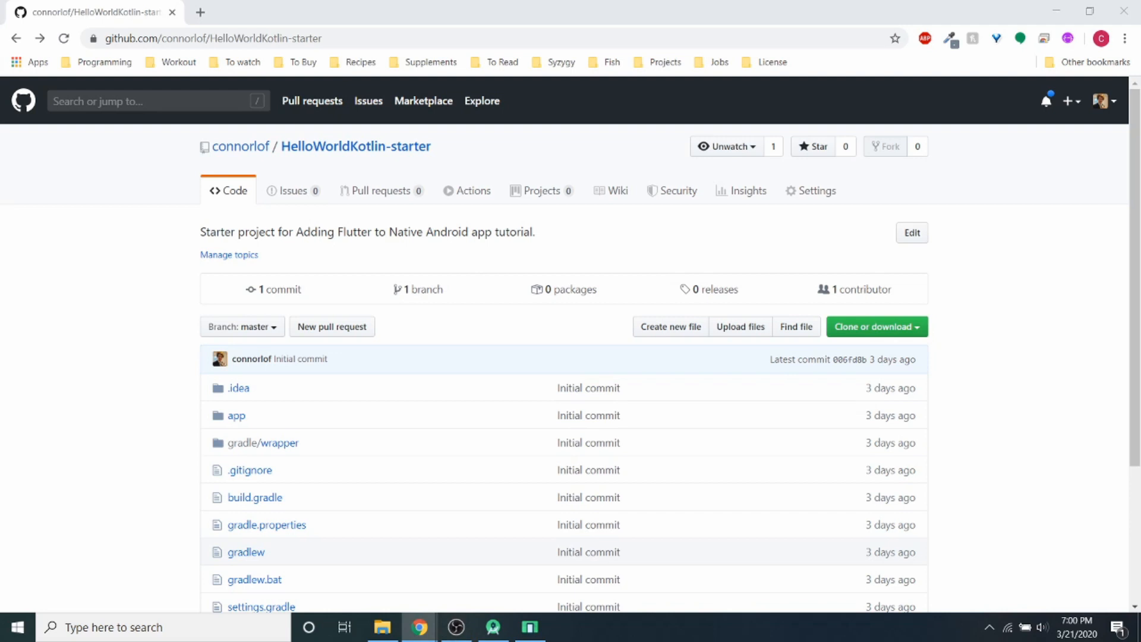
mouse_move(764, 411)
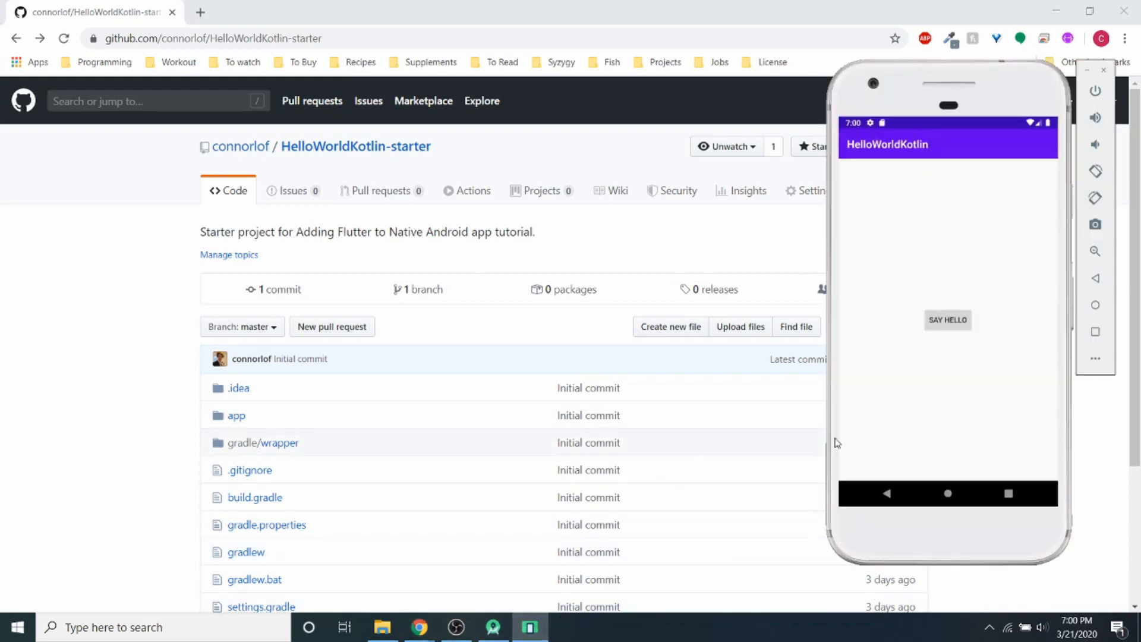
mouse_move(939, 292)
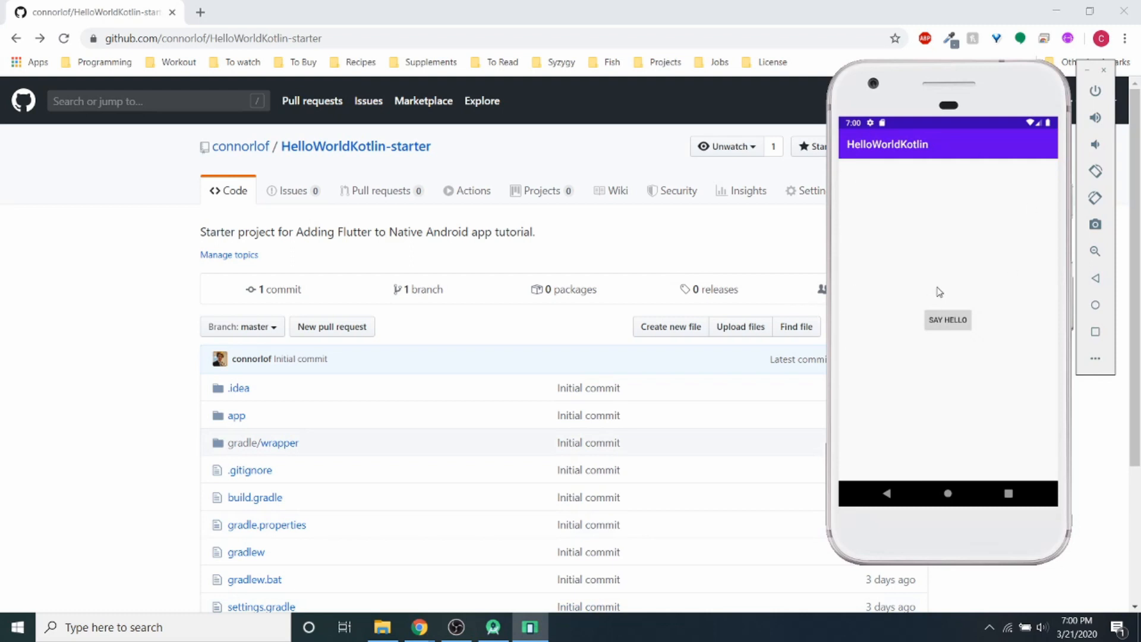
mouse_move(945, 323)
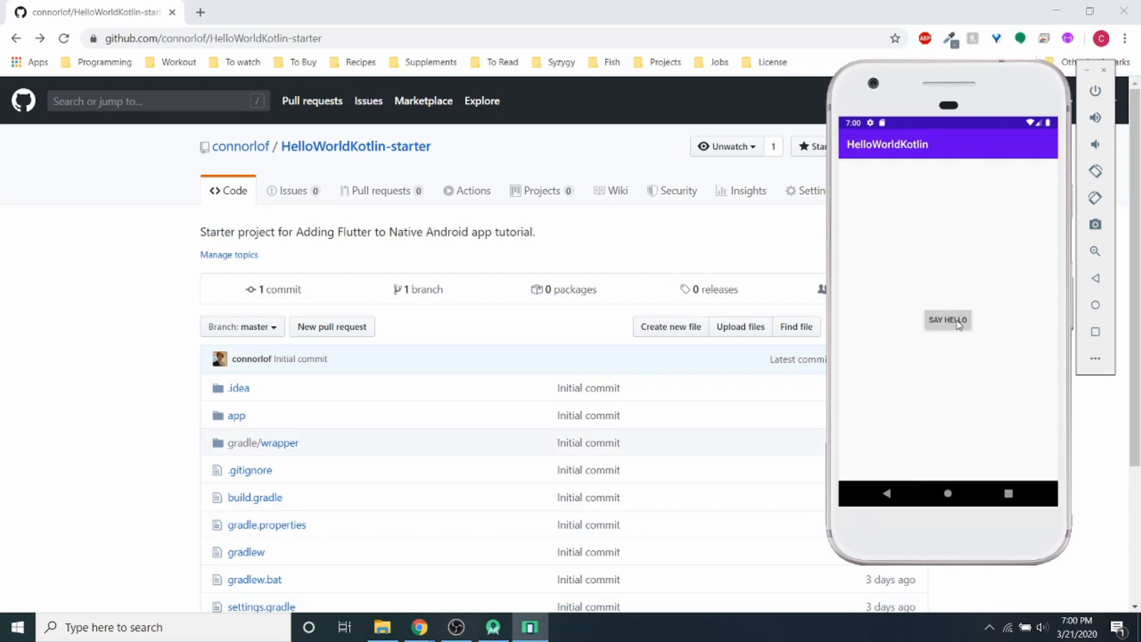
Step: Tap SAY HELLO so the app shows 'Hello from Kotlin!', then minimize Chrome to reveal the desktop
click(947, 319)
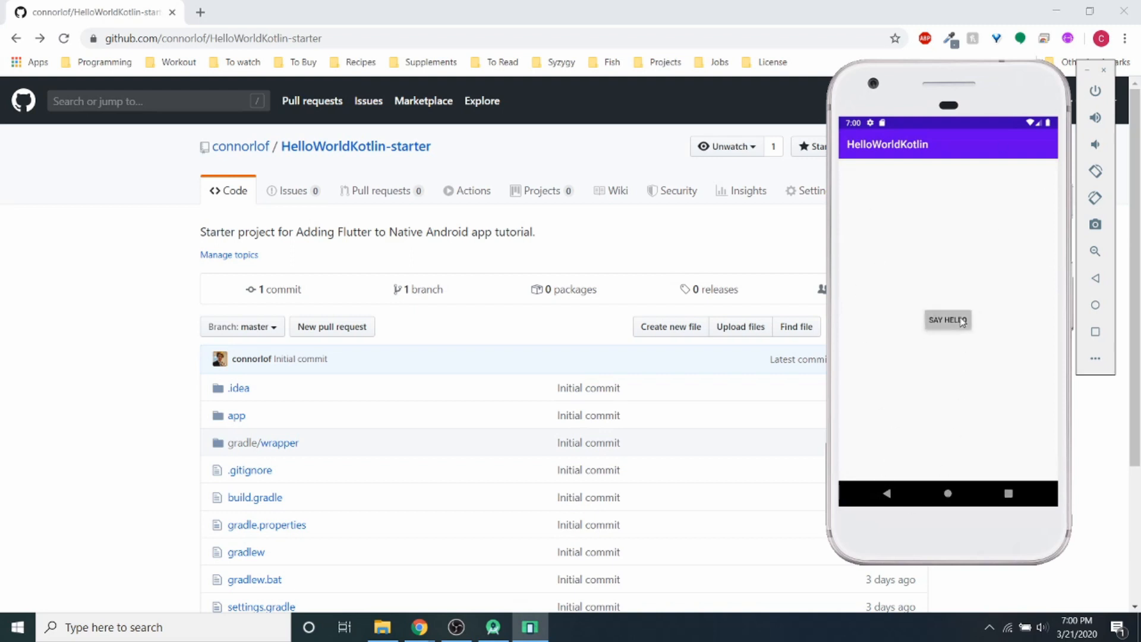
click(947, 319)
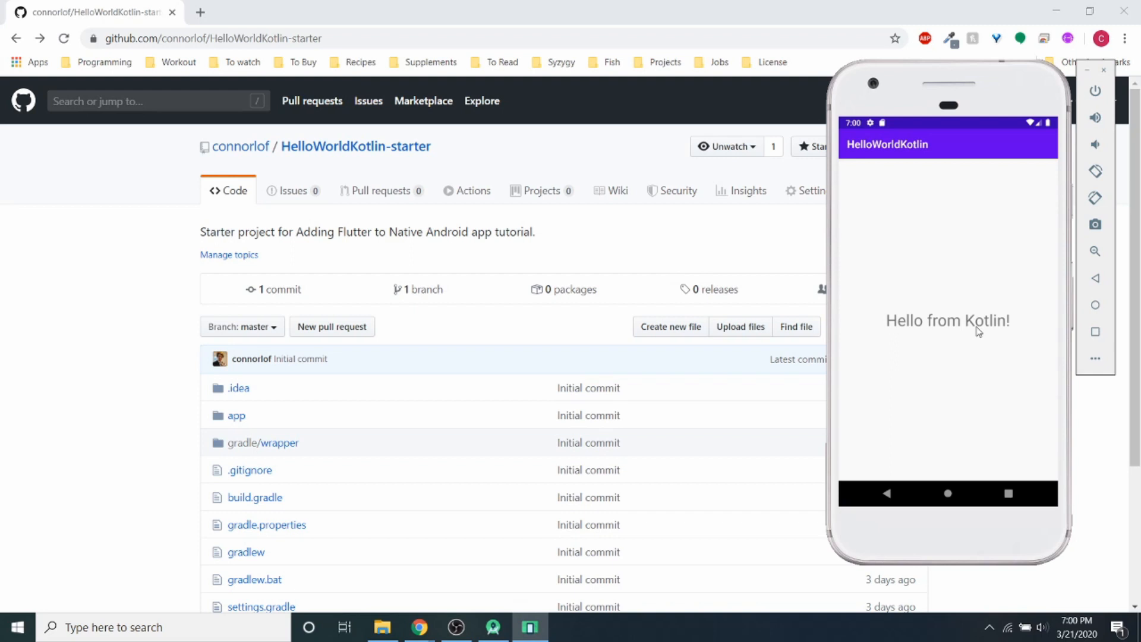
mouse_move(978, 311)
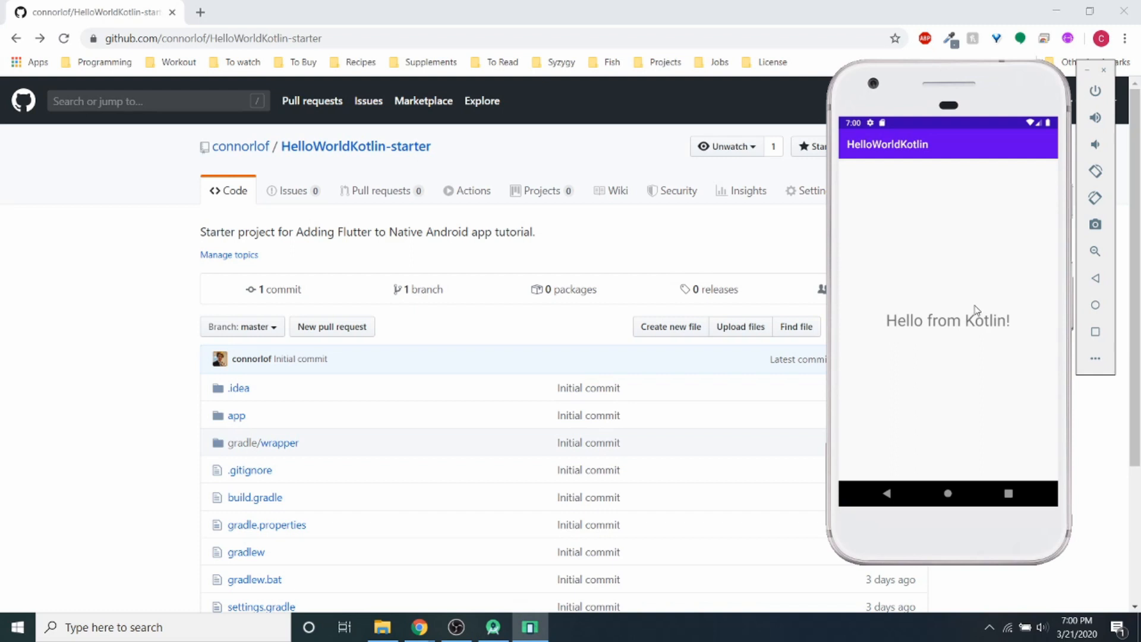
mouse_move(868, 222)
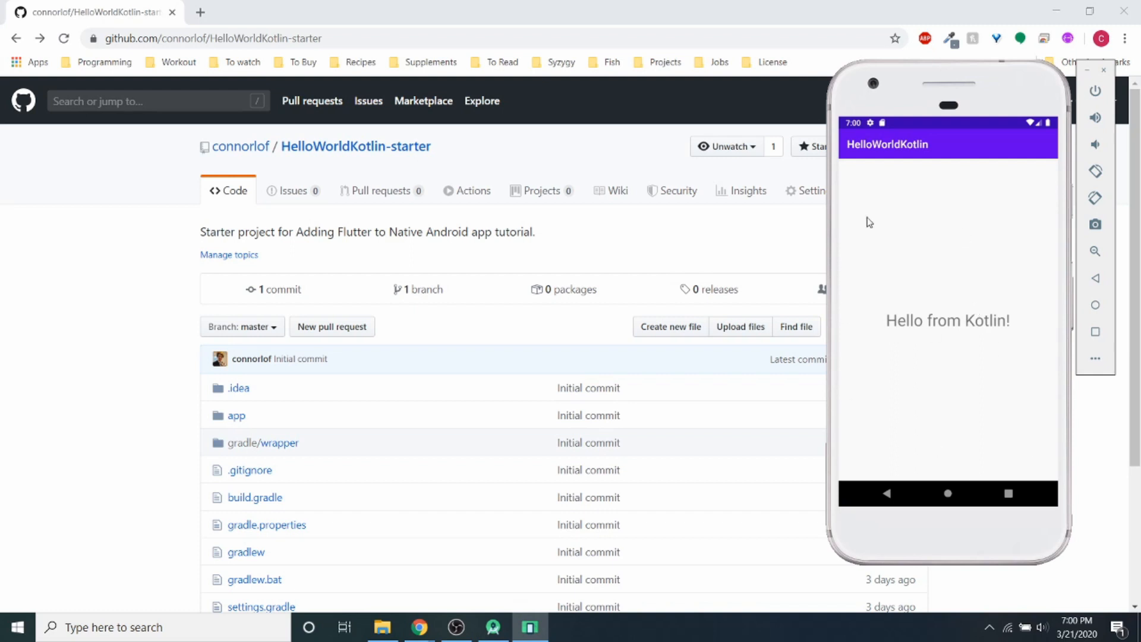
mouse_move(967, 248)
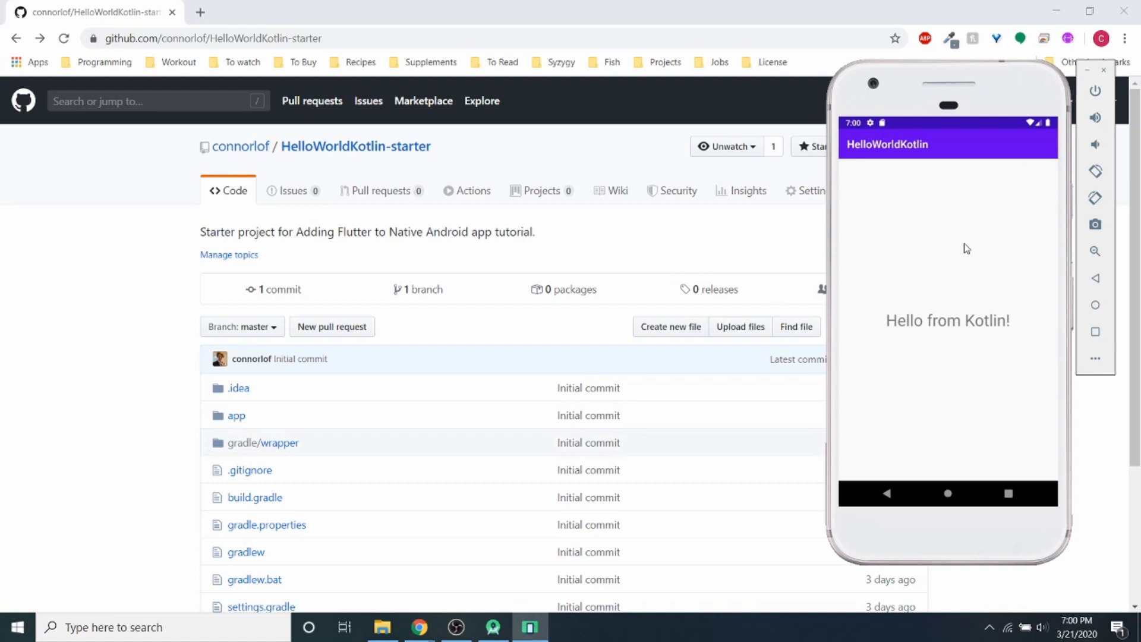
mouse_move(961, 292)
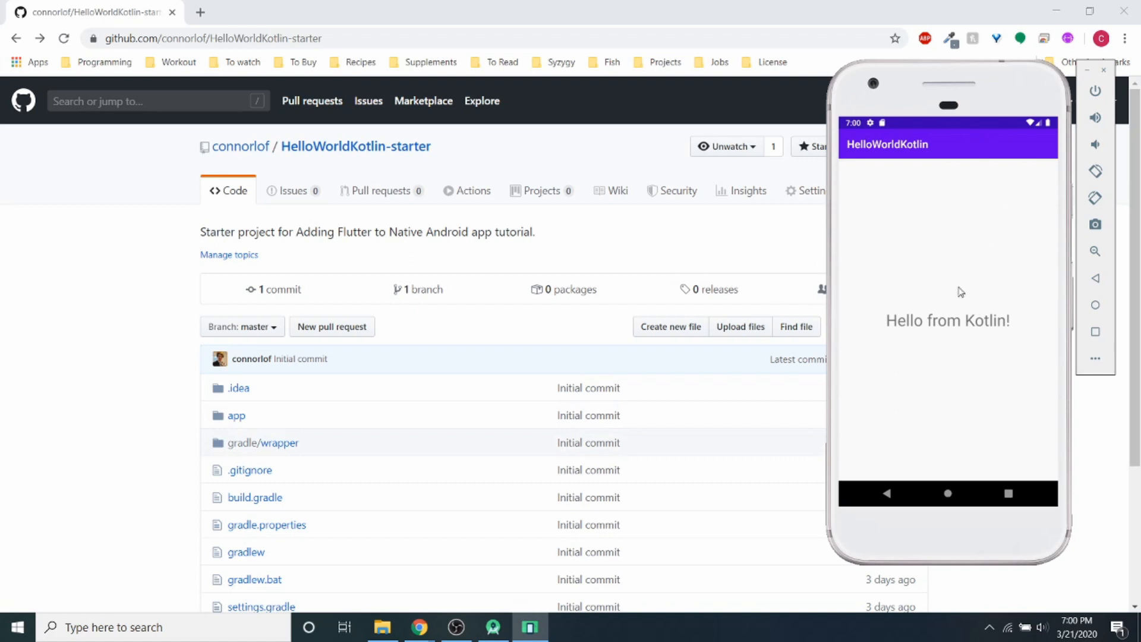
mouse_move(1015, 384)
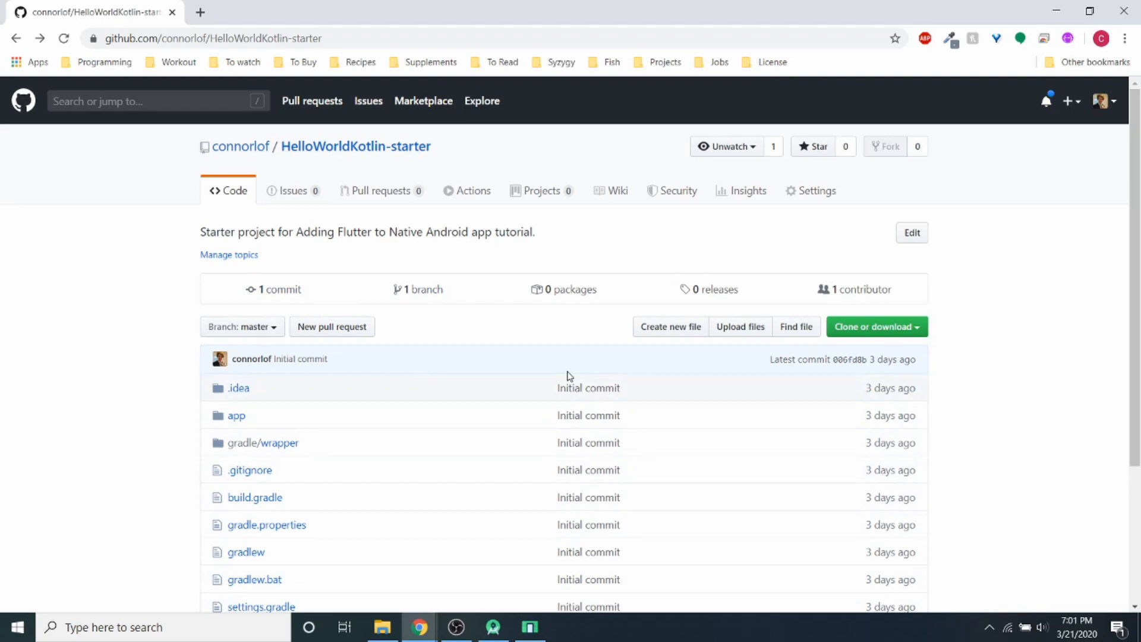
click(873, 326)
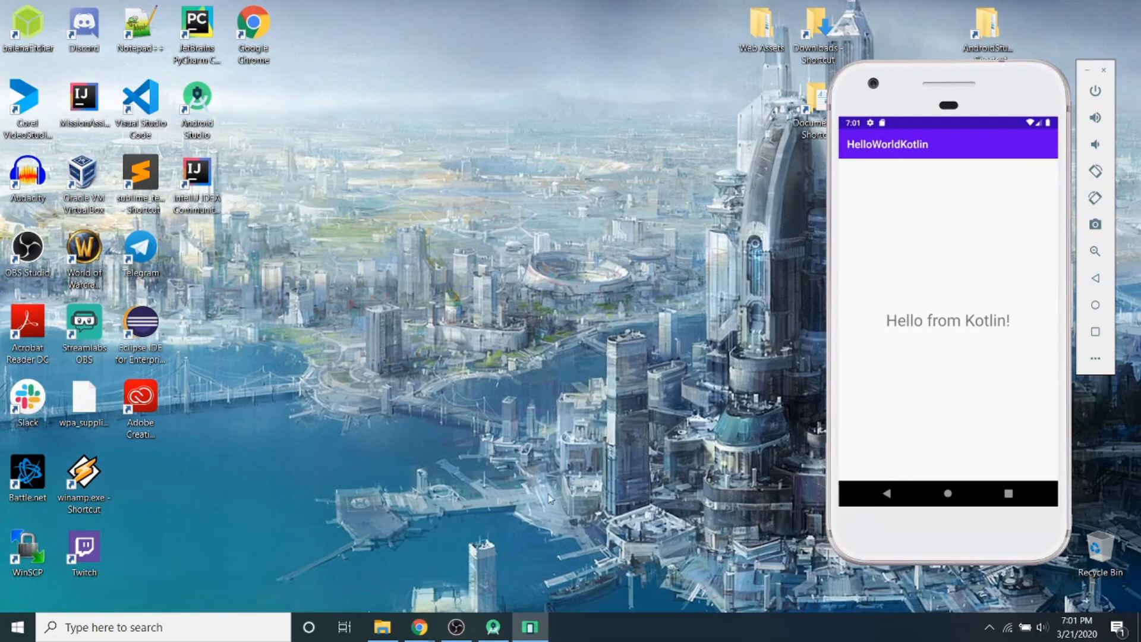
Step: Browse workspace\FlutterNativeAndroid to the HelloWorldKotlin-starter-master project, then return to Android Studio
click(381, 626)
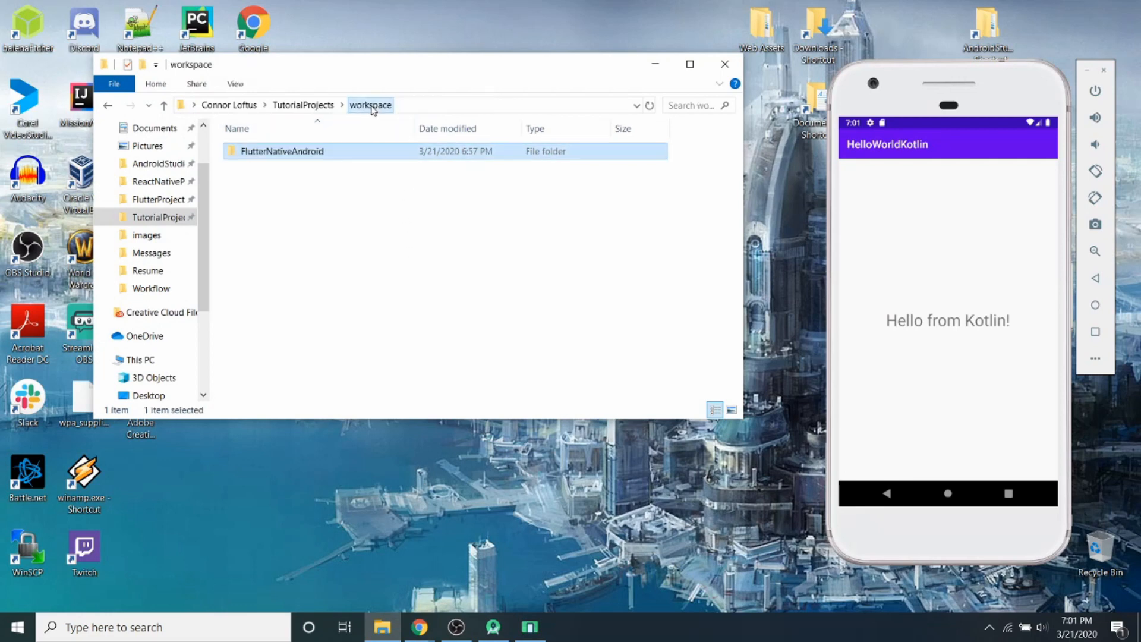
double_click(282, 151)
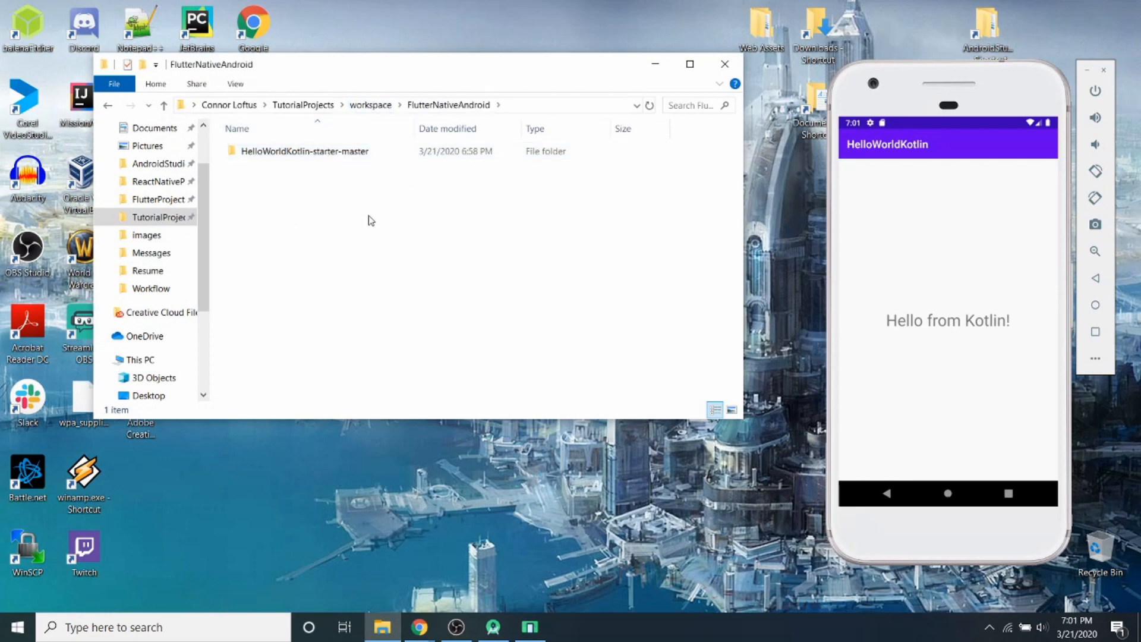
mouse_move(364, 151)
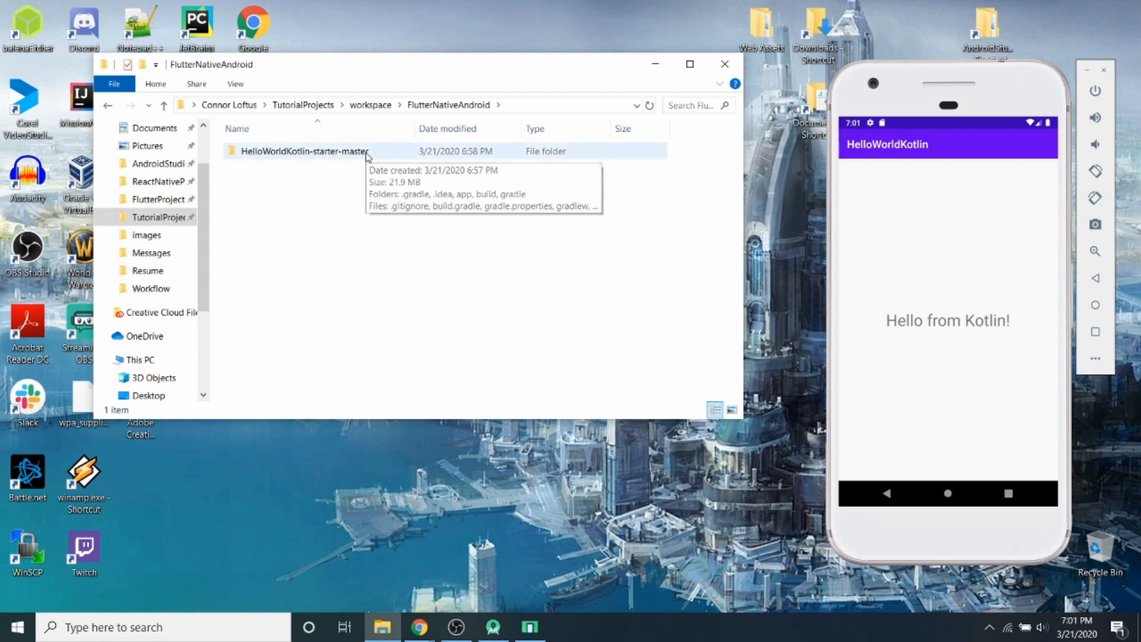
double_click(304, 151)
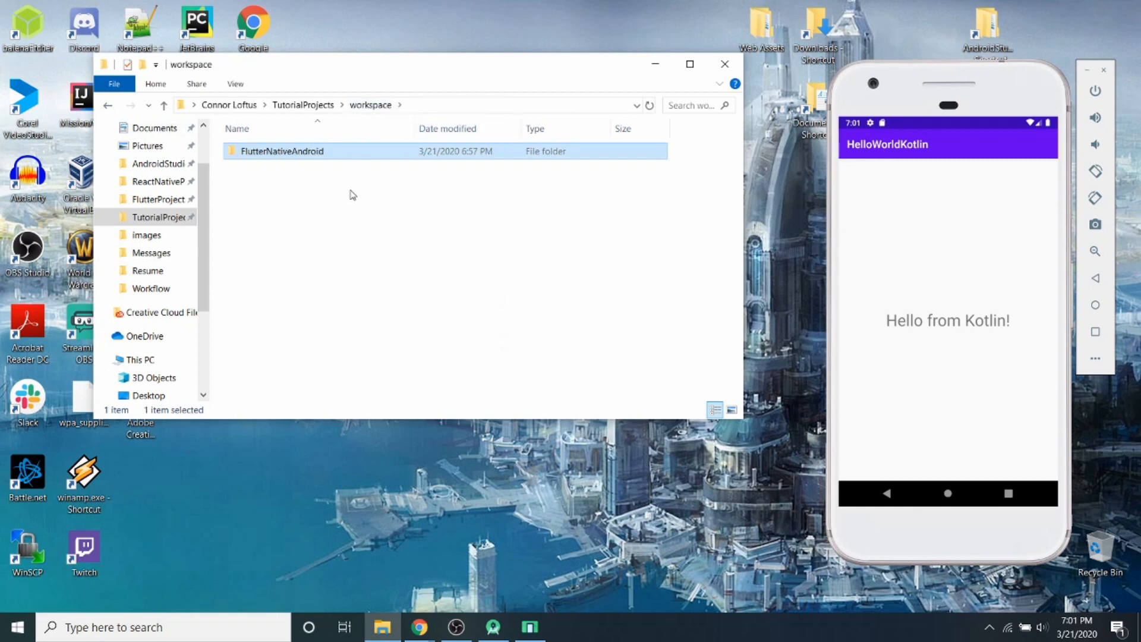
double_click(282, 151)
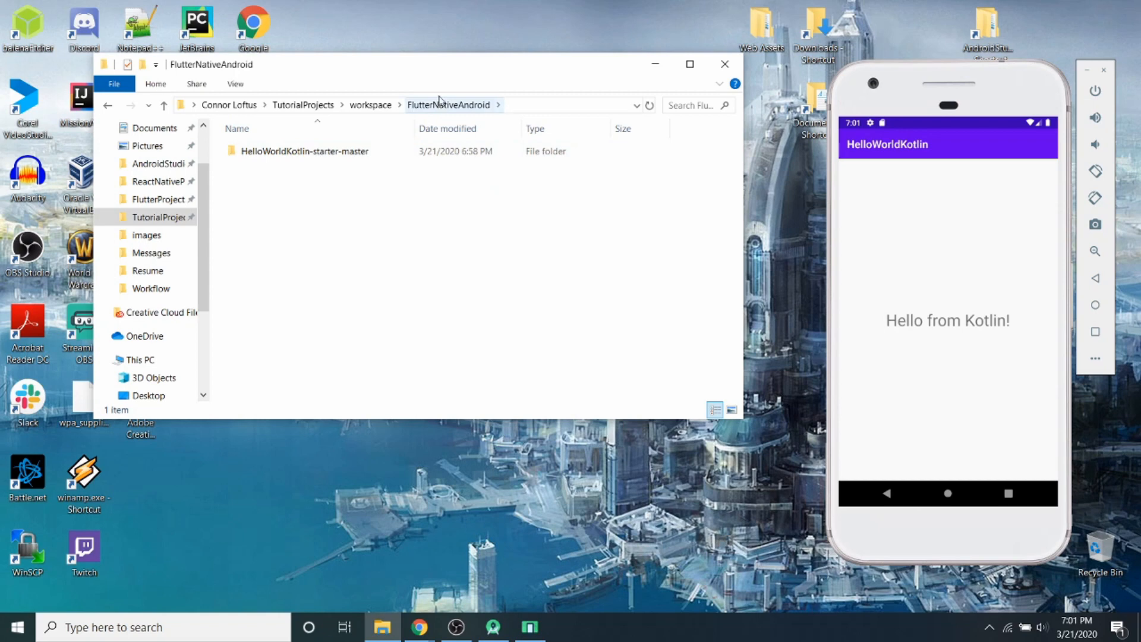
mouse_move(363, 186)
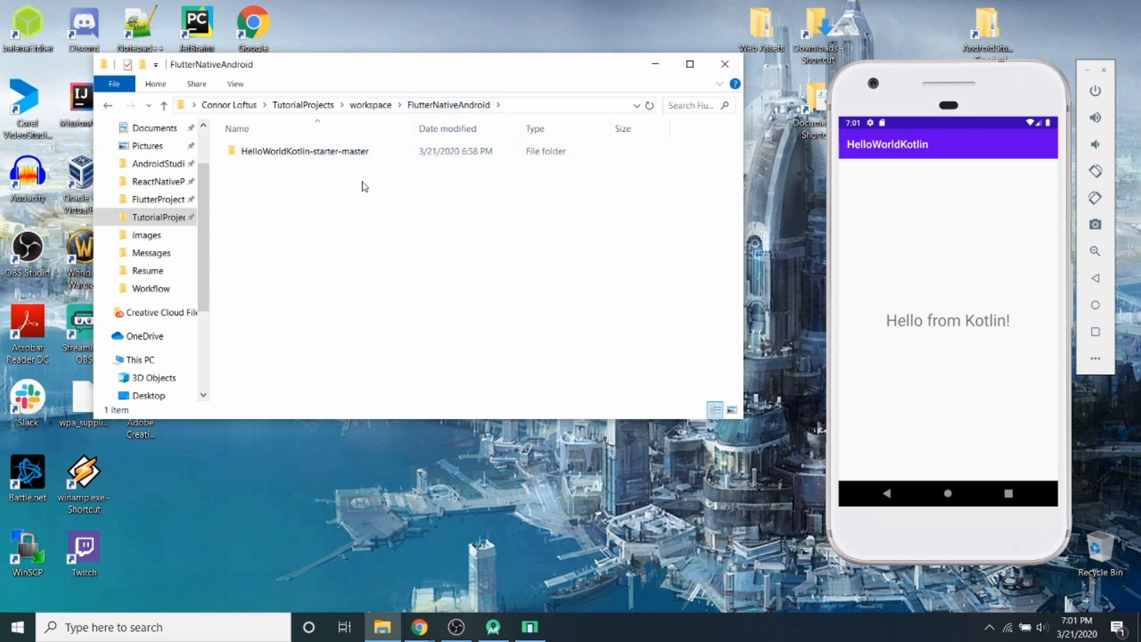
mouse_move(603, 187)
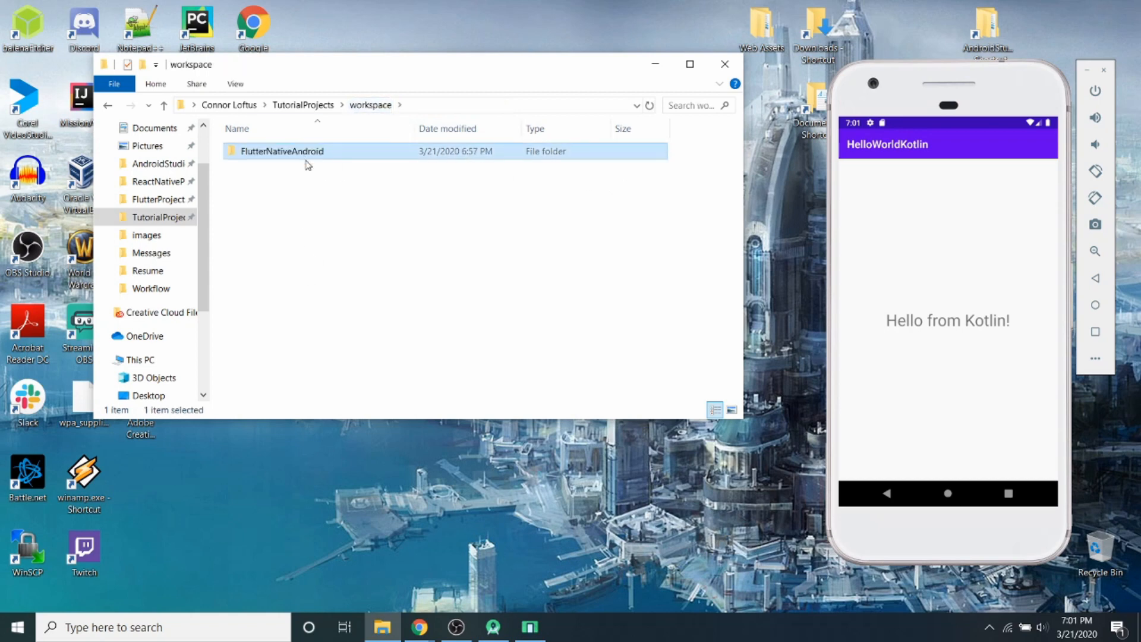
double_click(281, 150)
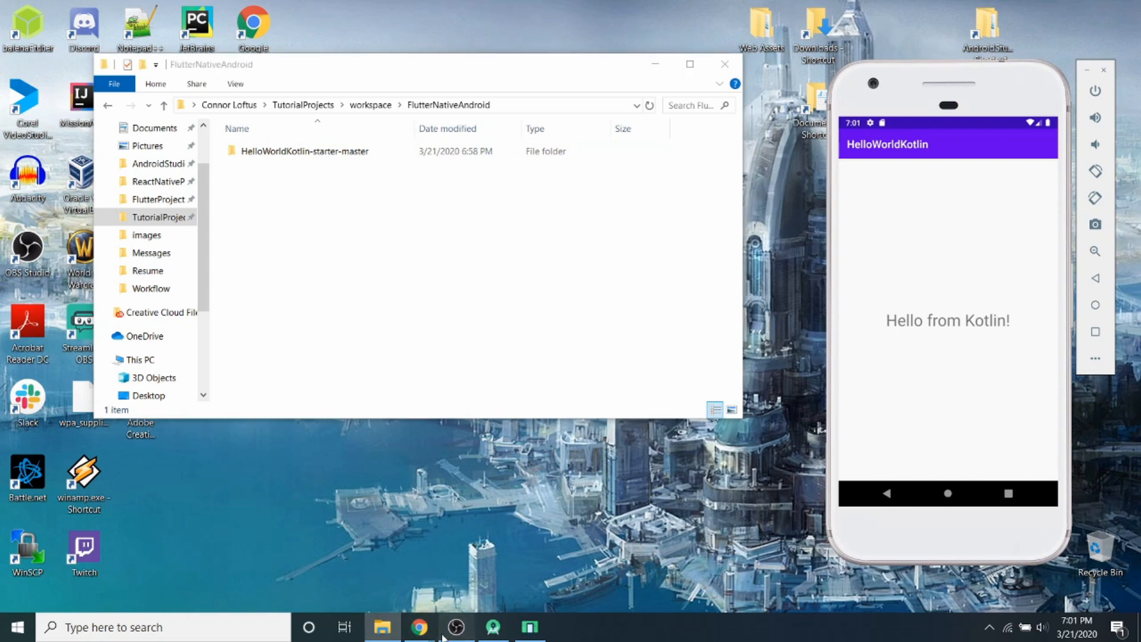
click(418, 626)
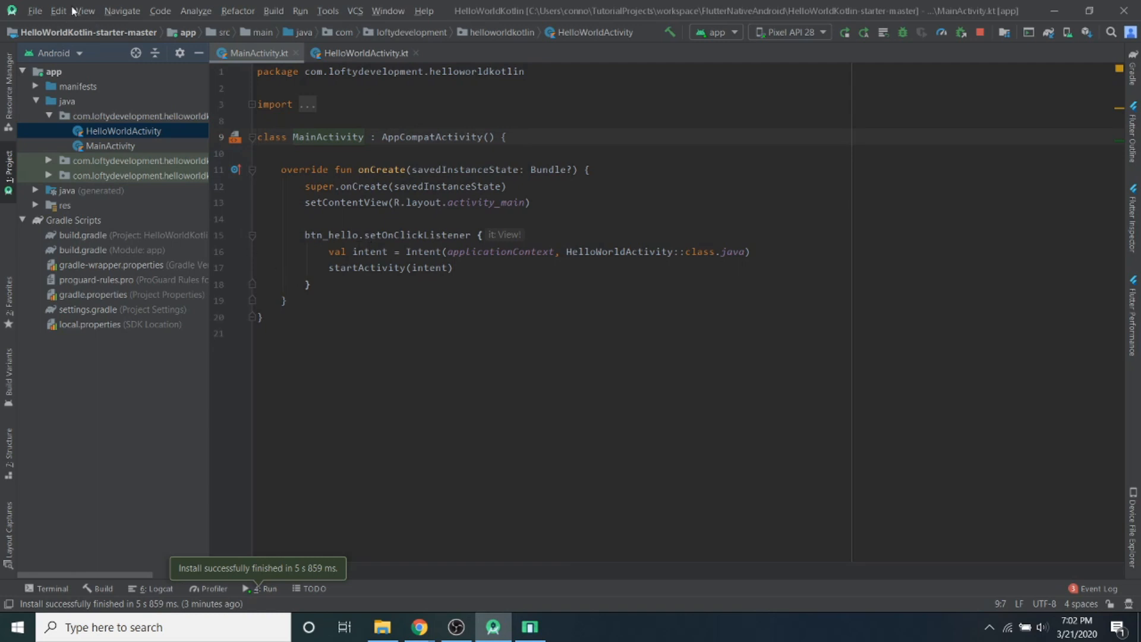
mouse_move(557, 28)
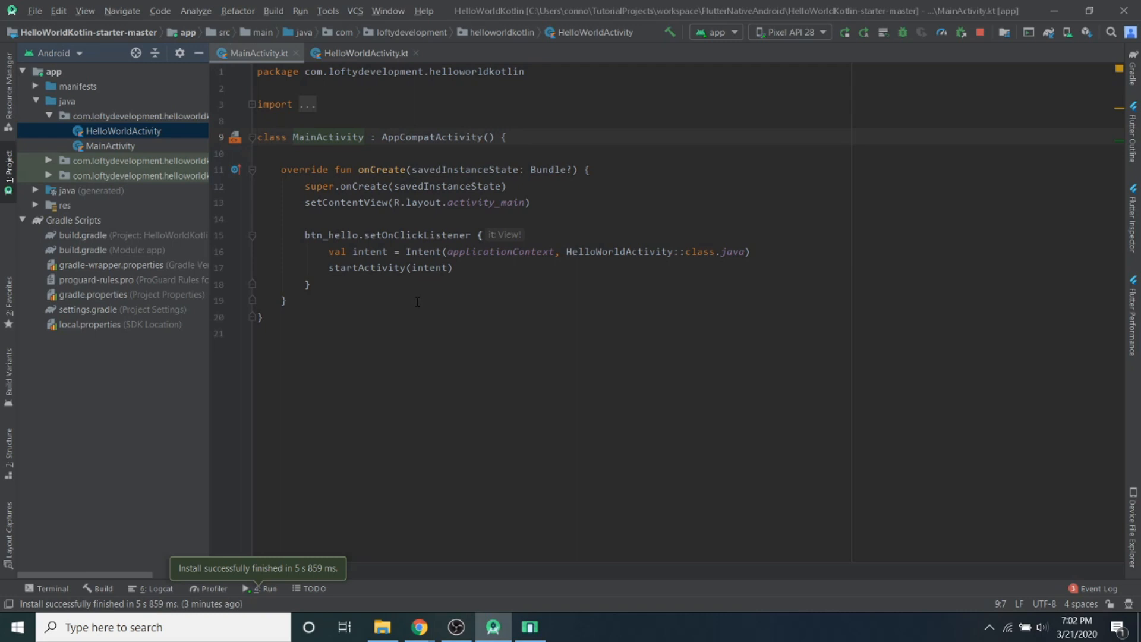
mouse_move(357, 64)
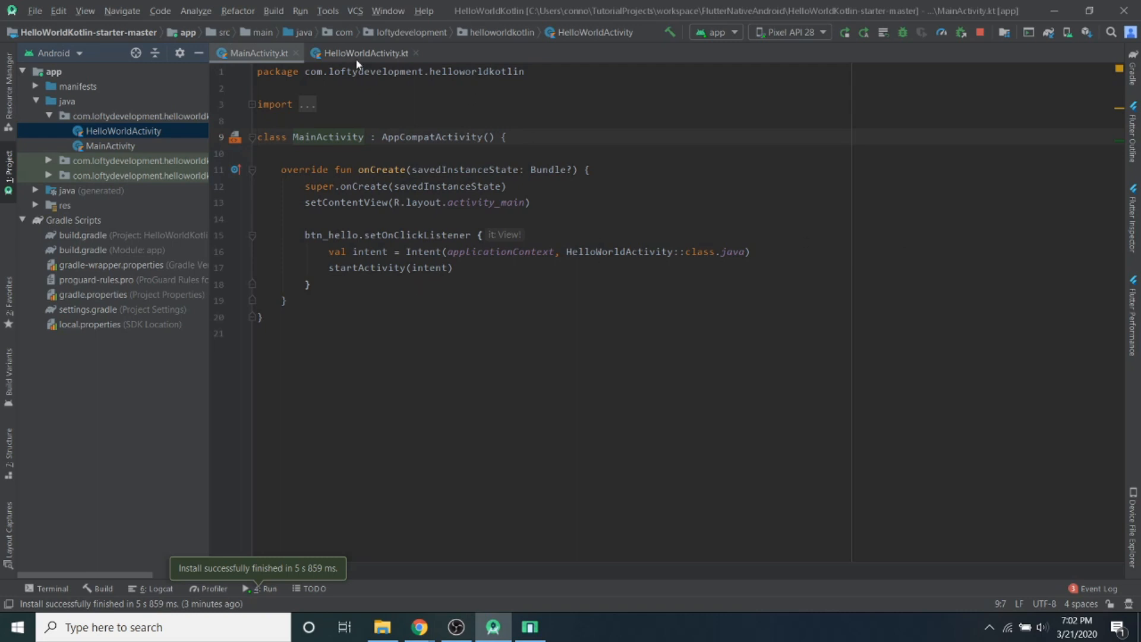
Step: Switch the editor to HelloWorldActivity.kt showing its onCreate with the activity_hello_world layout
click(361, 52)
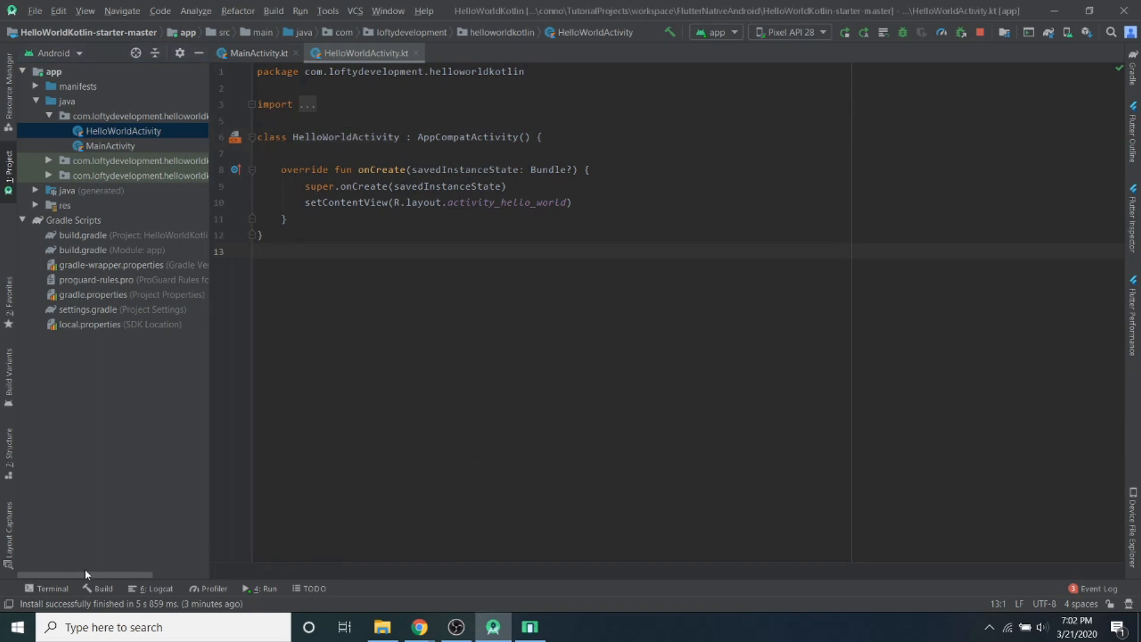
Step: In the project Terminal, move up to the FlutterNativeAndroid folder with cd .
click(46, 588)
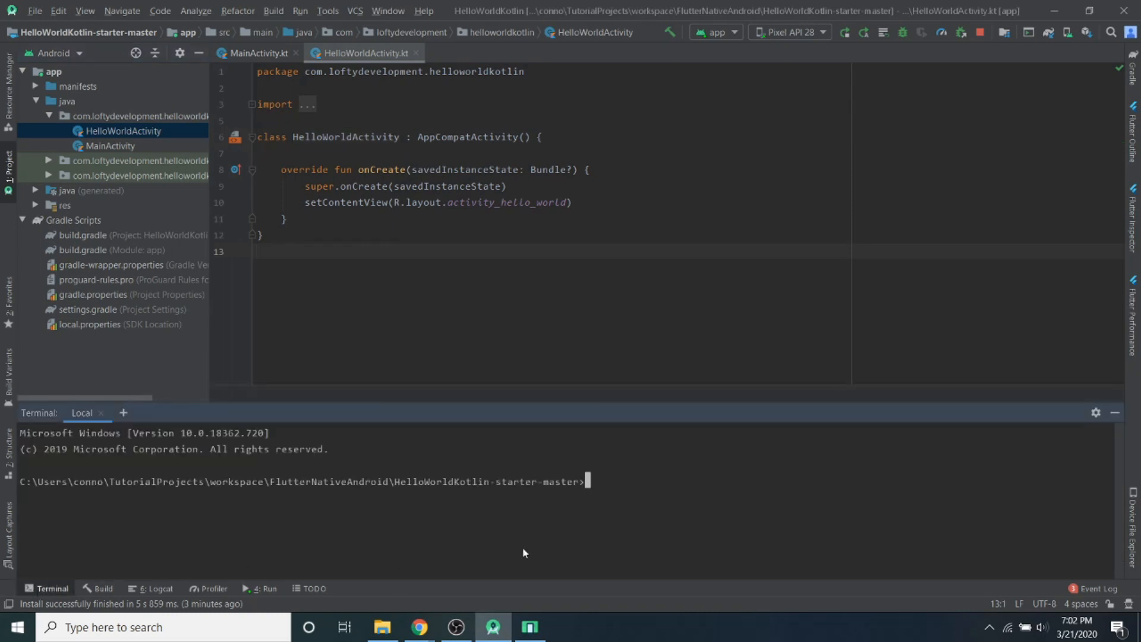
mouse_move(456, 485)
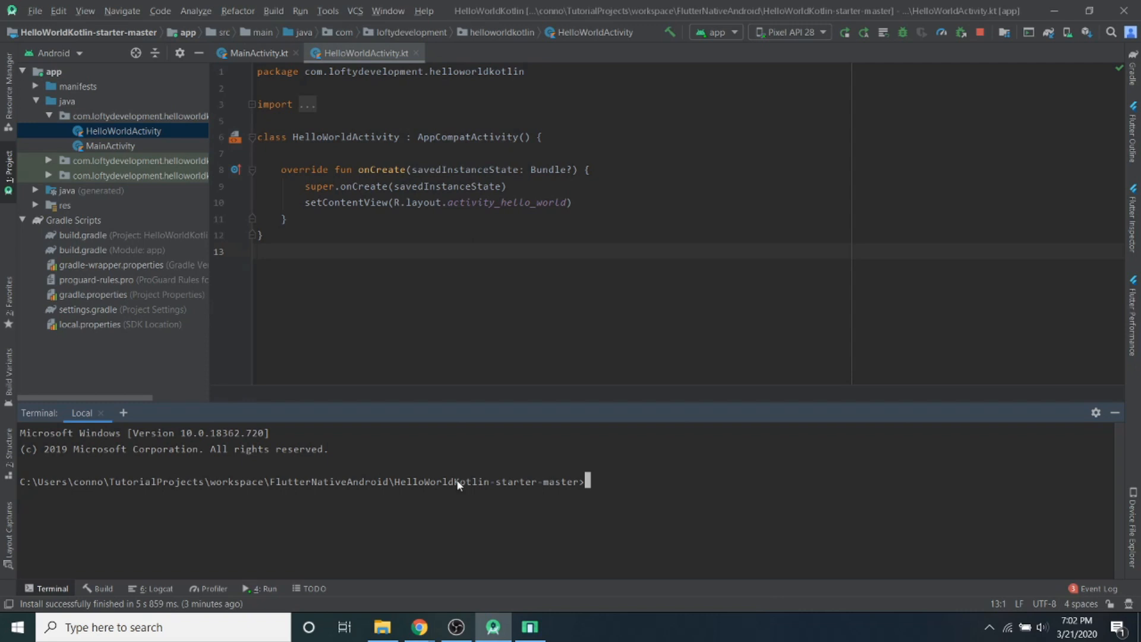
mouse_move(544, 405)
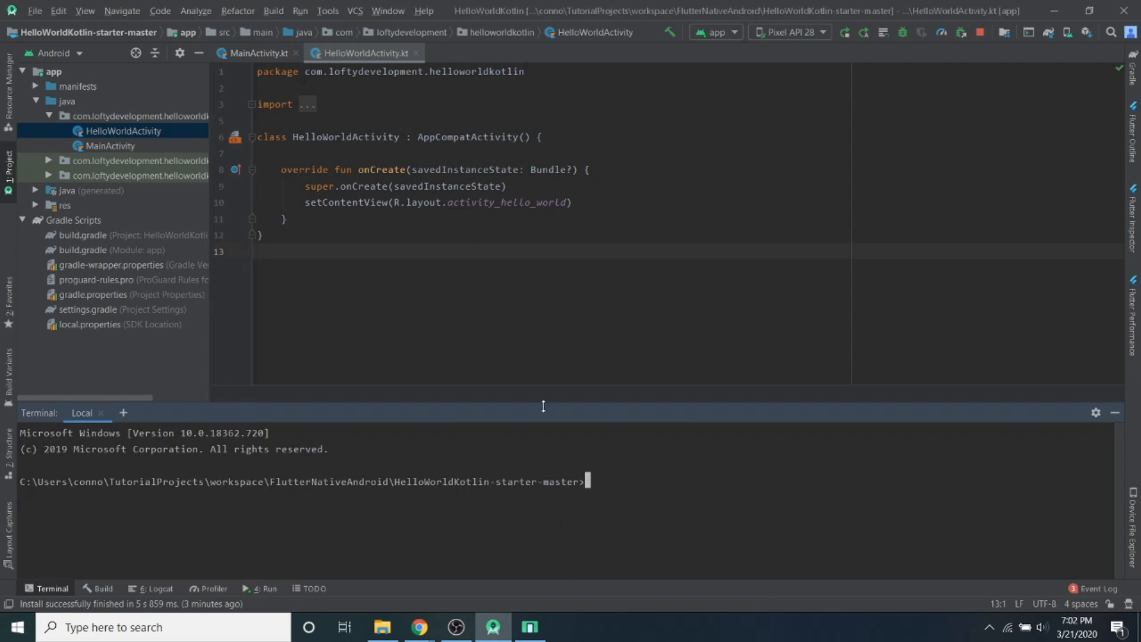
mouse_move(498, 560)
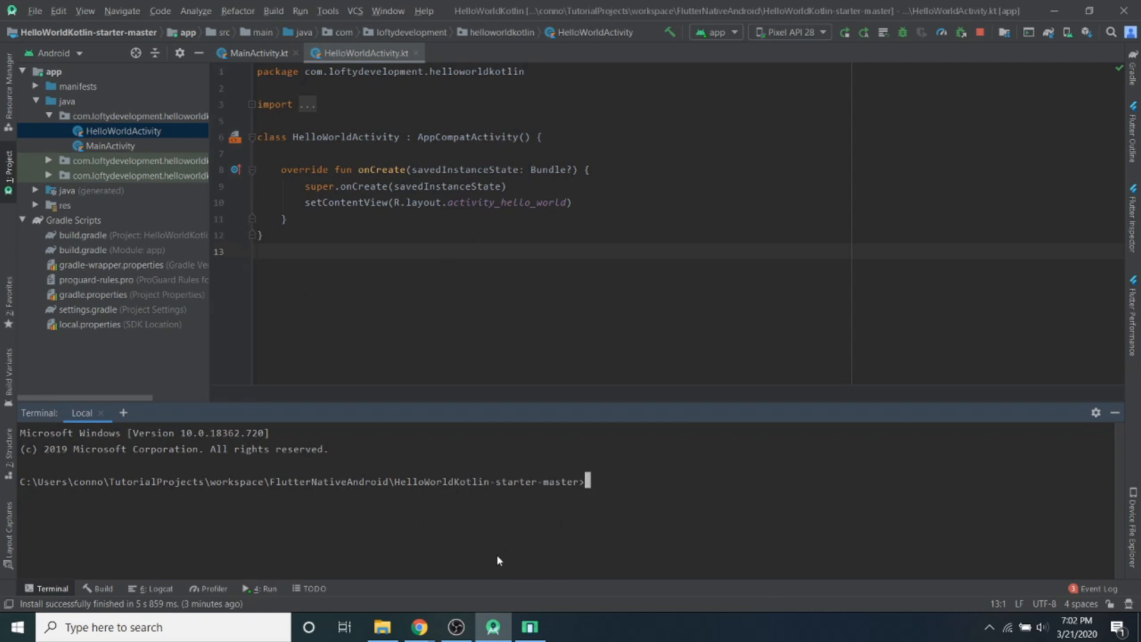
click(381, 626)
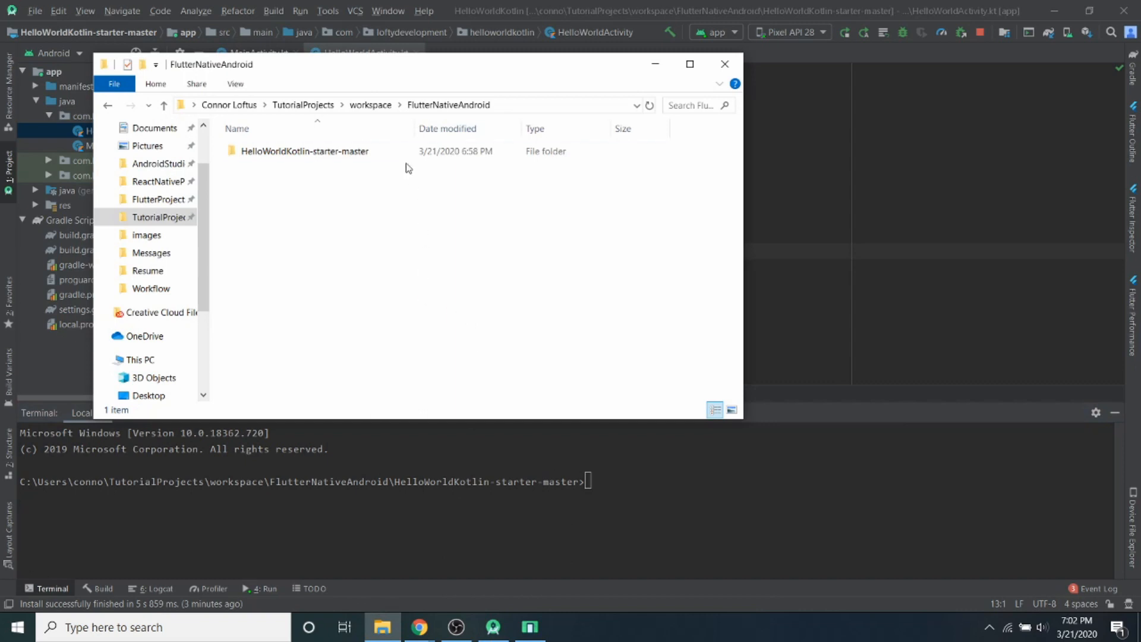
double_click(305, 151)
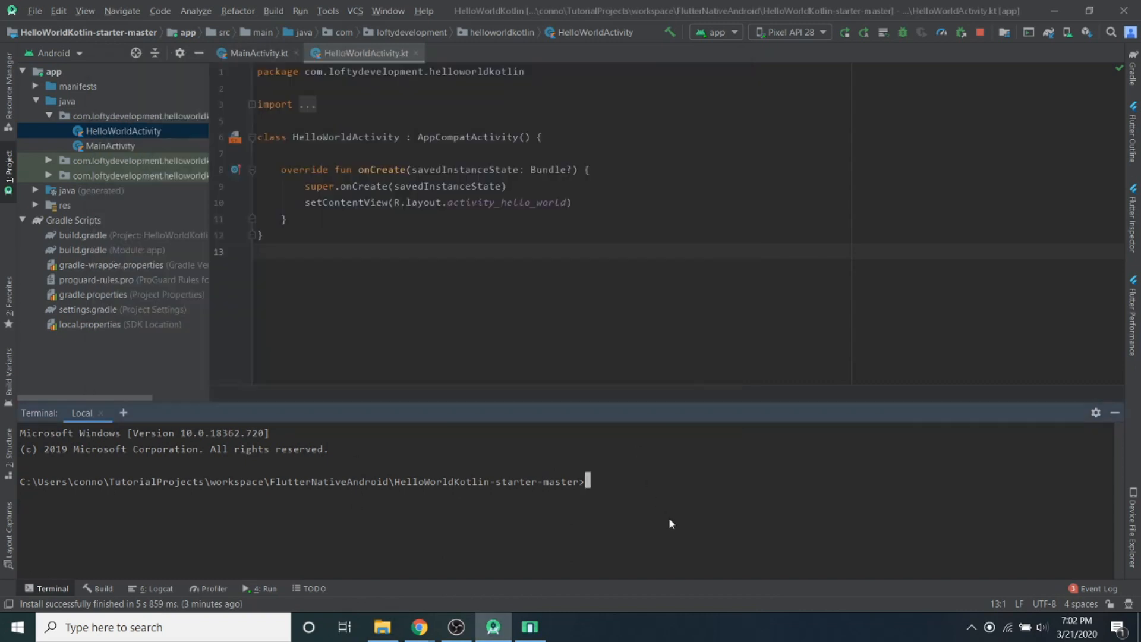
text(cd ..)
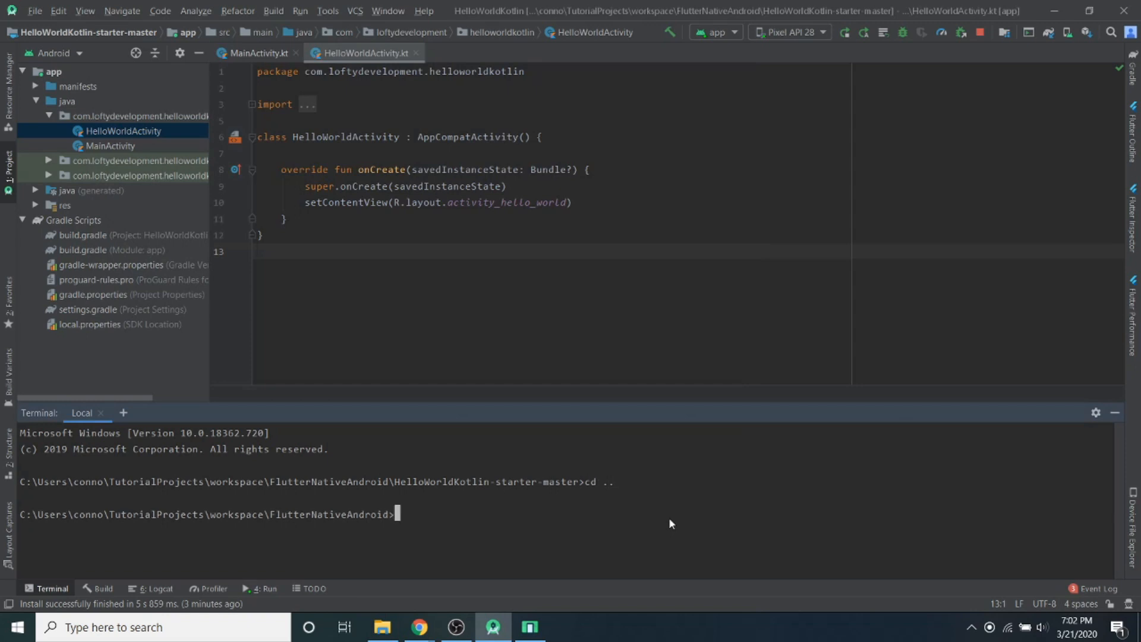
mouse_move(1091, 436)
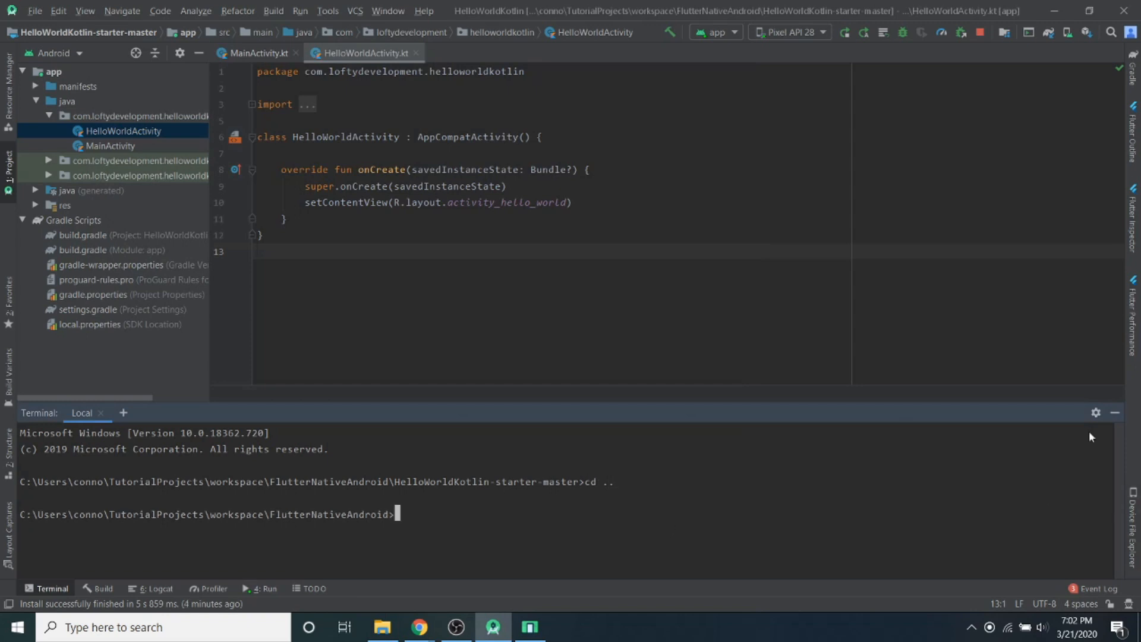
mouse_move(710, 445)
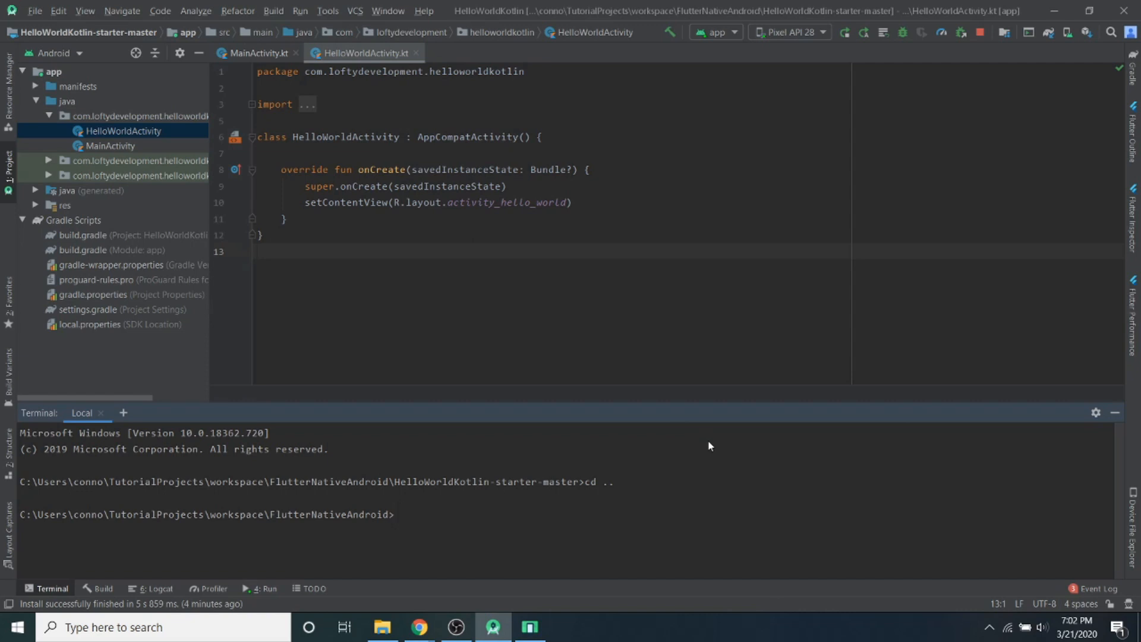
Step: Run flutter create -t module flutter_splash_screen_module to generate the Flutter module
text(flutt)
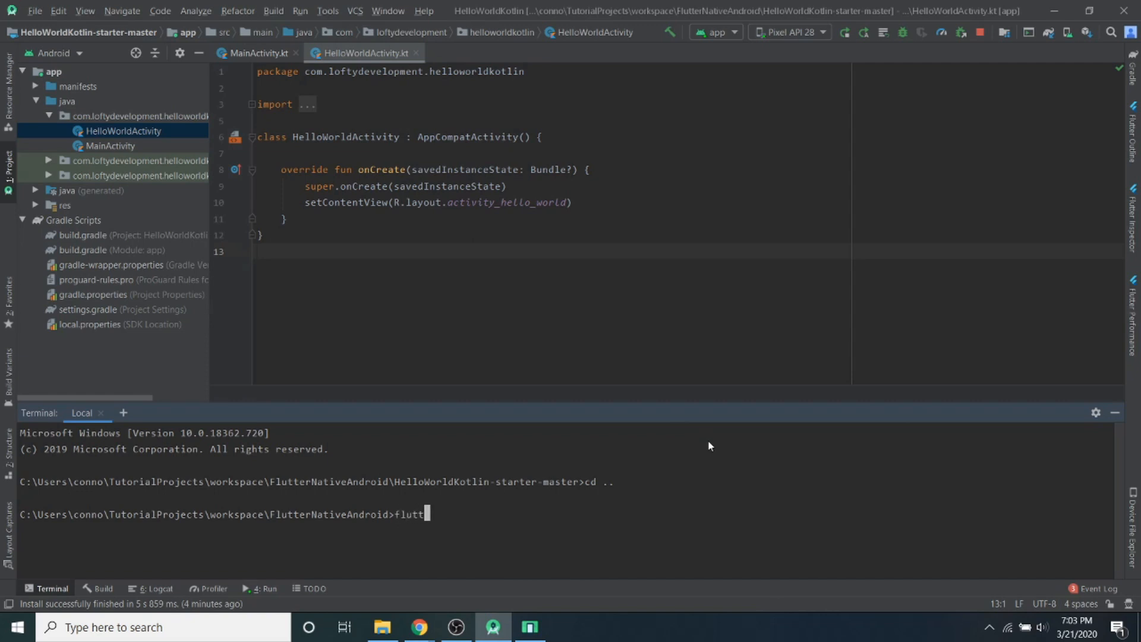
text(er create -)
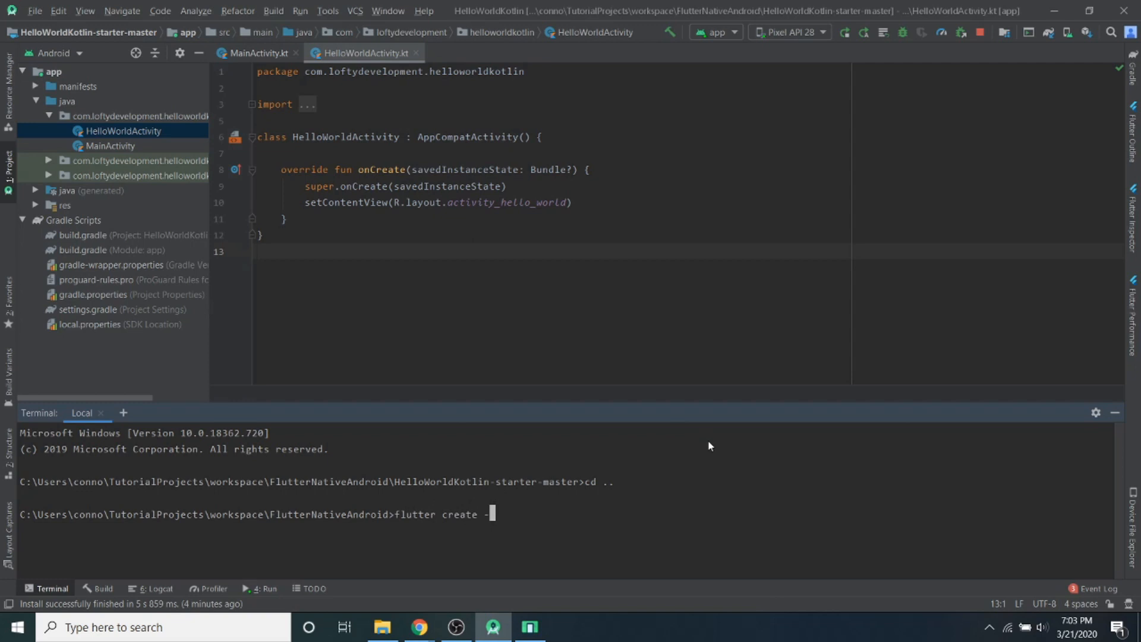
text(t)
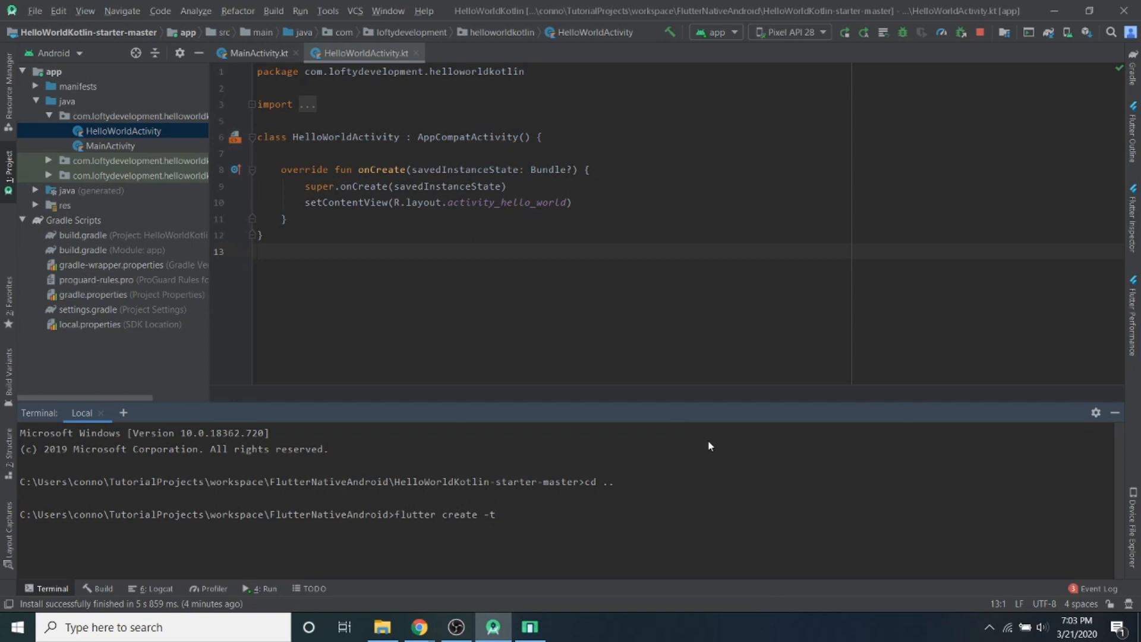
text(module)
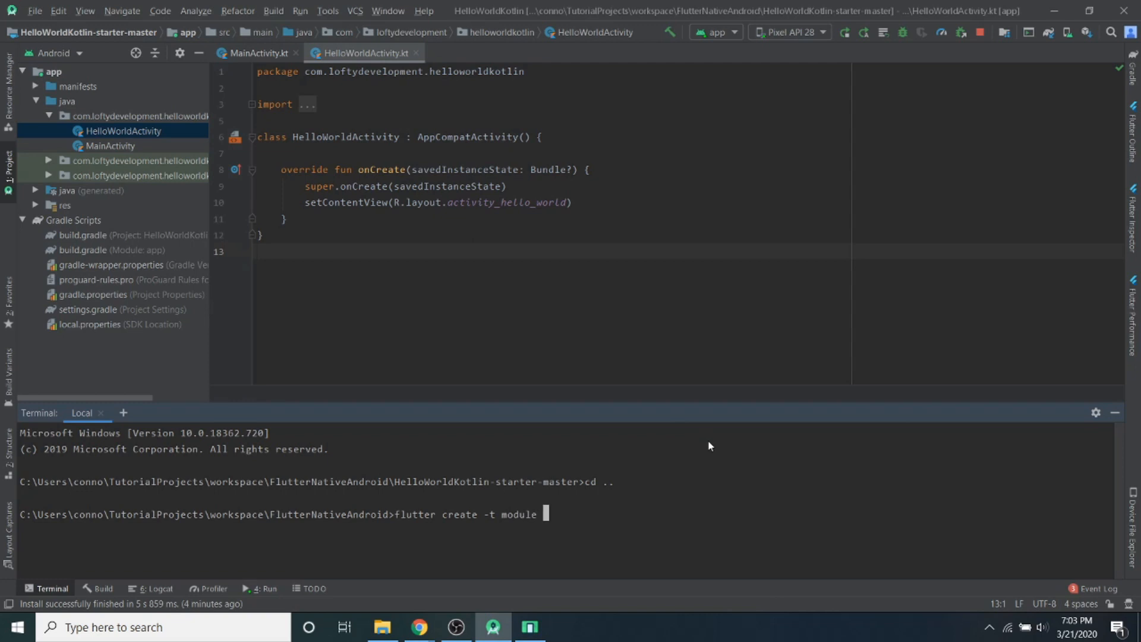
text(flutter_spl)
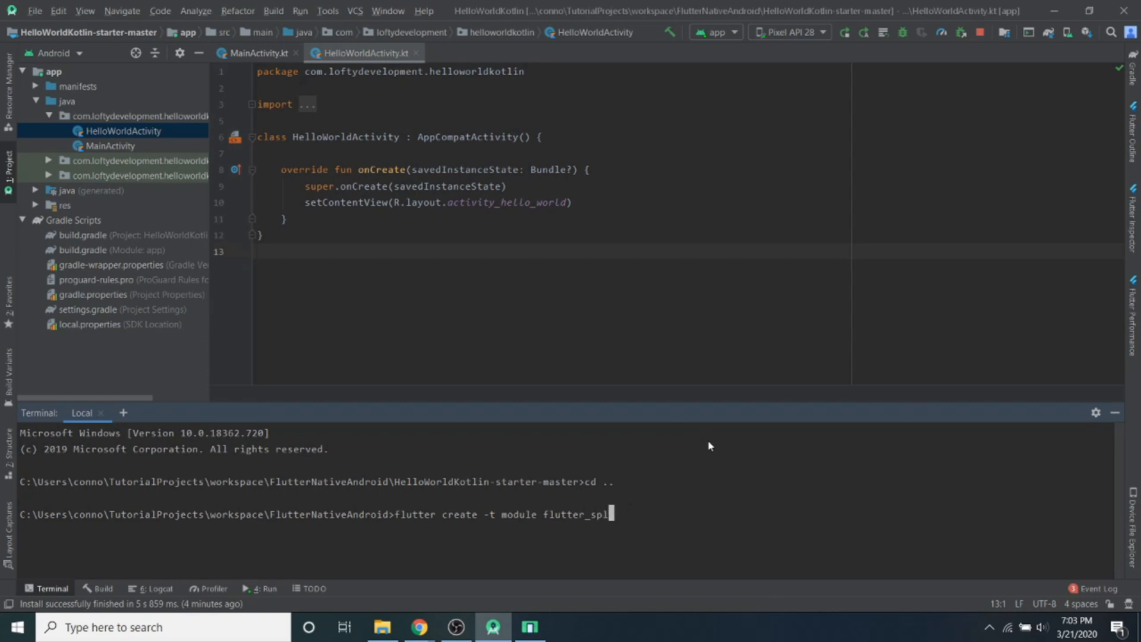
text(ash_screen)
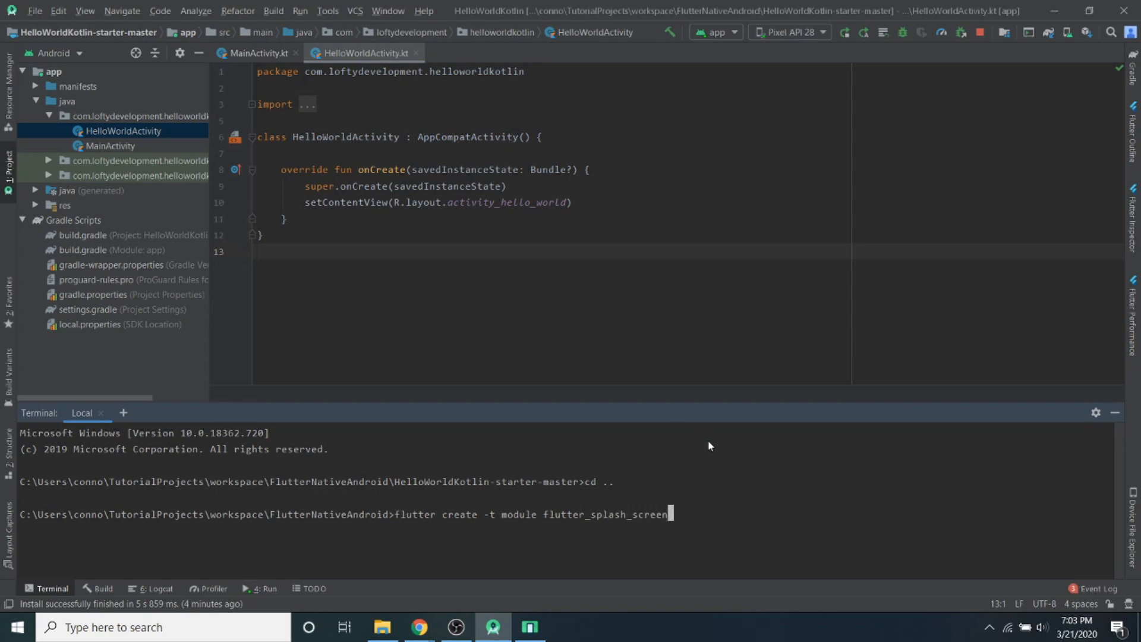
text(_module)
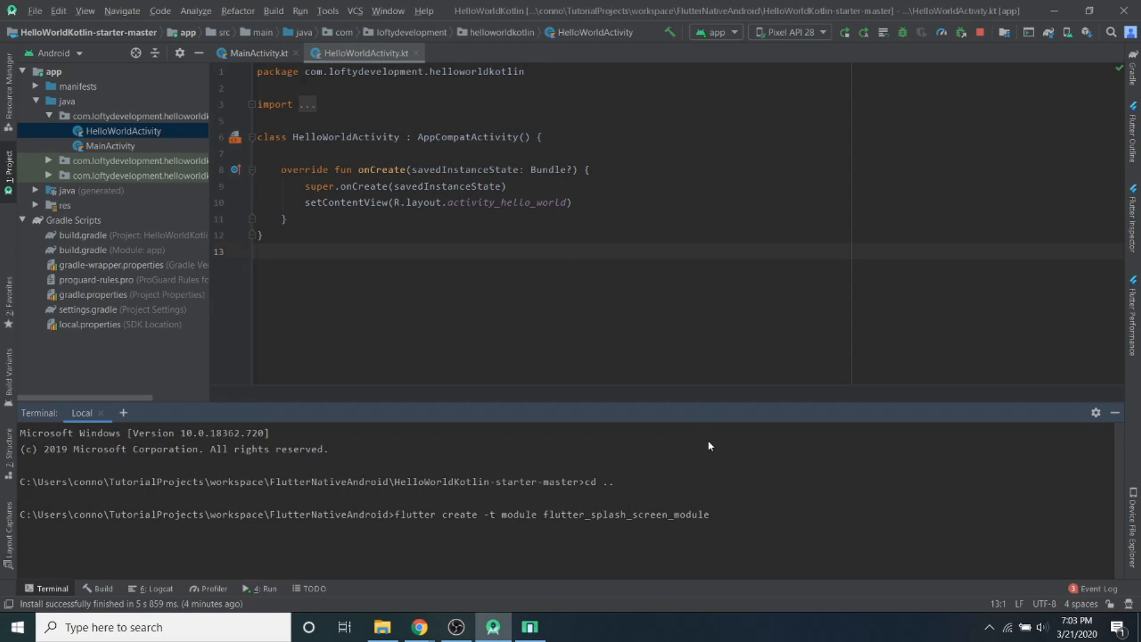
key(Return)
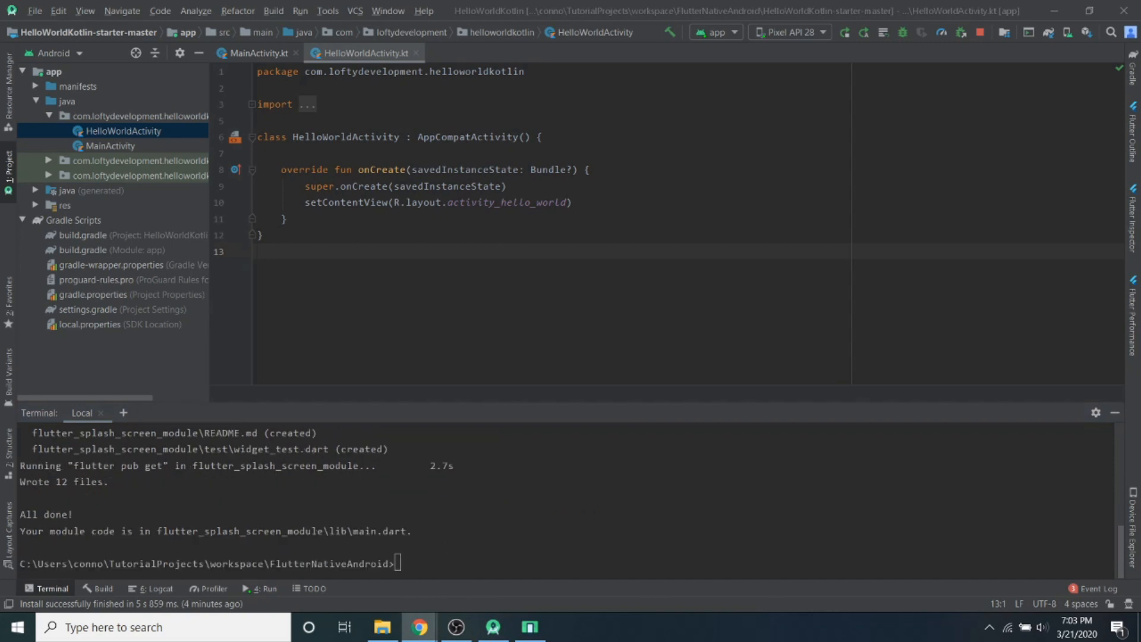
Step: Browse flutter_splash_screen_module in File Explorer, looking into lib and its generated files
click(382, 626)
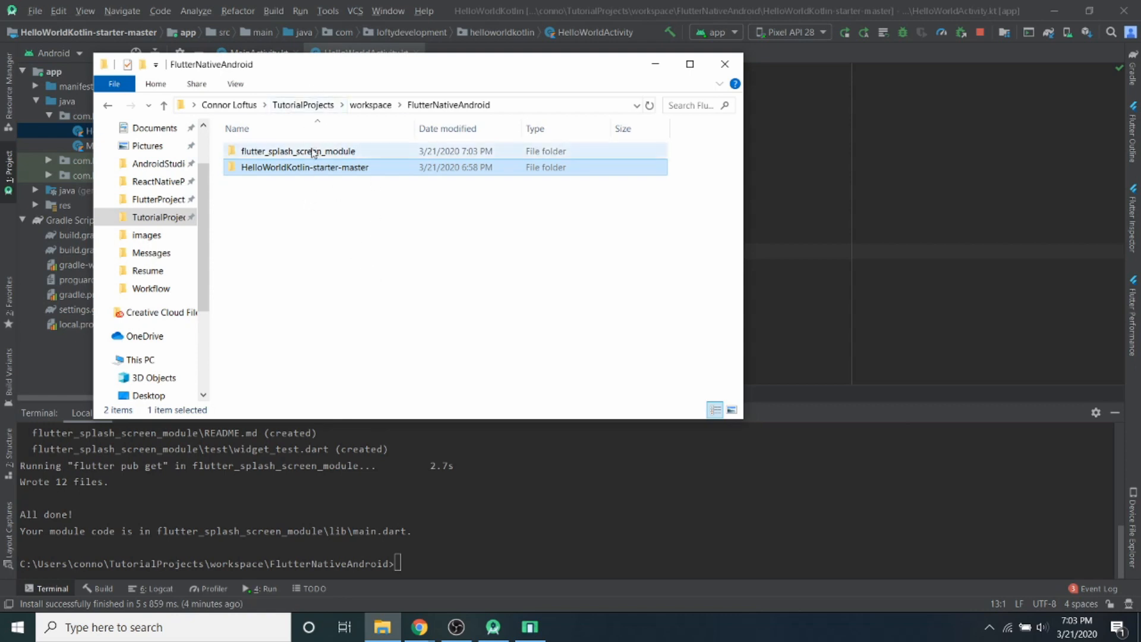
double_click(297, 151)
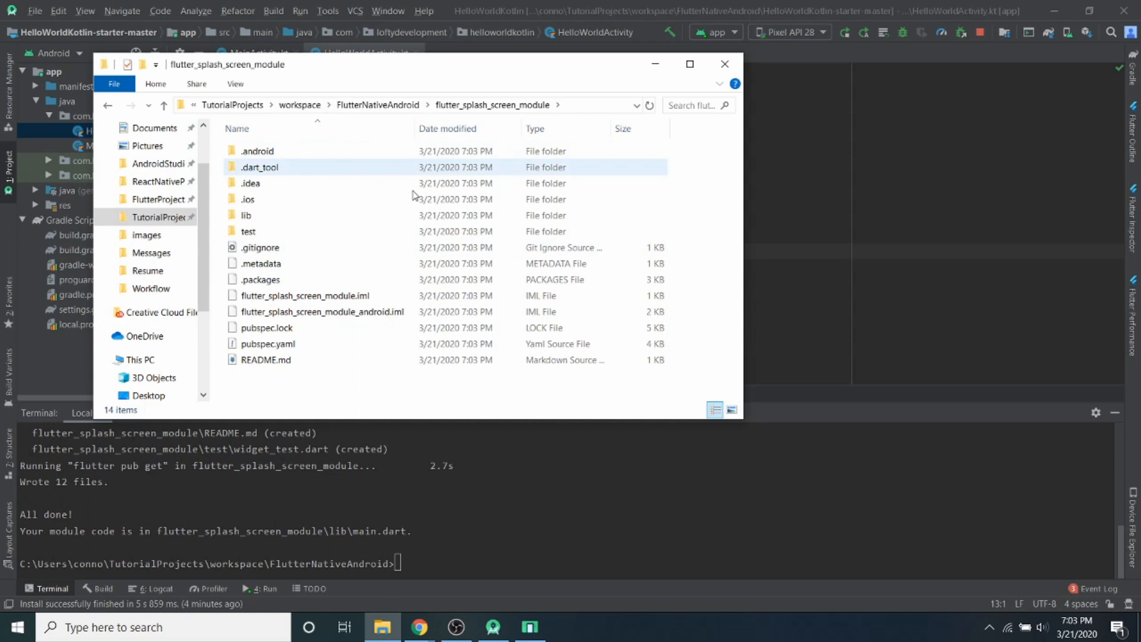
mouse_move(405, 235)
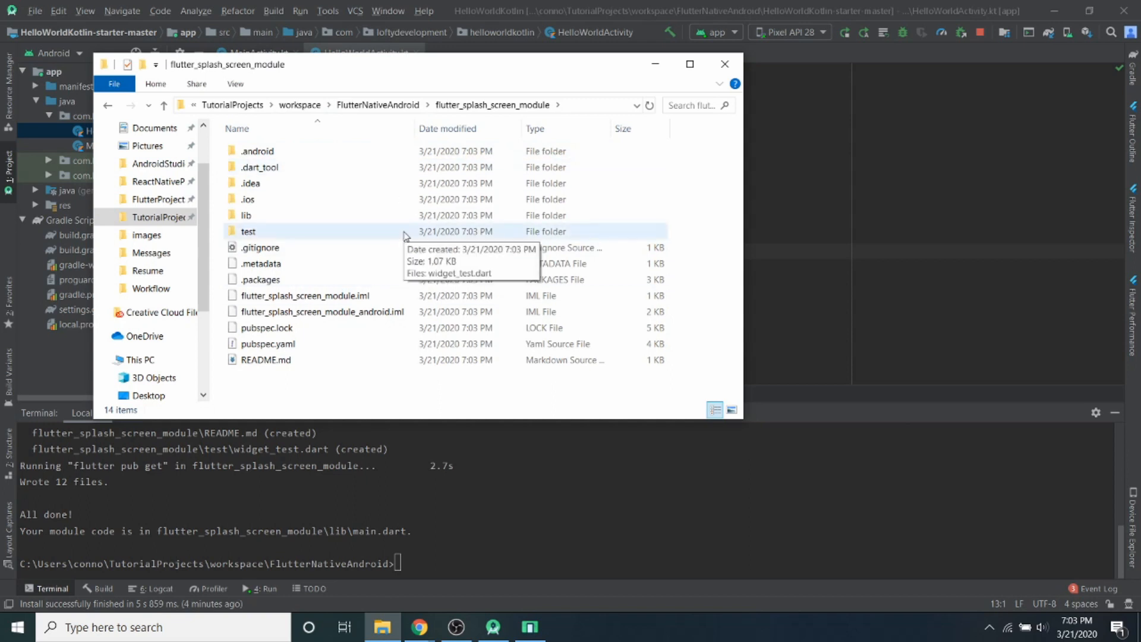
mouse_move(440, 247)
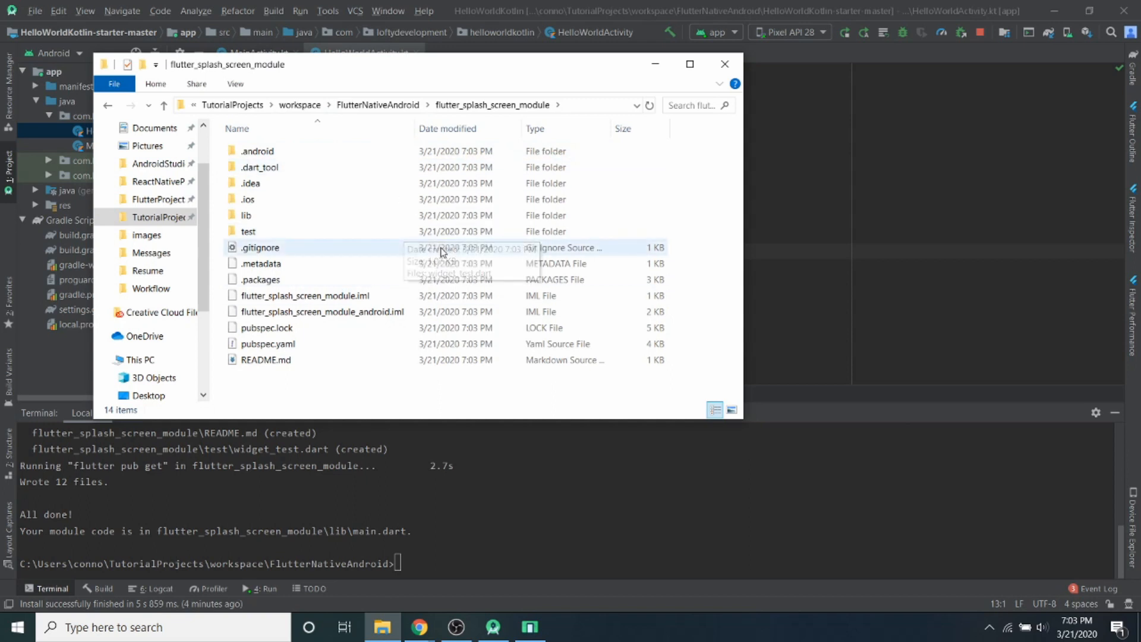
click(246, 215)
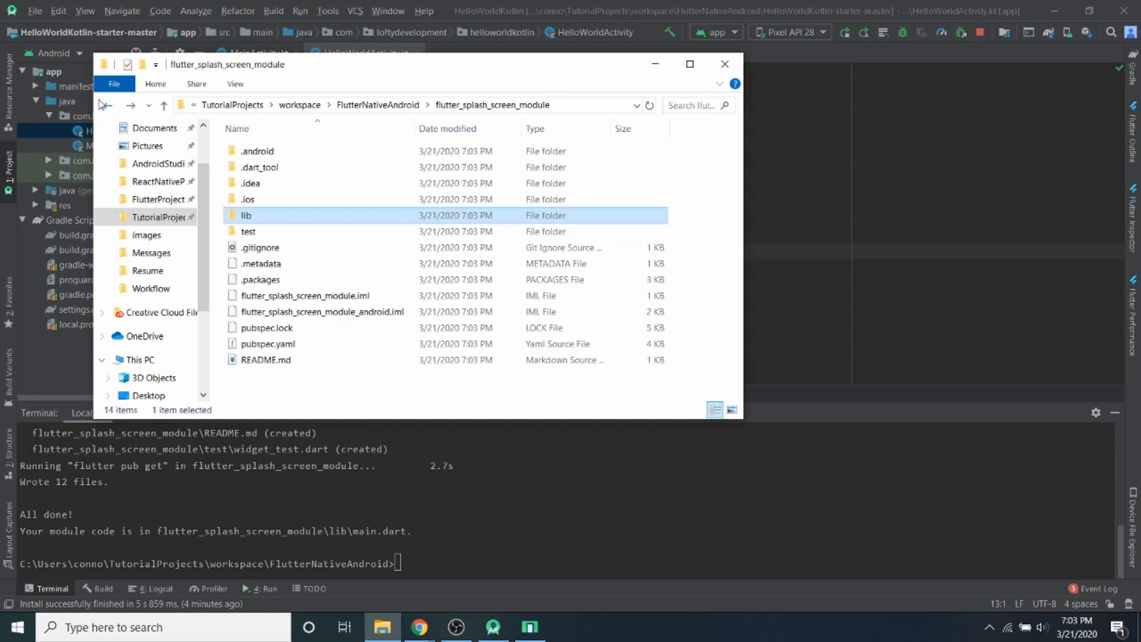
double_click(256, 151)
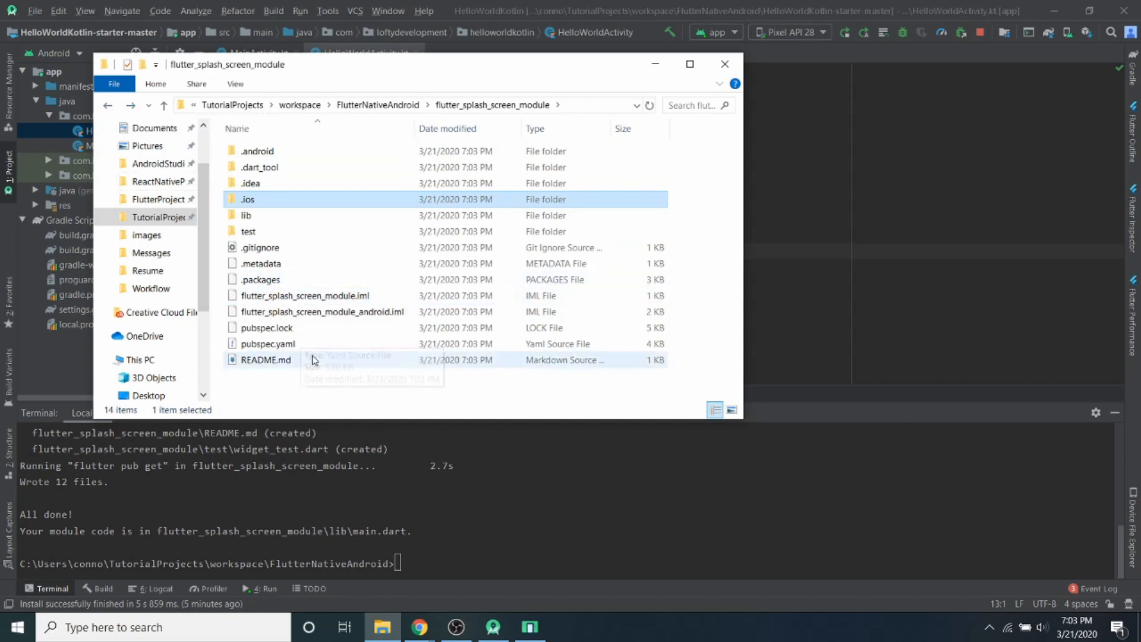
mouse_move(342, 242)
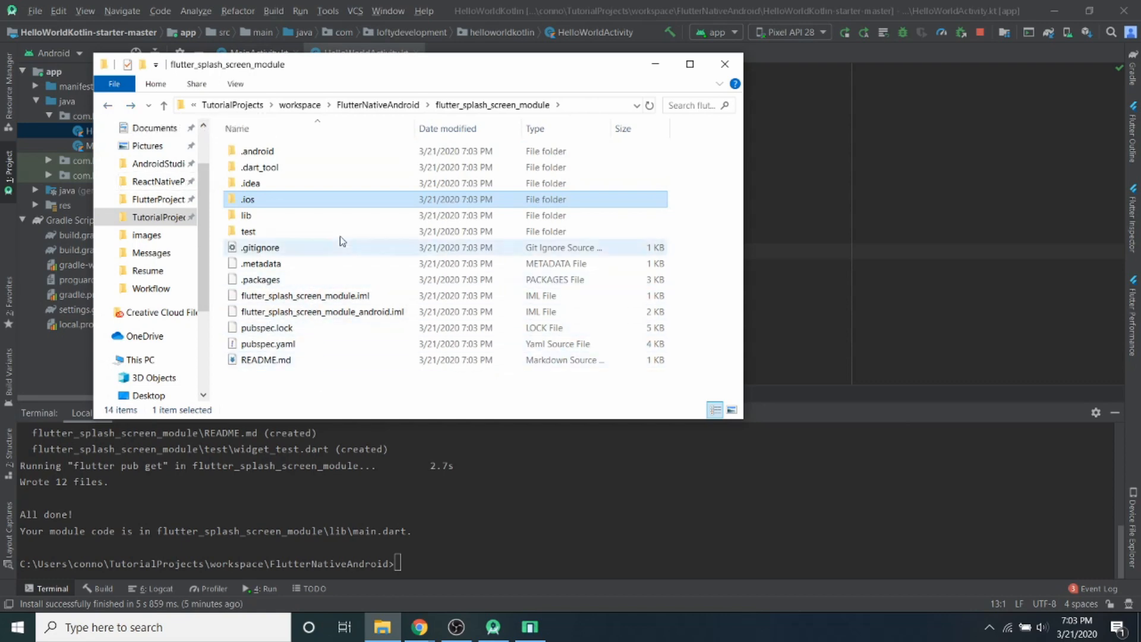
double_click(249, 232)
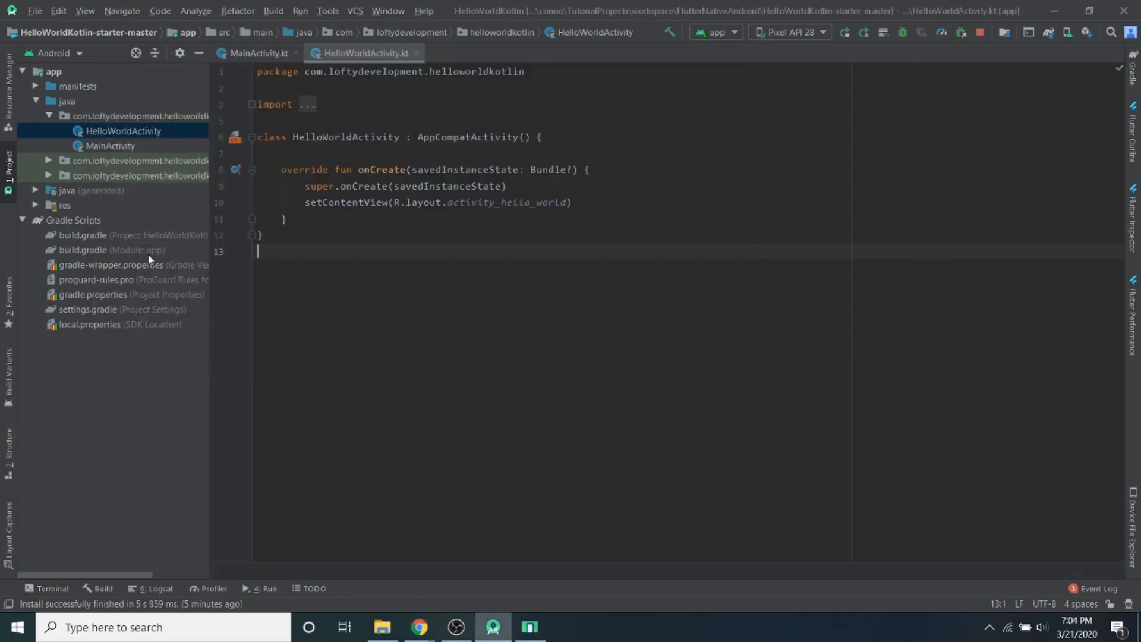
mouse_move(102, 250)
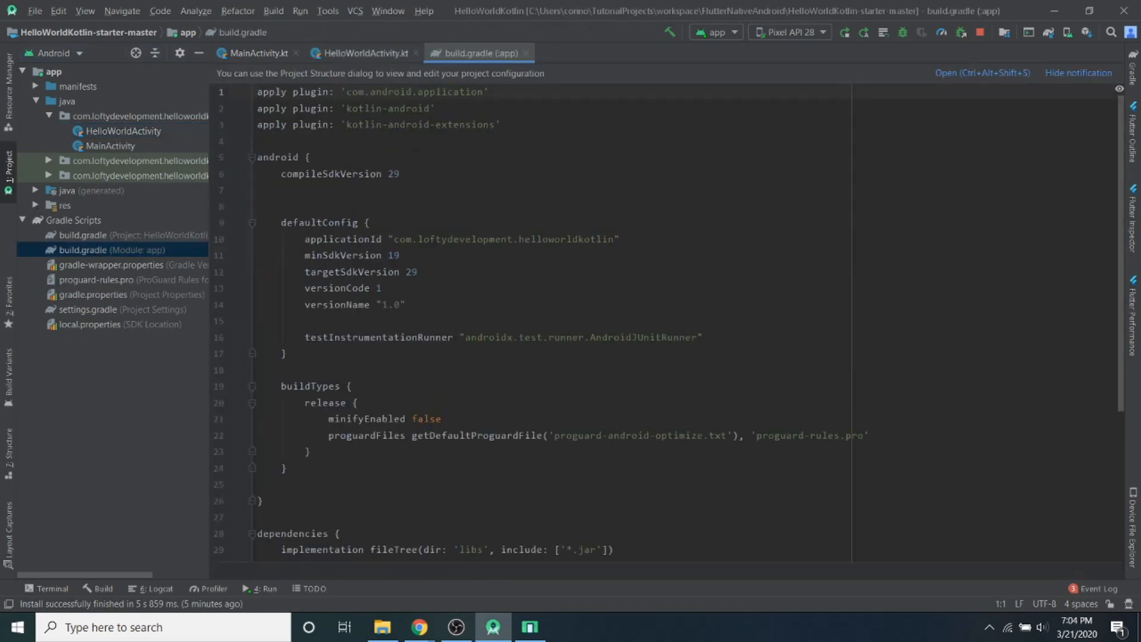
Step: Add compileOptions with sourceCompatibility and targetCompatibility 1.8 to the app build.gradle and sync
scroll(down, 3)
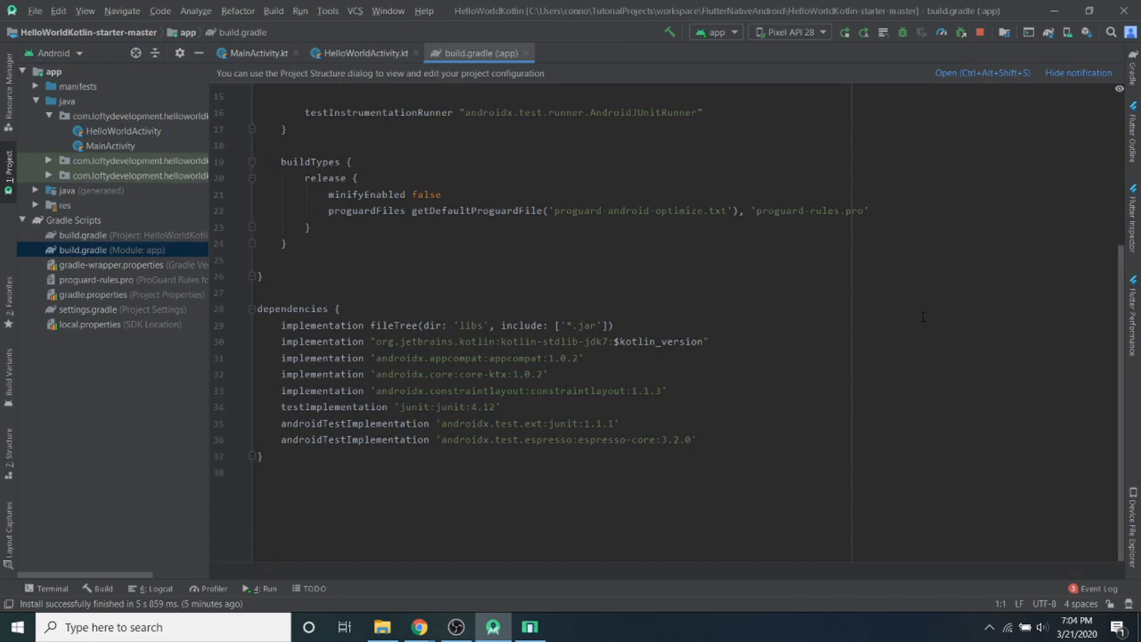
scroll(up, 3)
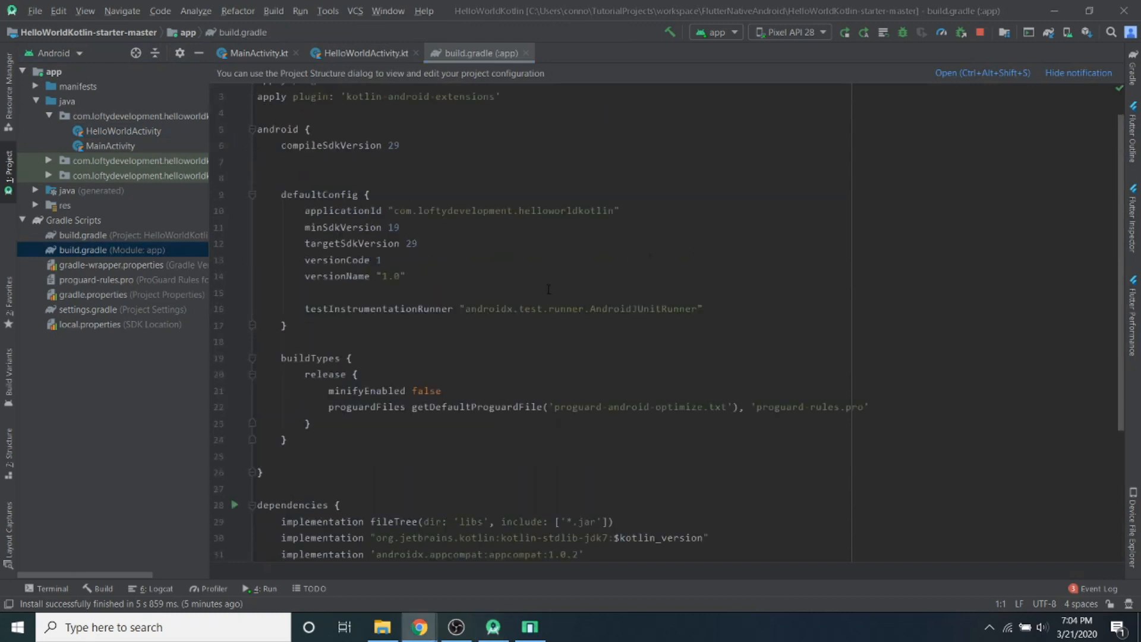
click(285, 440)
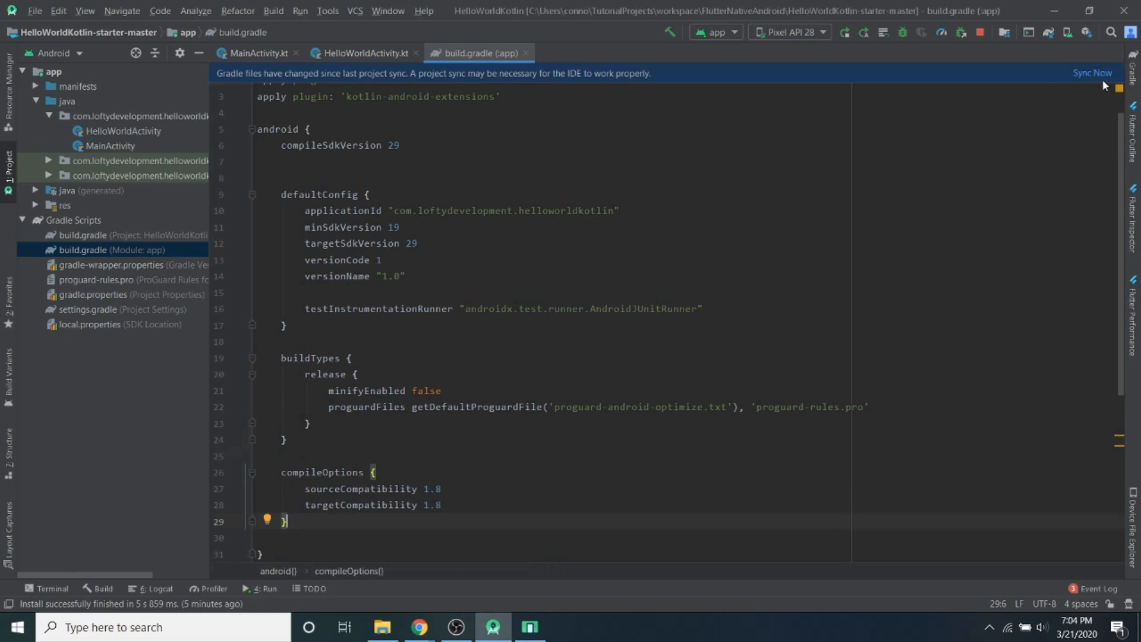
click(1089, 72)
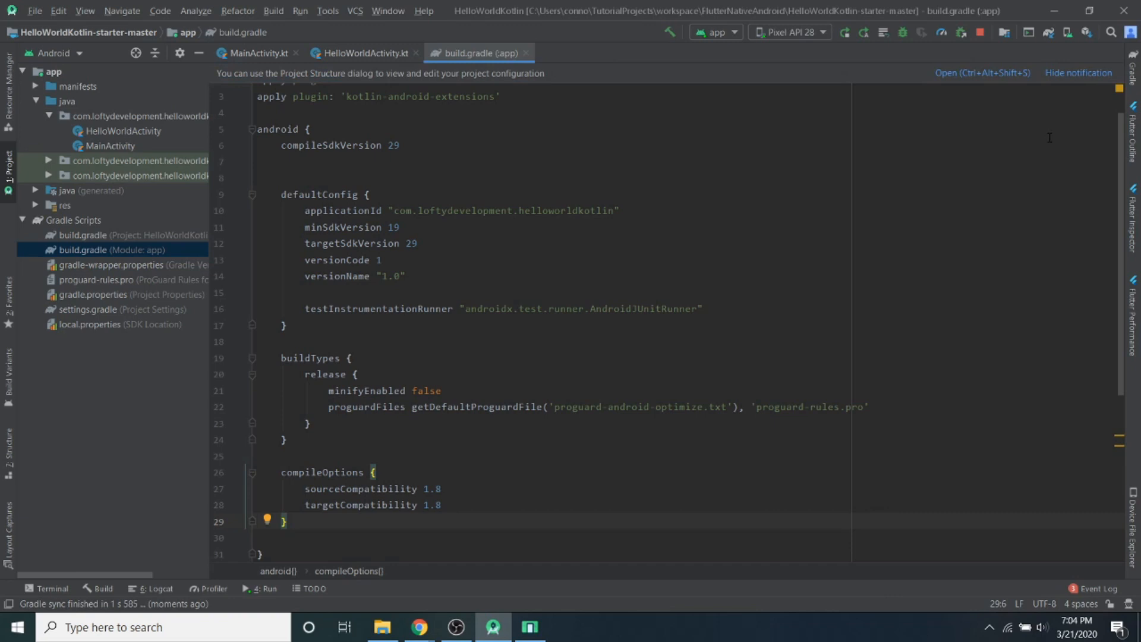
mouse_move(761, 428)
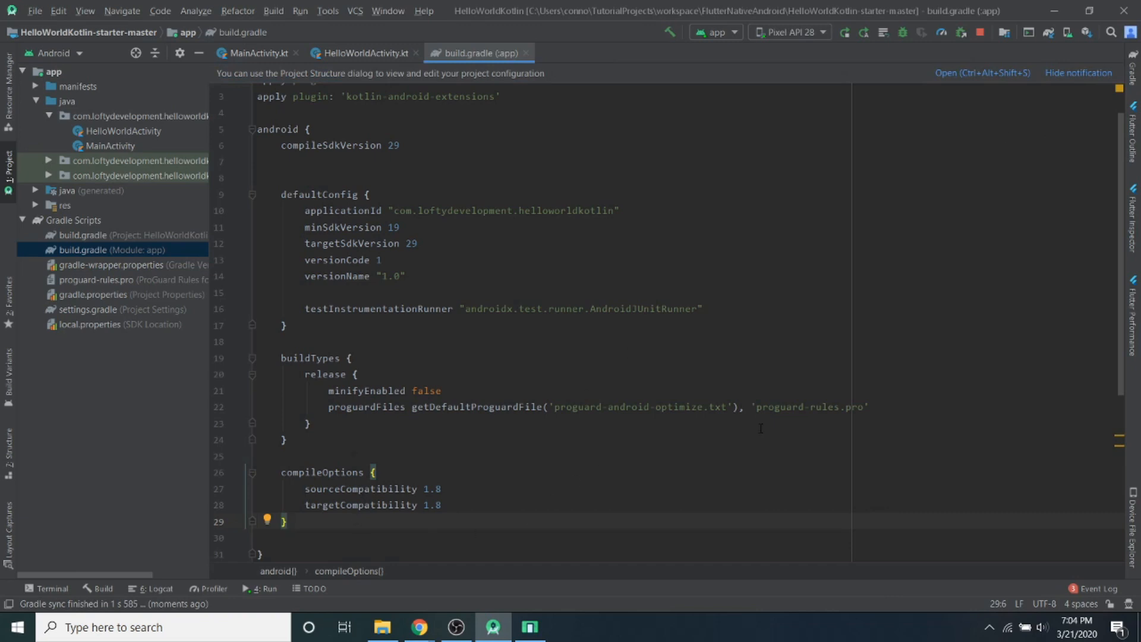
mouse_move(991, 381)
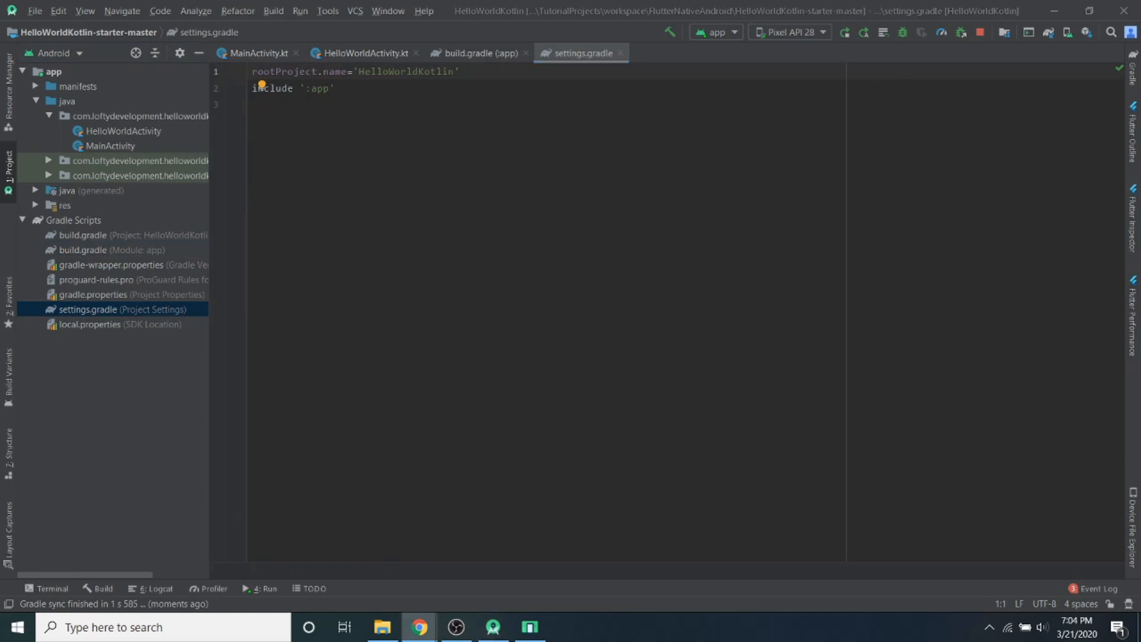
Step: Add setBinding(new Binding([gradle:this])) to settings.gradle and select the name_of_module placeholder
key(enter)
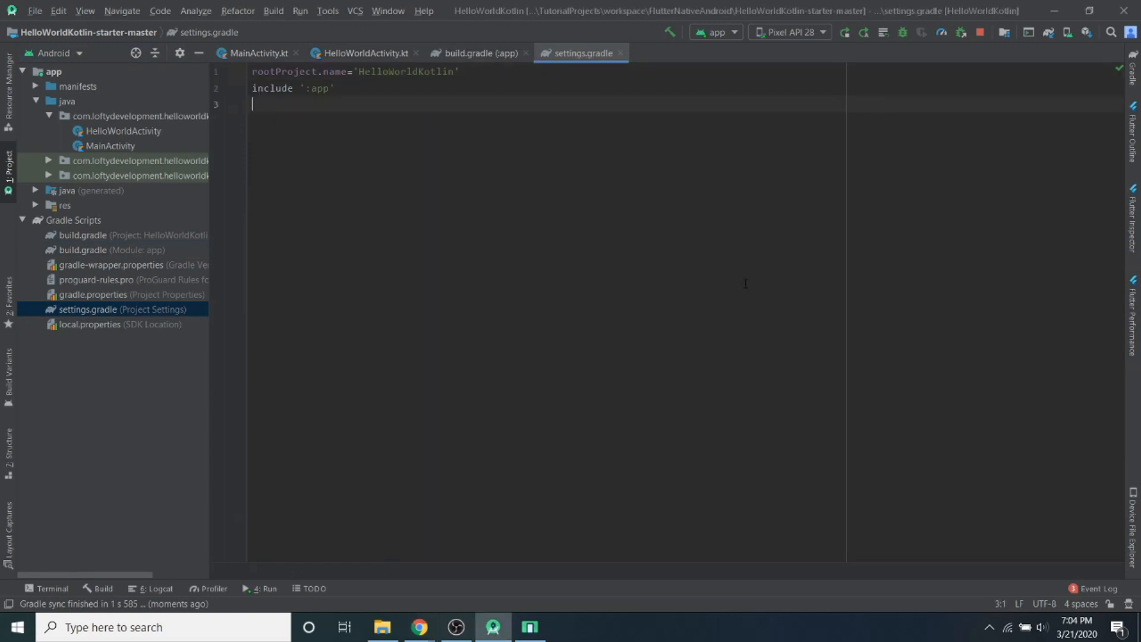
text(setBinding(new Binding([gradle:this])))
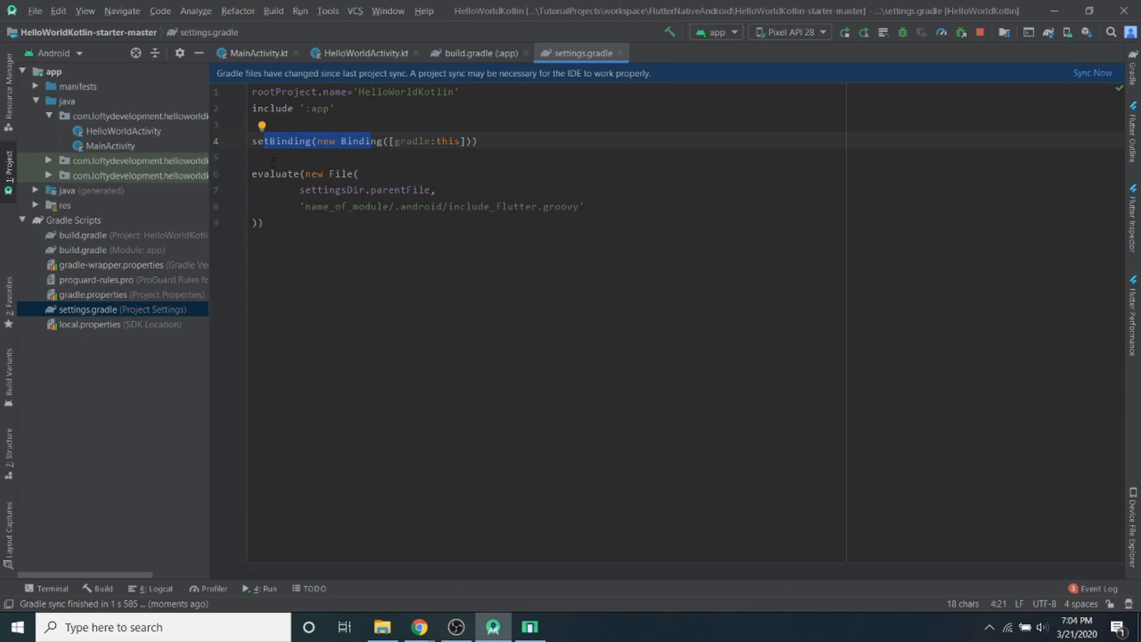
click(350, 190)
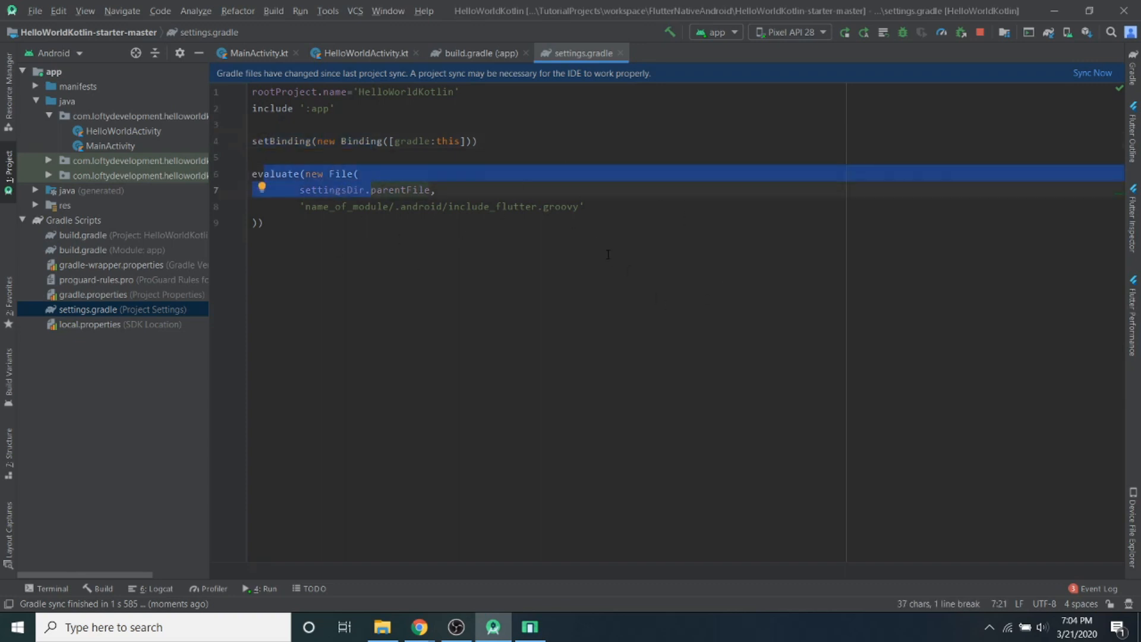
double_click(347, 206)
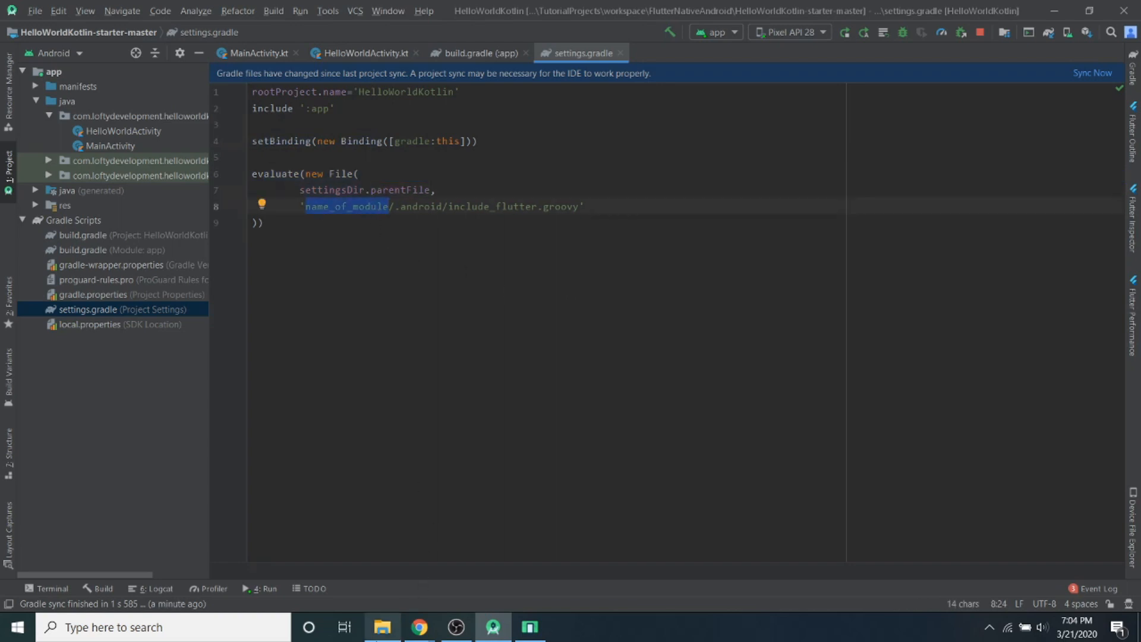
Step: Replace the placeholder with flutter_splash_screen_module copied from File Explorer and sync Gradle
right_click(291, 151)
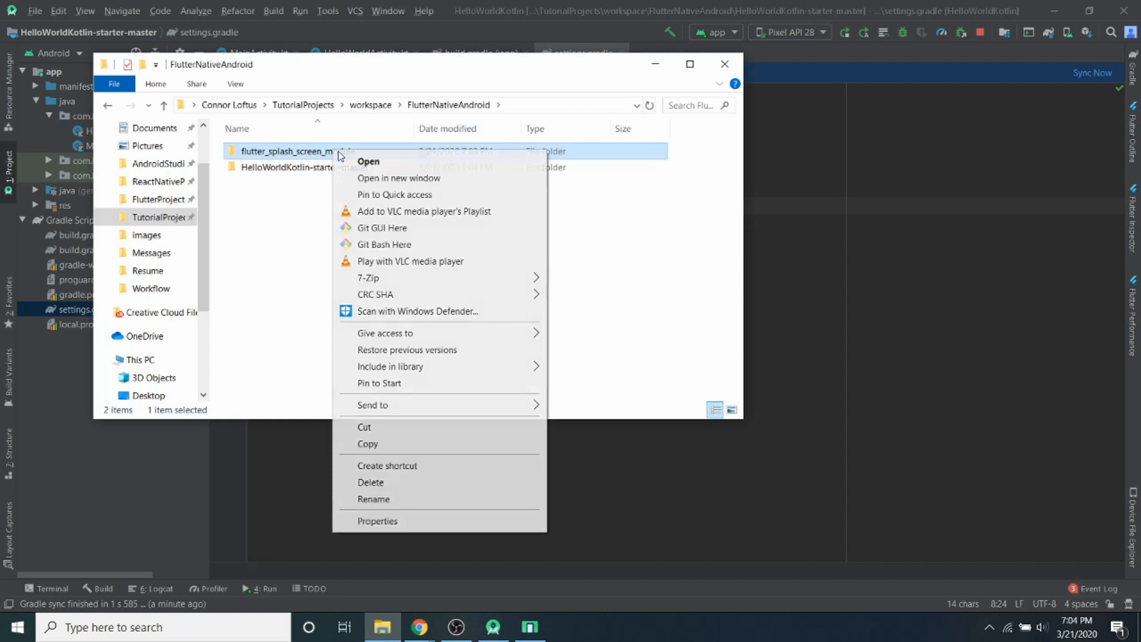
click(372, 498)
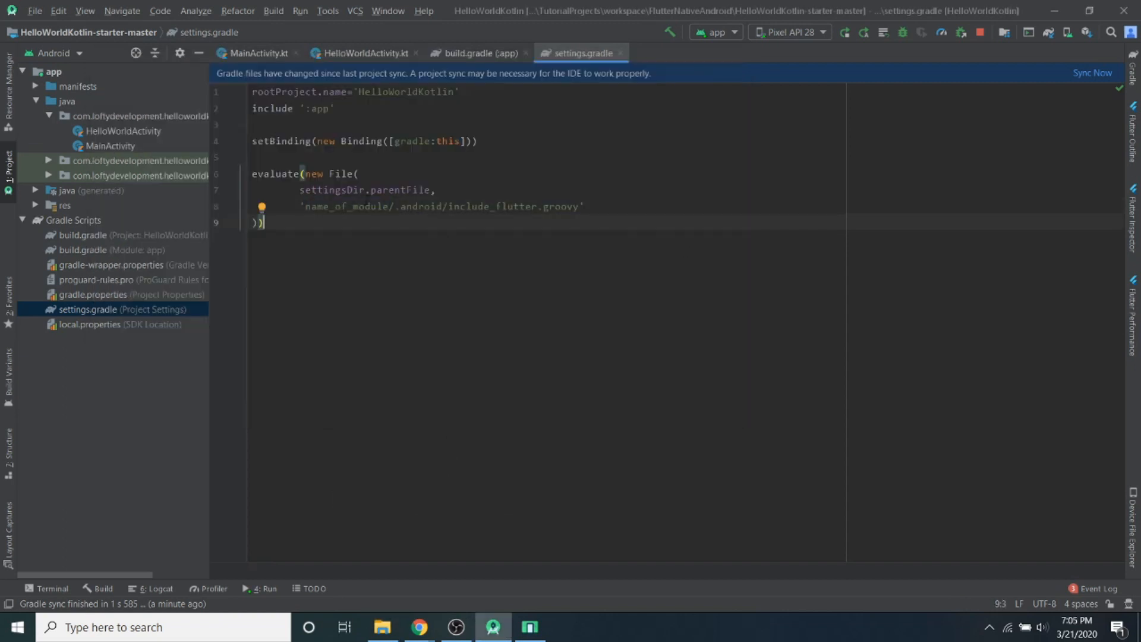
text(flutter_splash_screen_module)
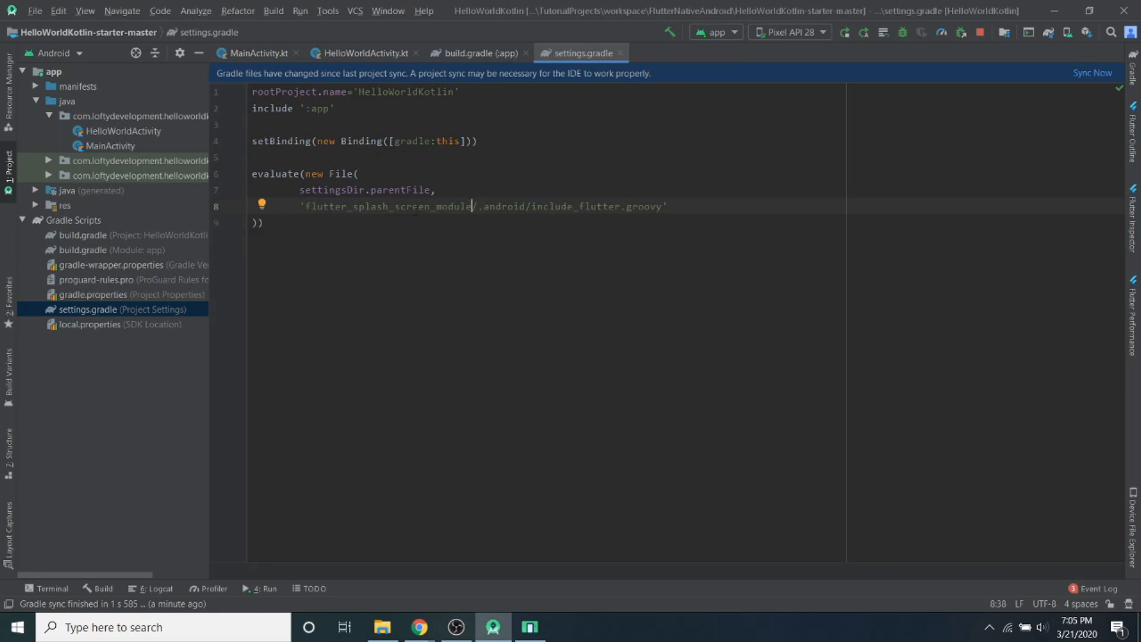
click(1092, 73)
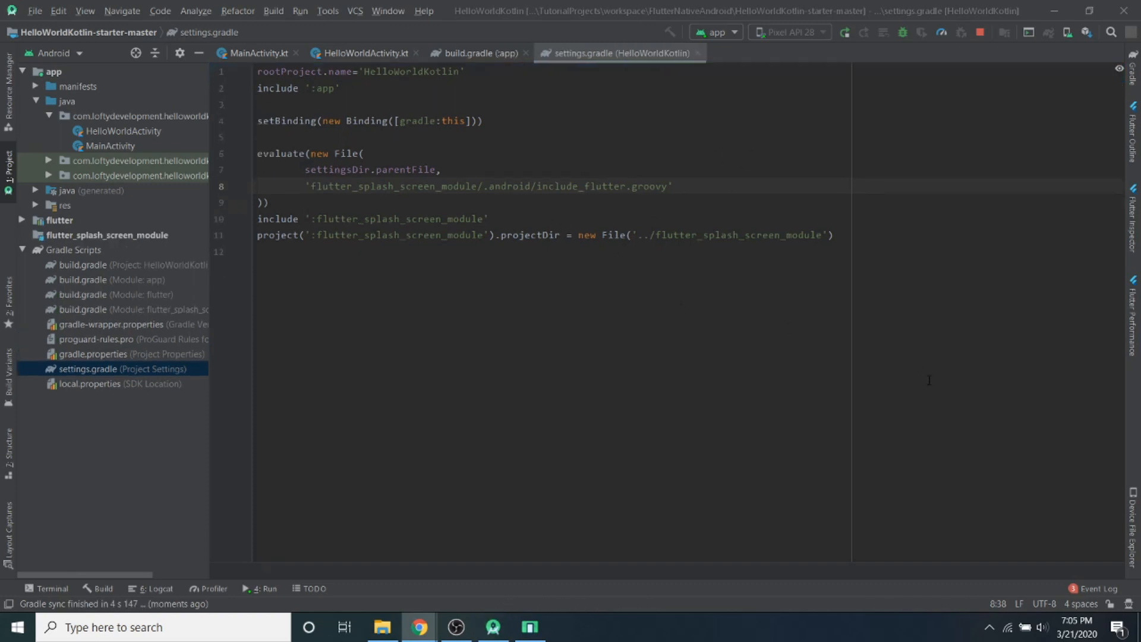
click(278, 588)
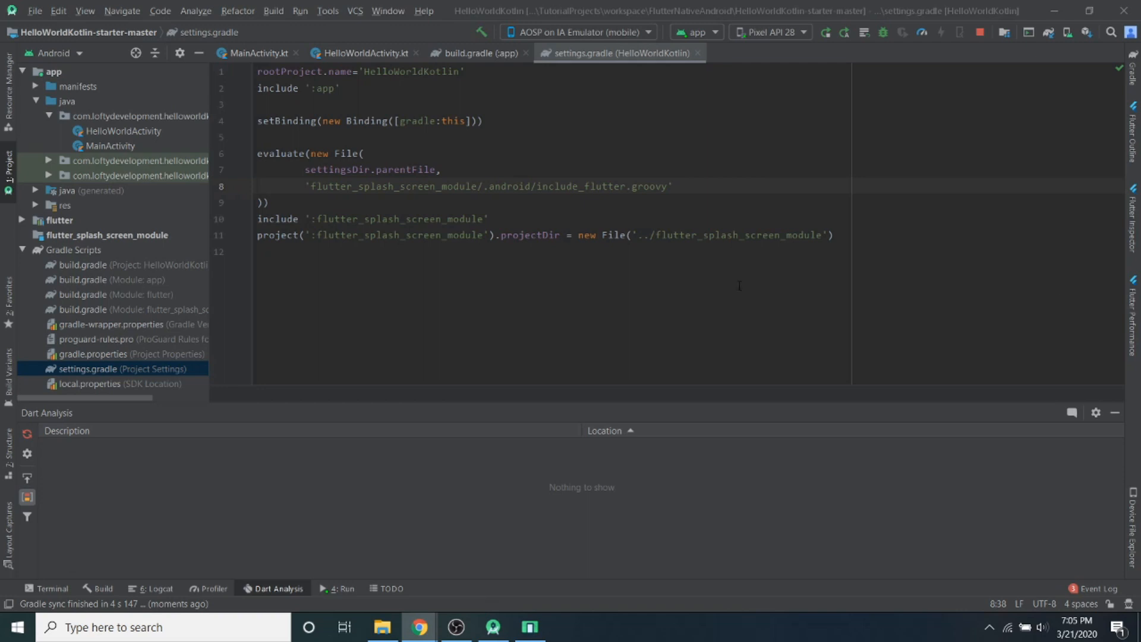
Step: Add implementation project(':flutter') to the app build.gradle dependencies and sync
click(477, 52)
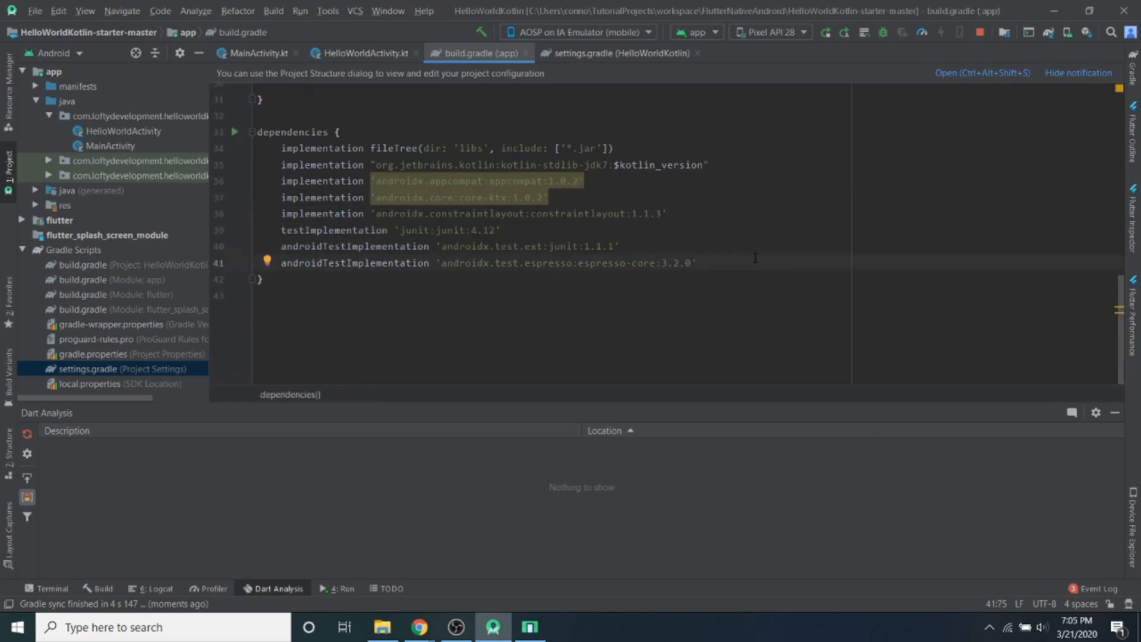
text(implementation project(':flutter'))
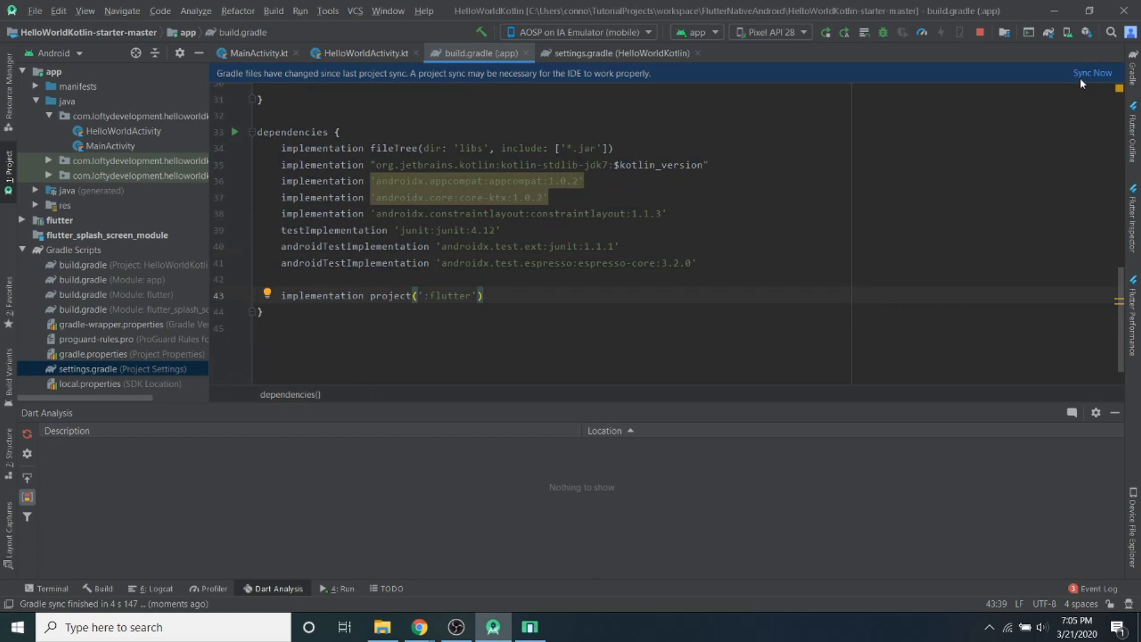
click(1089, 72)
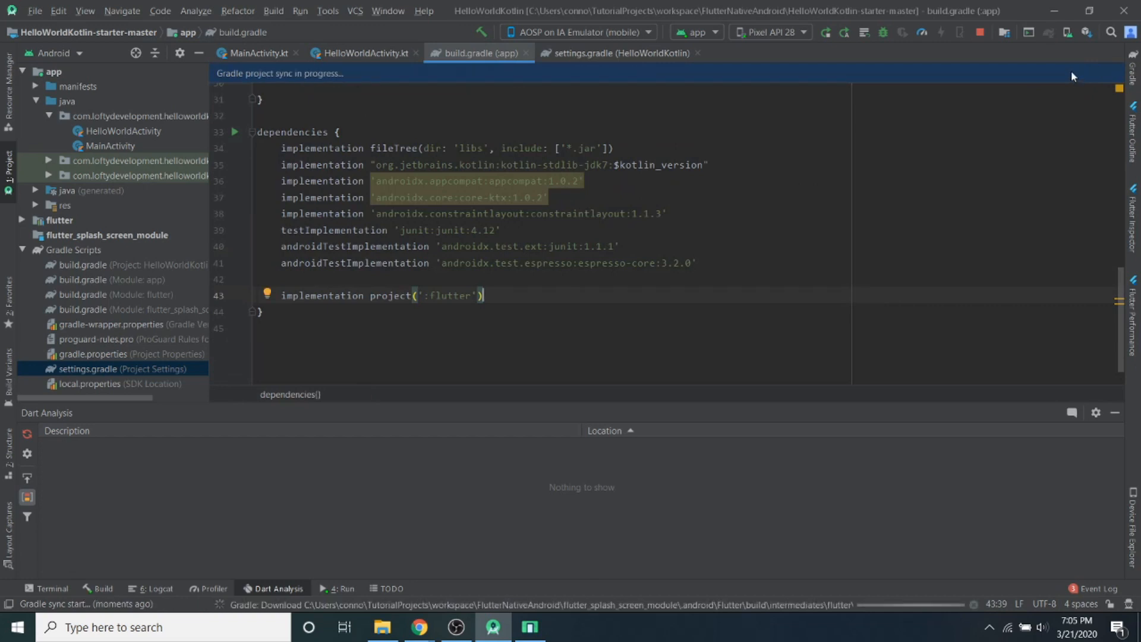
mouse_move(1071, 78)
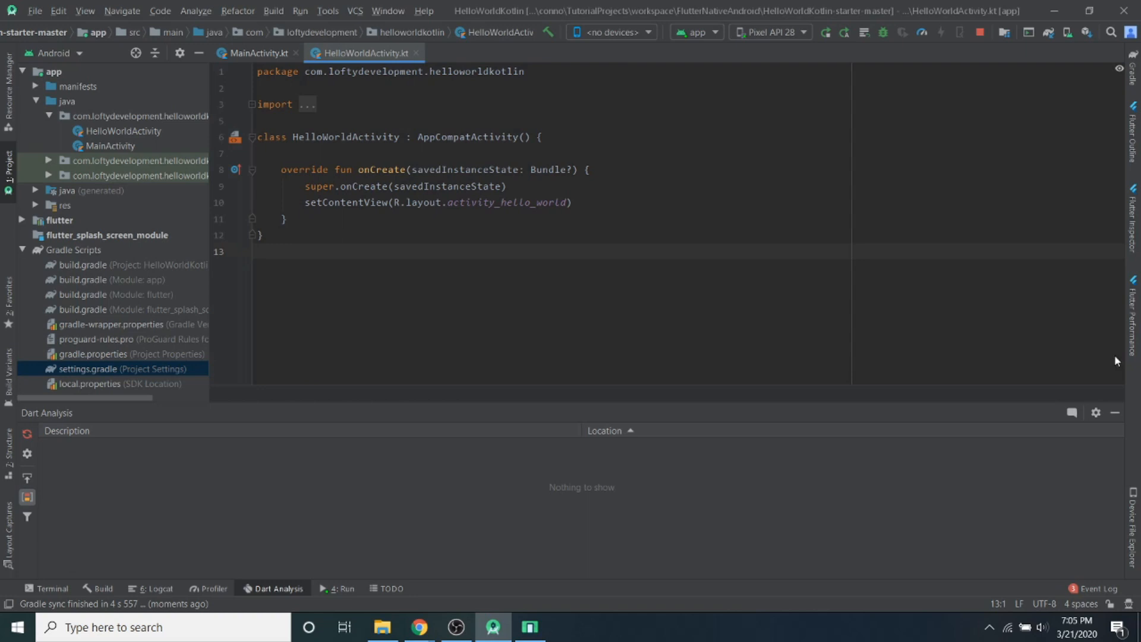
Step: In MainActivity onCreate, call startActivity(FlutterActivity.createDefaultIntent(this)) with FlutterActivity imported
click(254, 53)
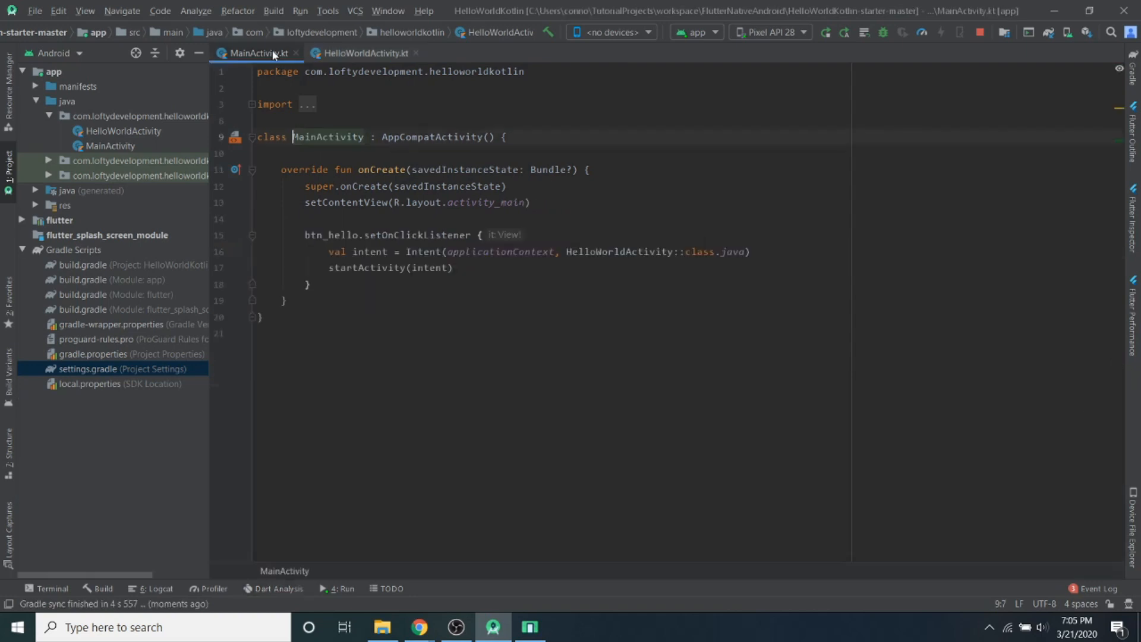
click(611, 32)
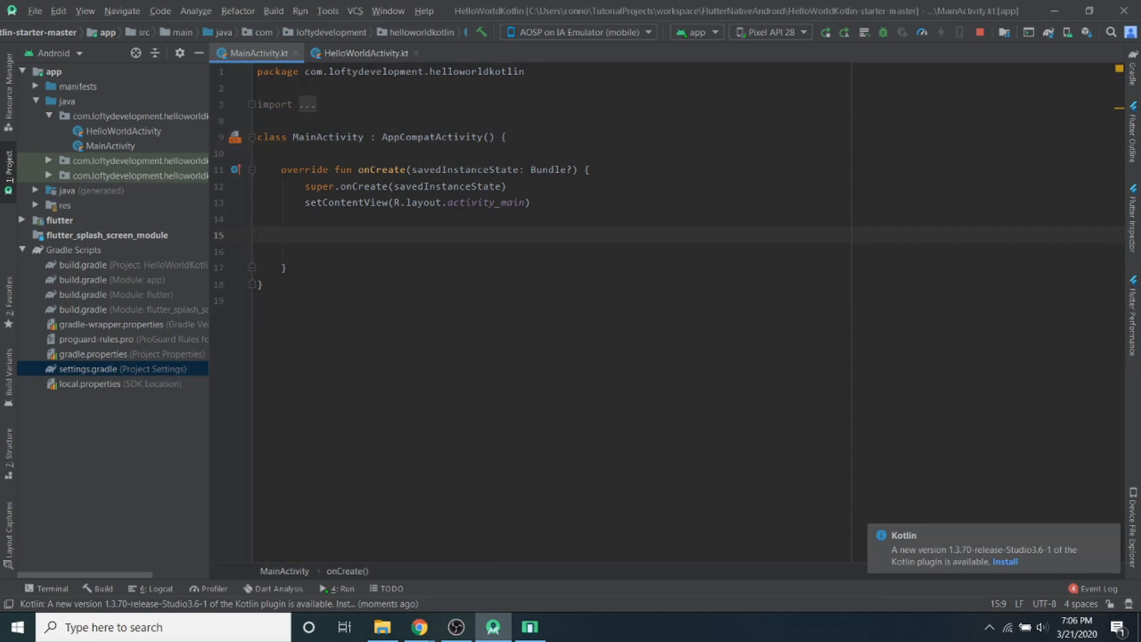
mouse_move(456, 495)
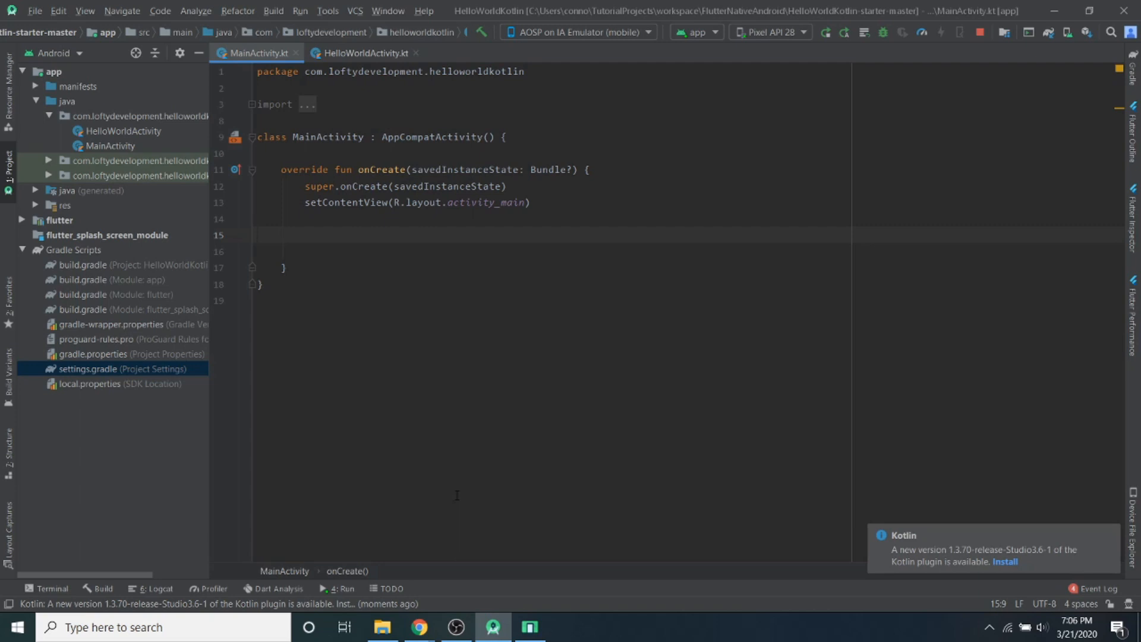
mouse_move(1106, 535)
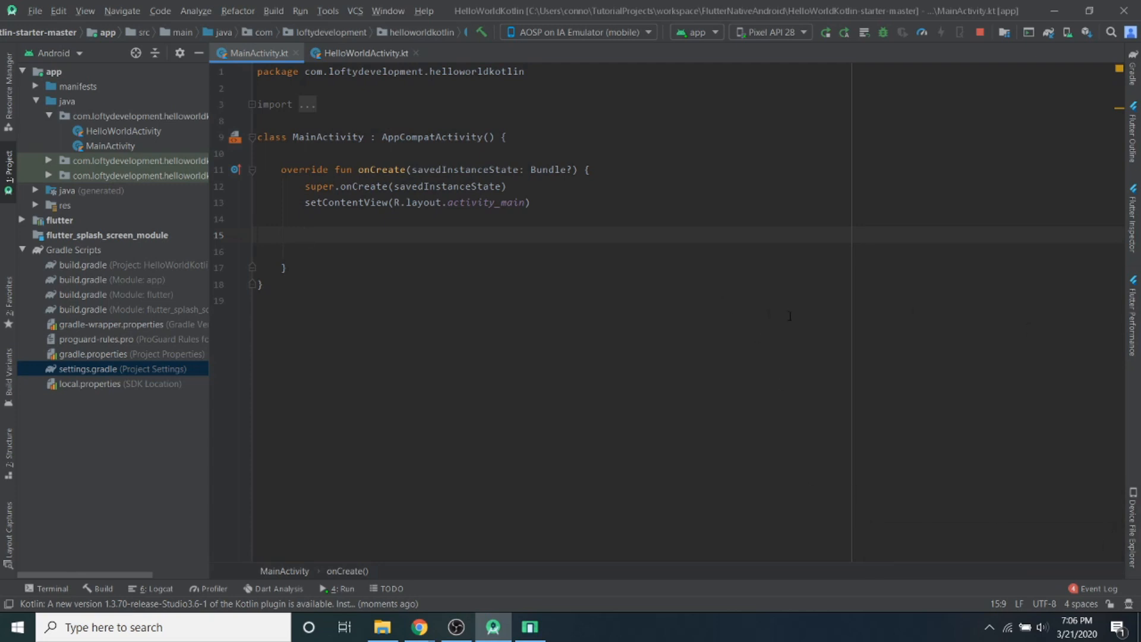
text(startActivity(FlutterActivity)
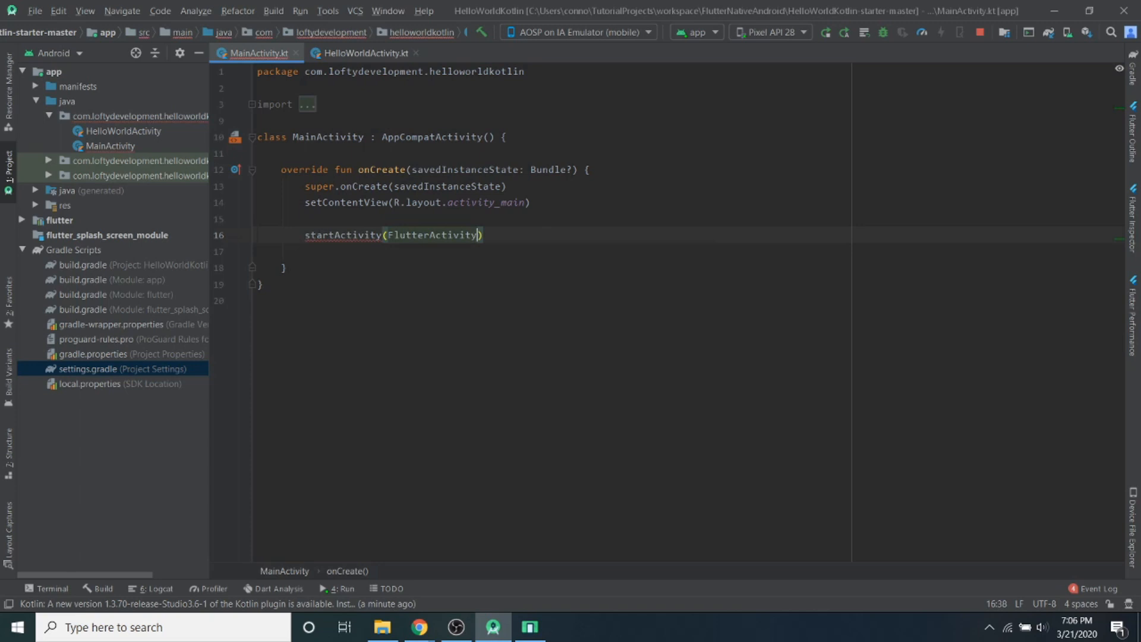
text(.createDefaultInt)
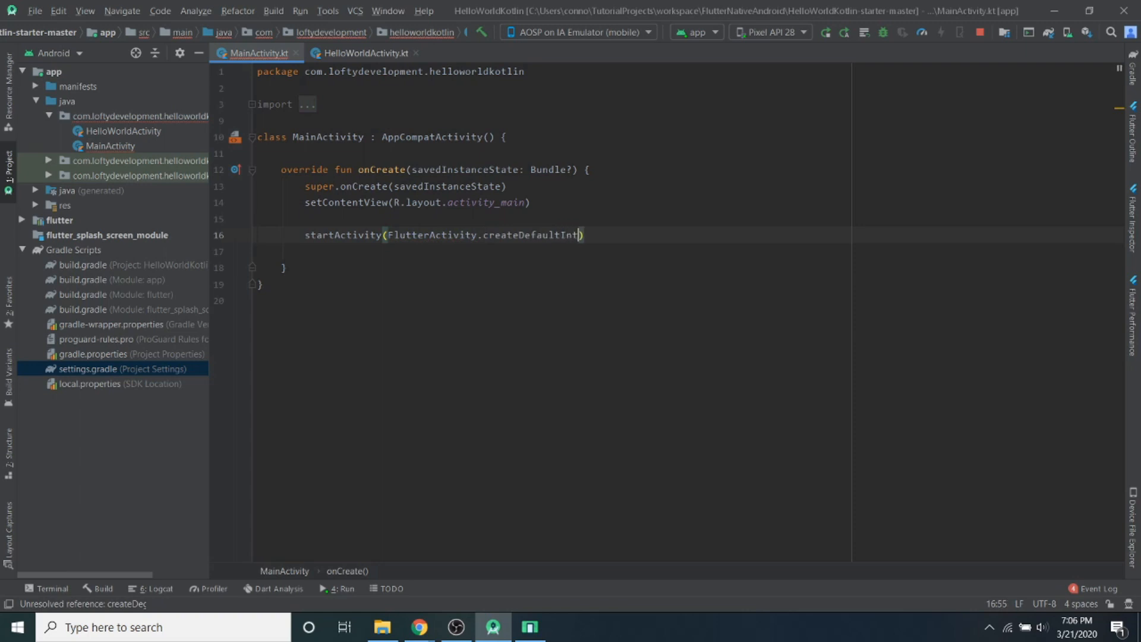
text(ent())
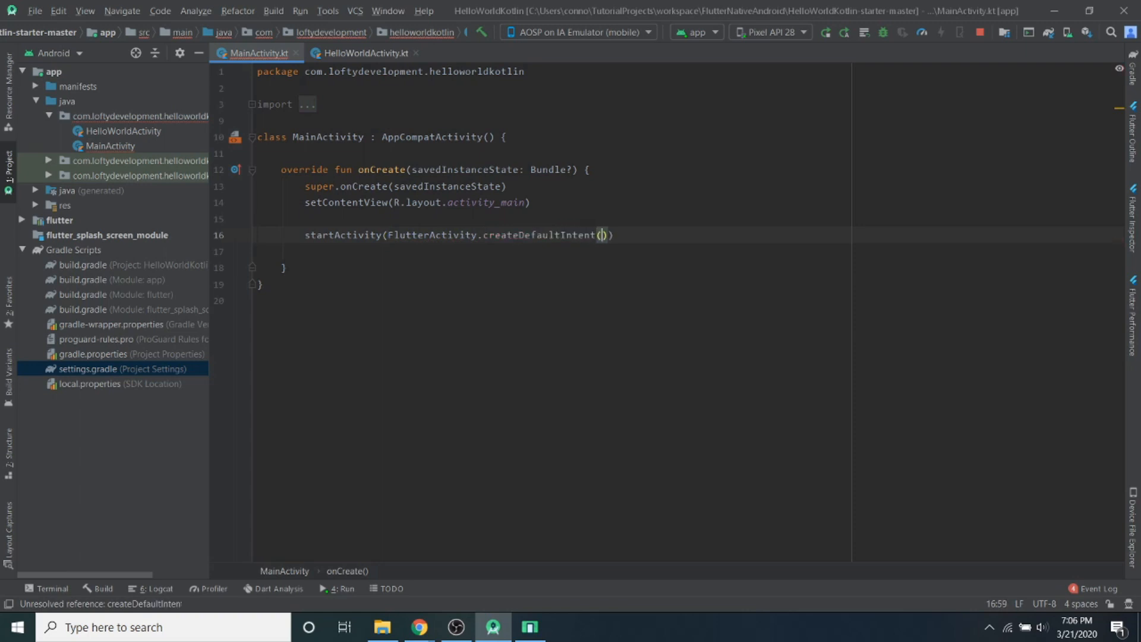
text(this)
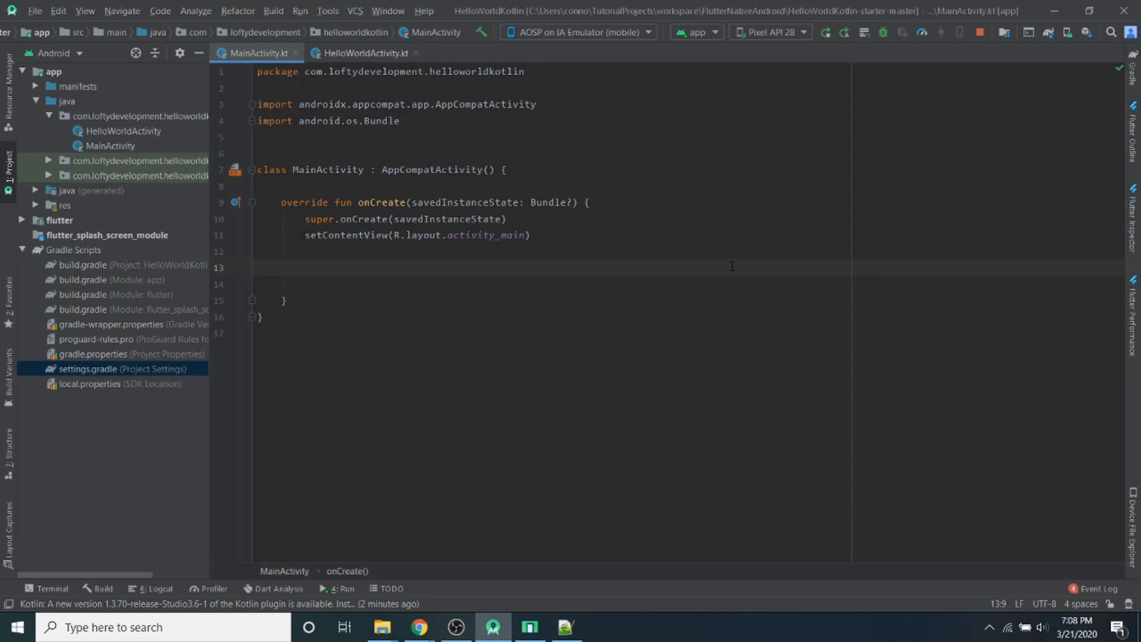
text(startActivity(F)
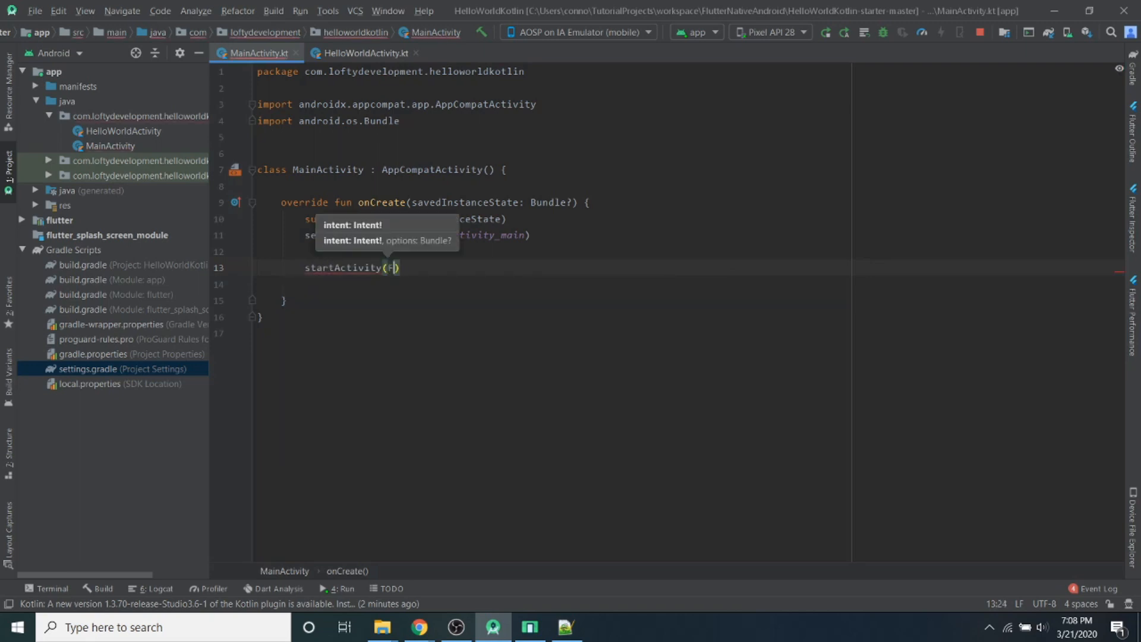
text(FlutterActivity.v)
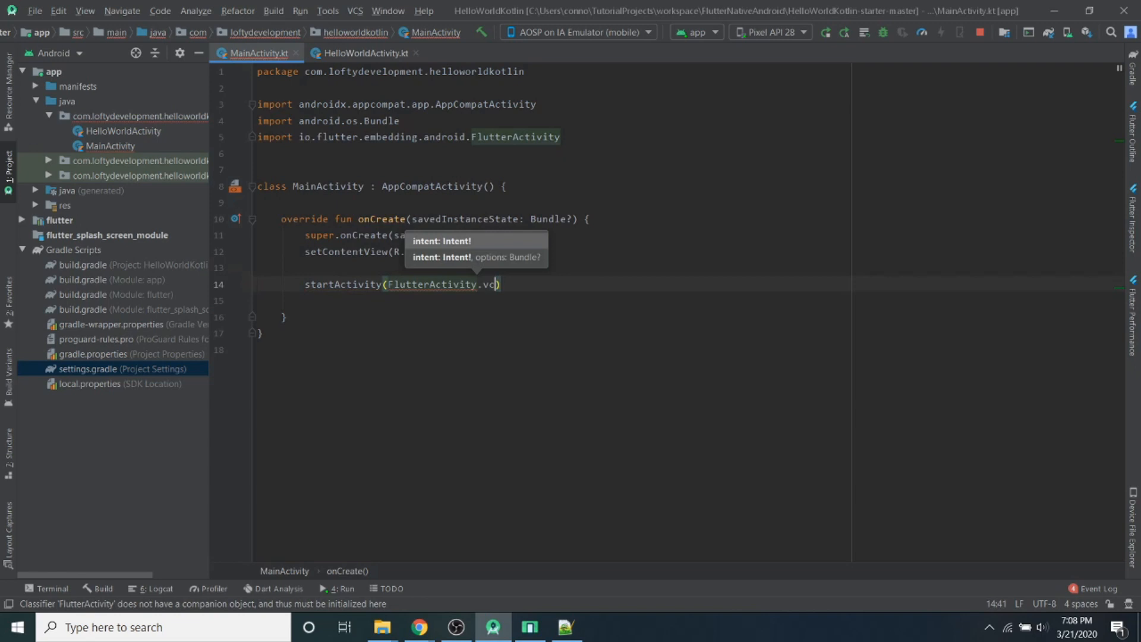
text(createDefaultIntent(this)
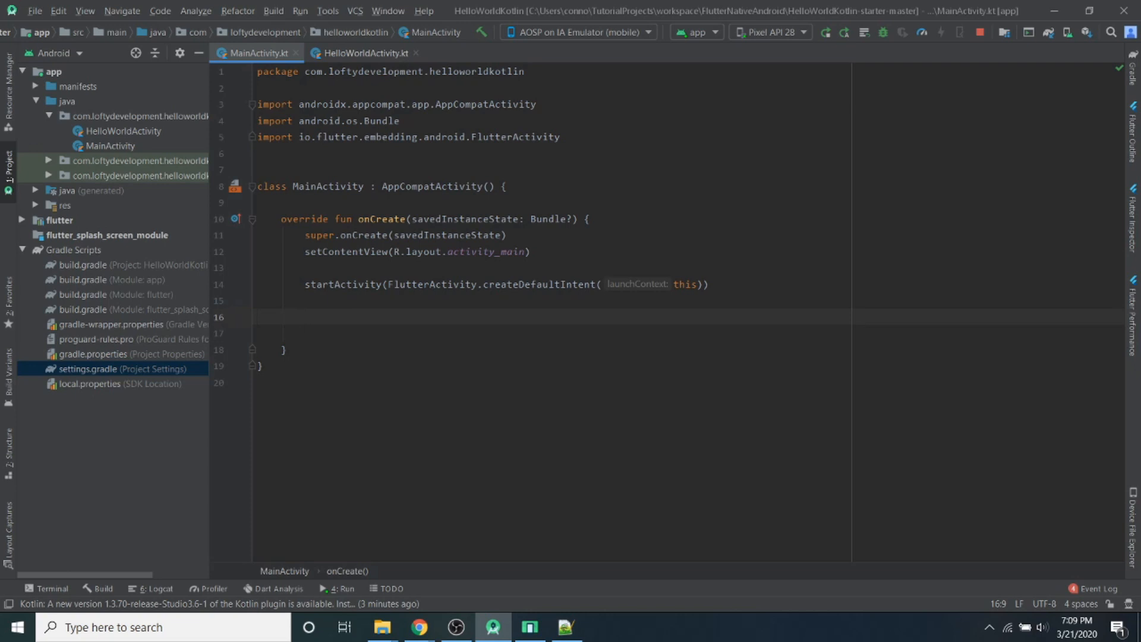
Step: Add a Handler postDelayed block creating an Intent for HelloWorldActivity::class
text(Handler()
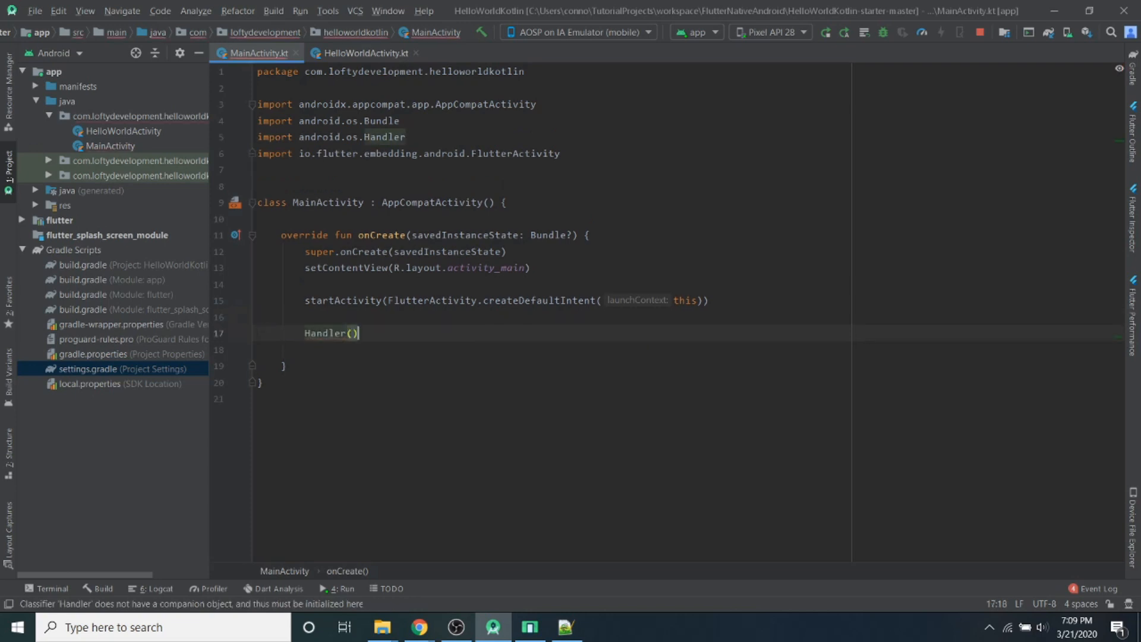
text(.postDelayed()
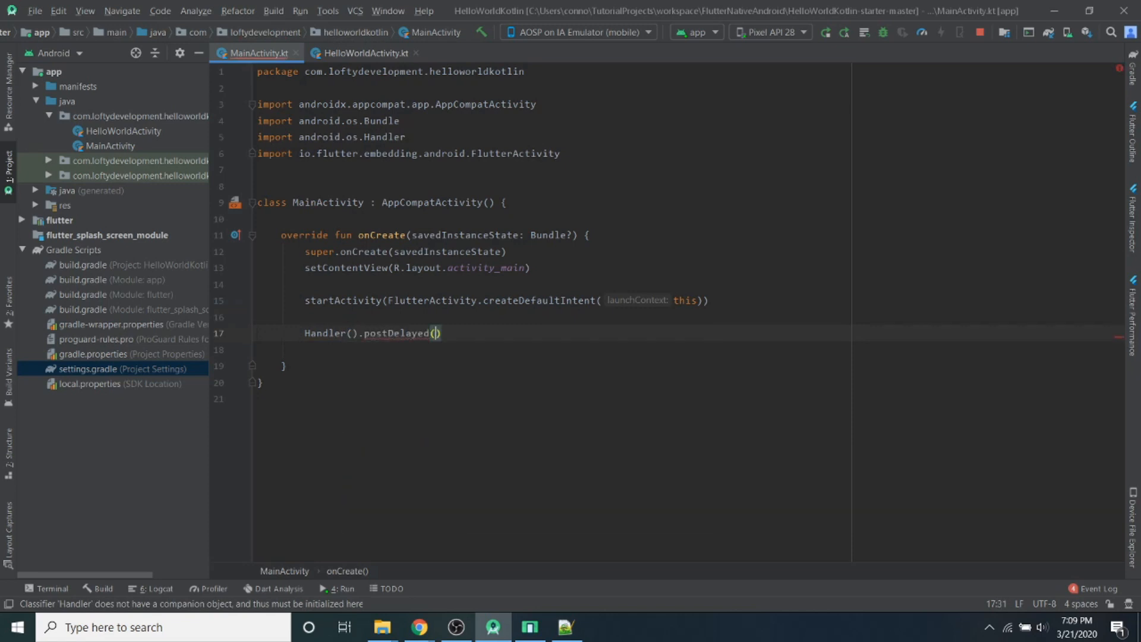
text({)
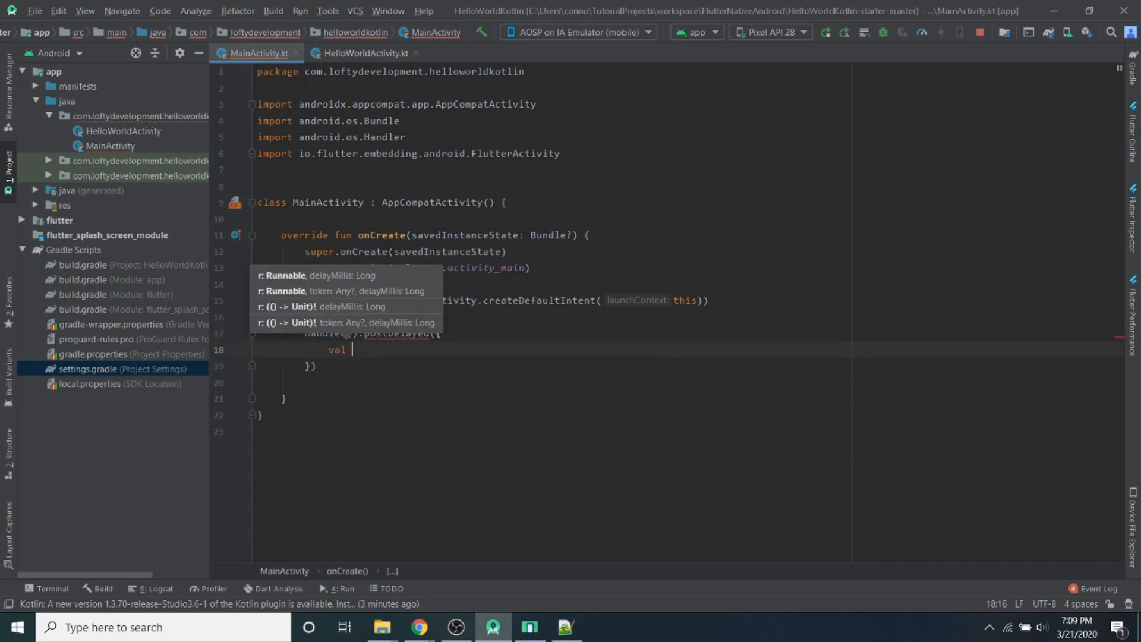
text(intent = Iten)
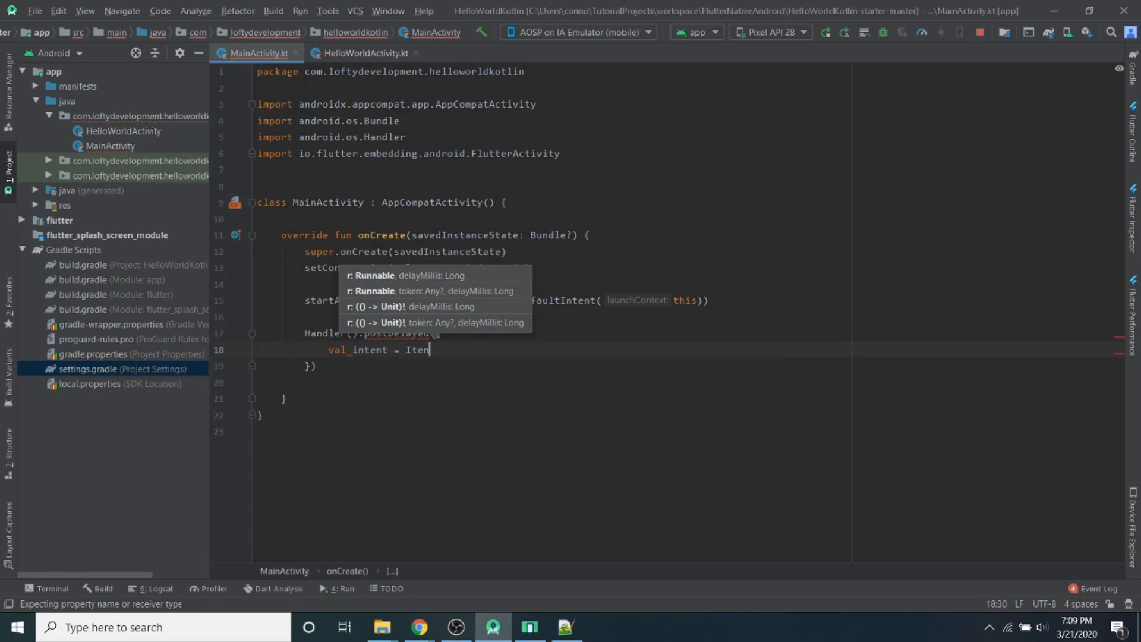
text(Intent()
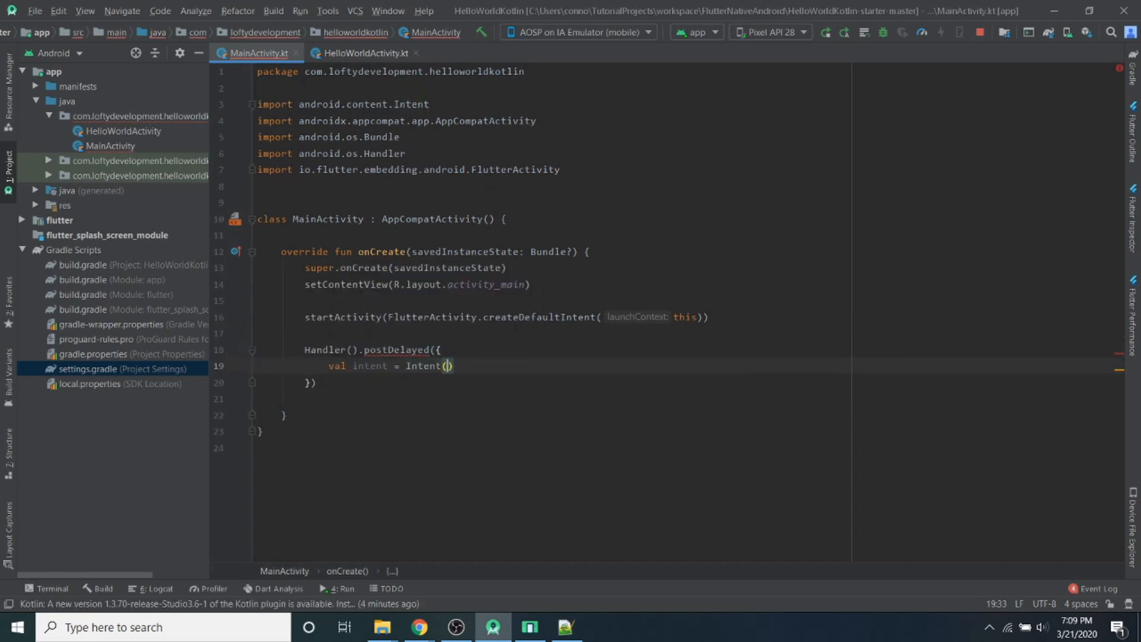
text(this@MainActivity,)
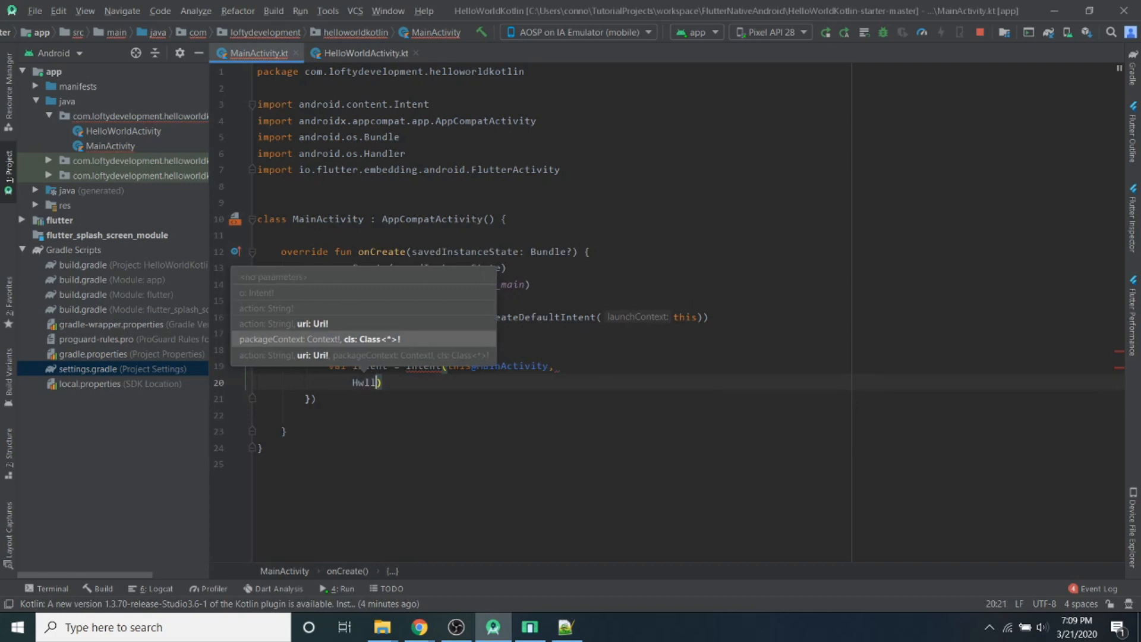
text(HelloWorldActivity)
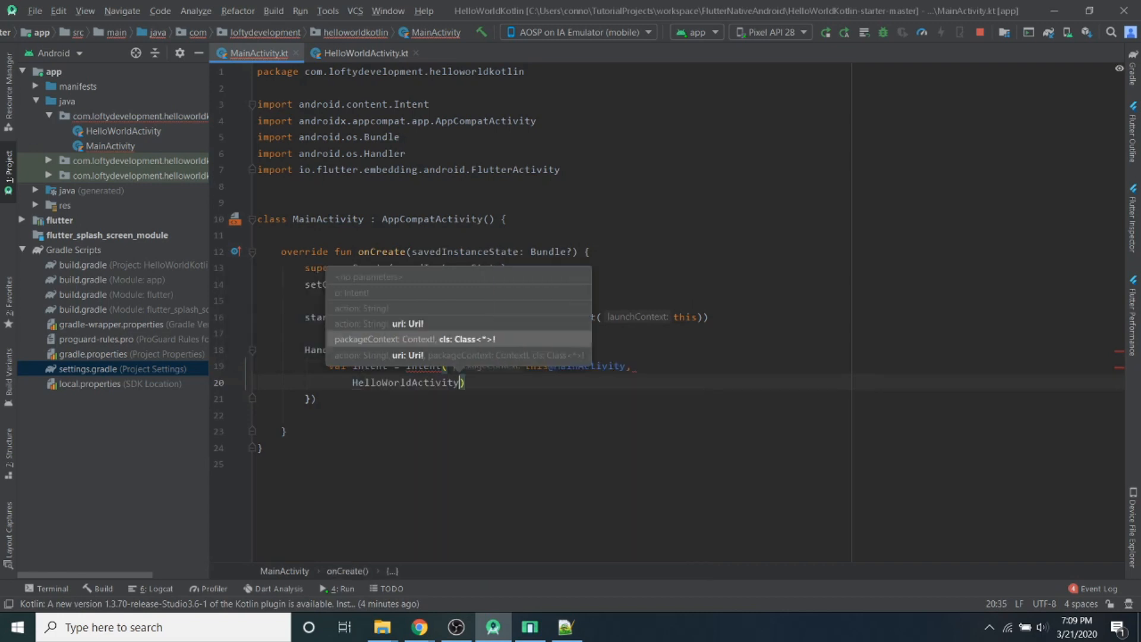
text(::class.java)
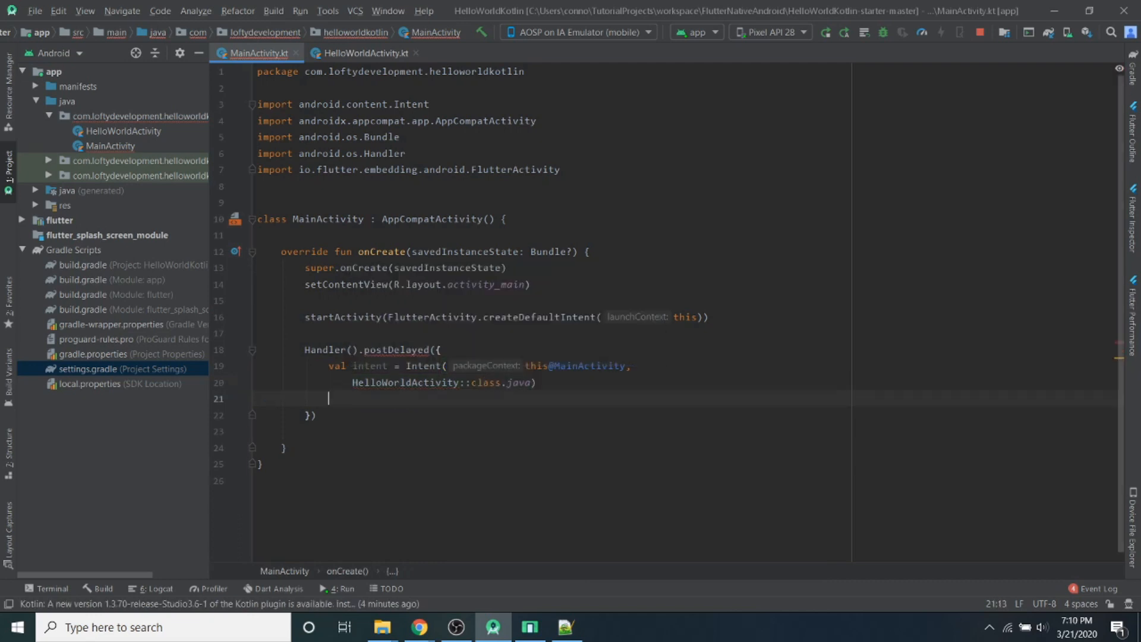
Step: Start that intent, call finish(), set the delay to 5000 ms, then view HelloWorldActivity
text(sta)
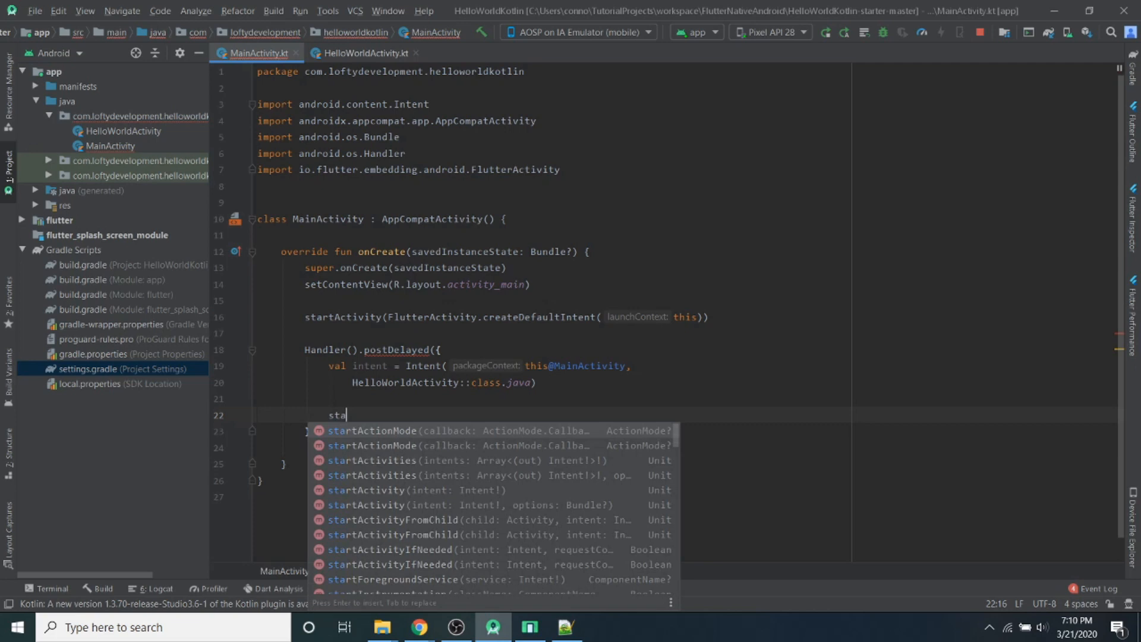
click(414, 490)
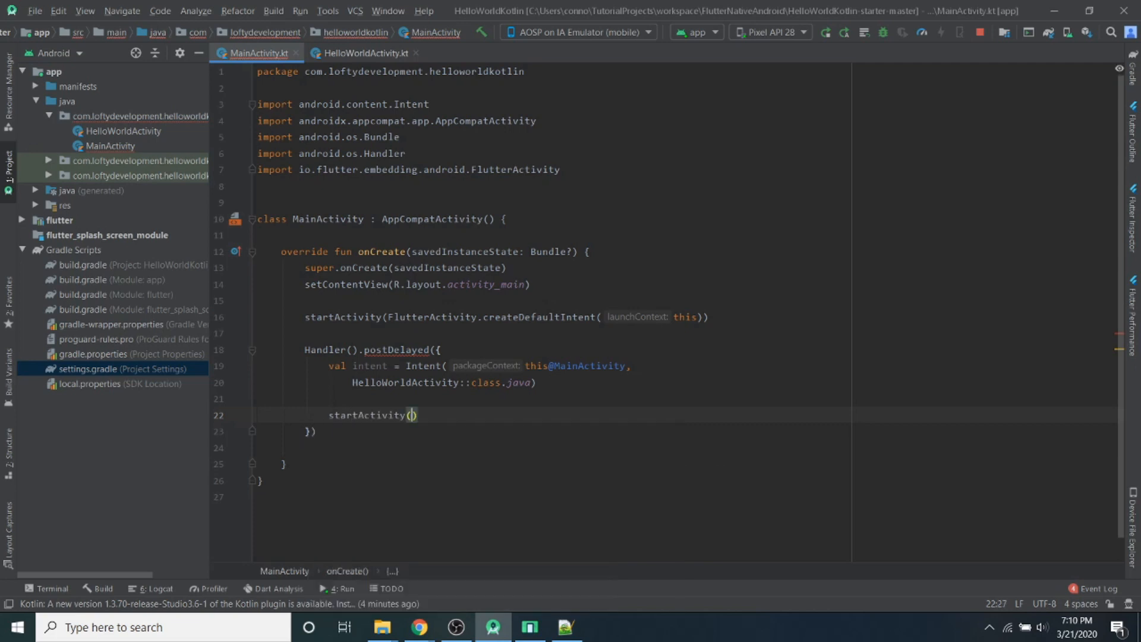
text(intent)
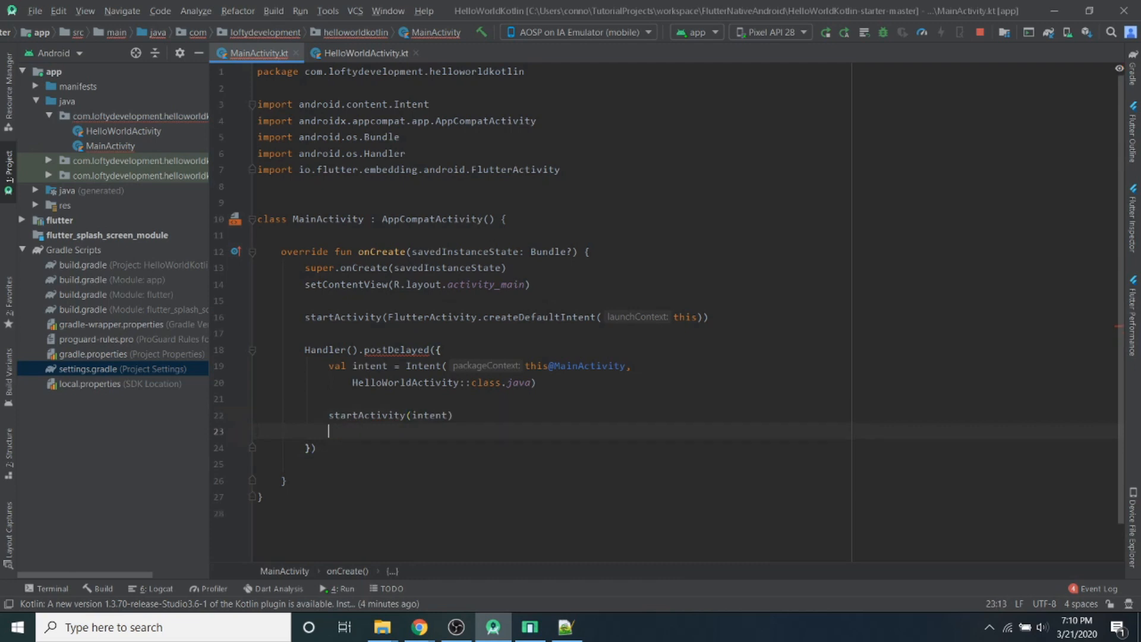
text(finish())
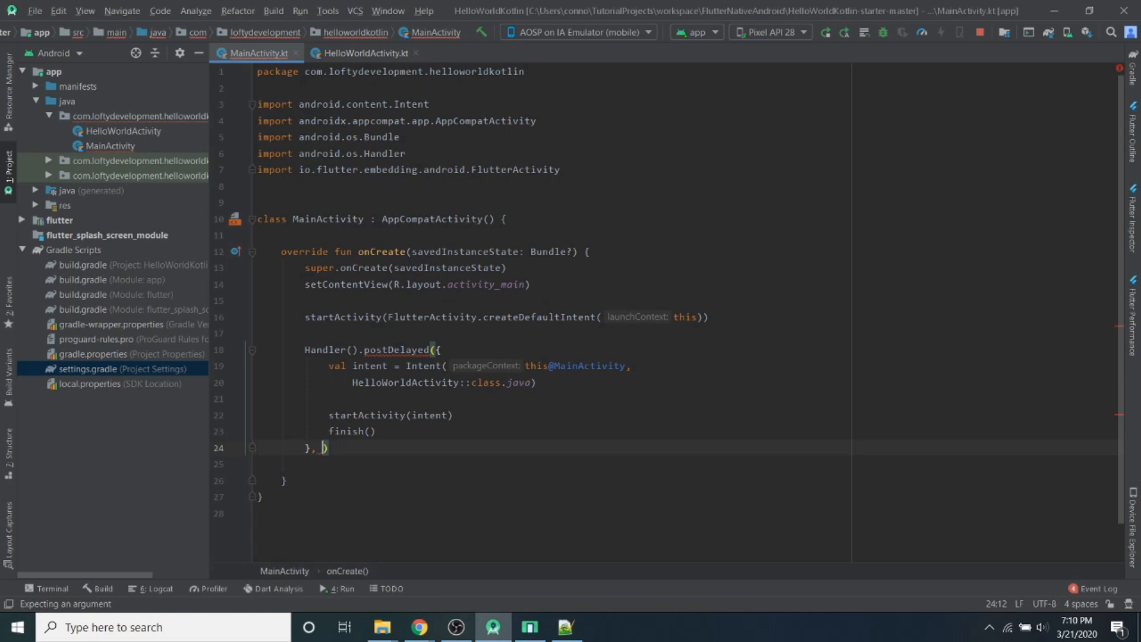
text(5000)
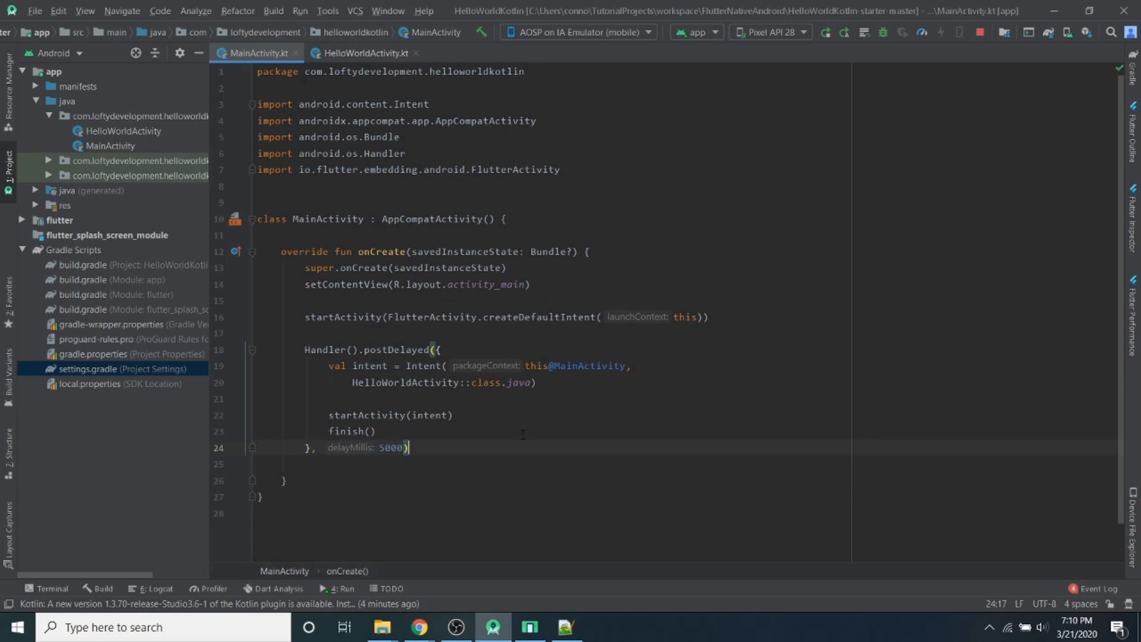
click(363, 53)
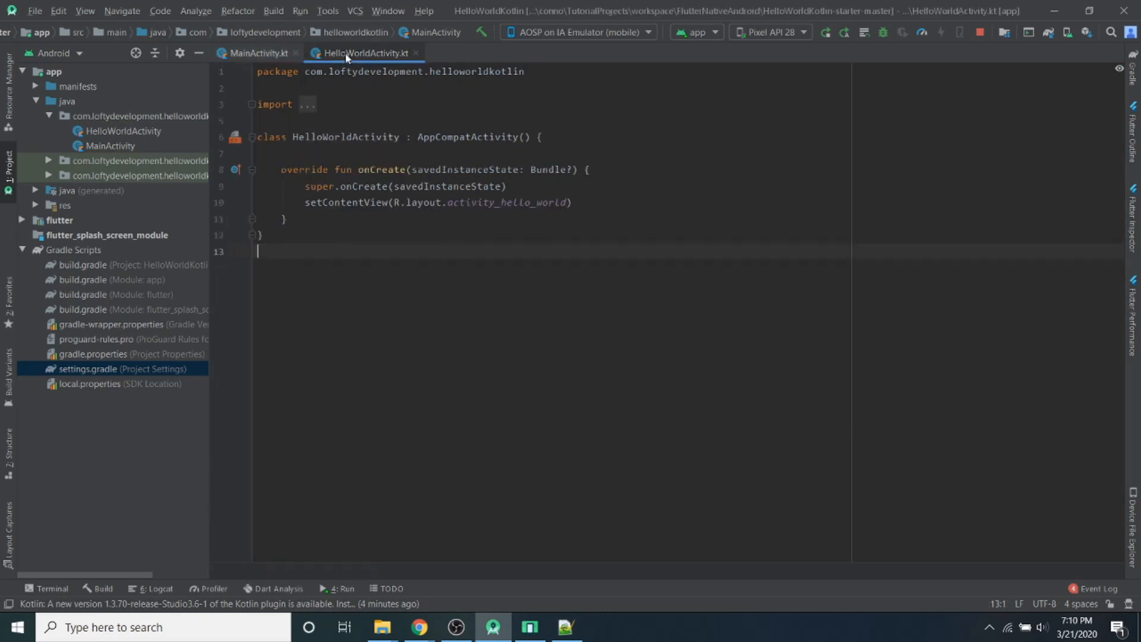
Step: Open the app's AndroidManifest.xml showing HelloWorldActivity declared alongside MainActivity
click(256, 53)
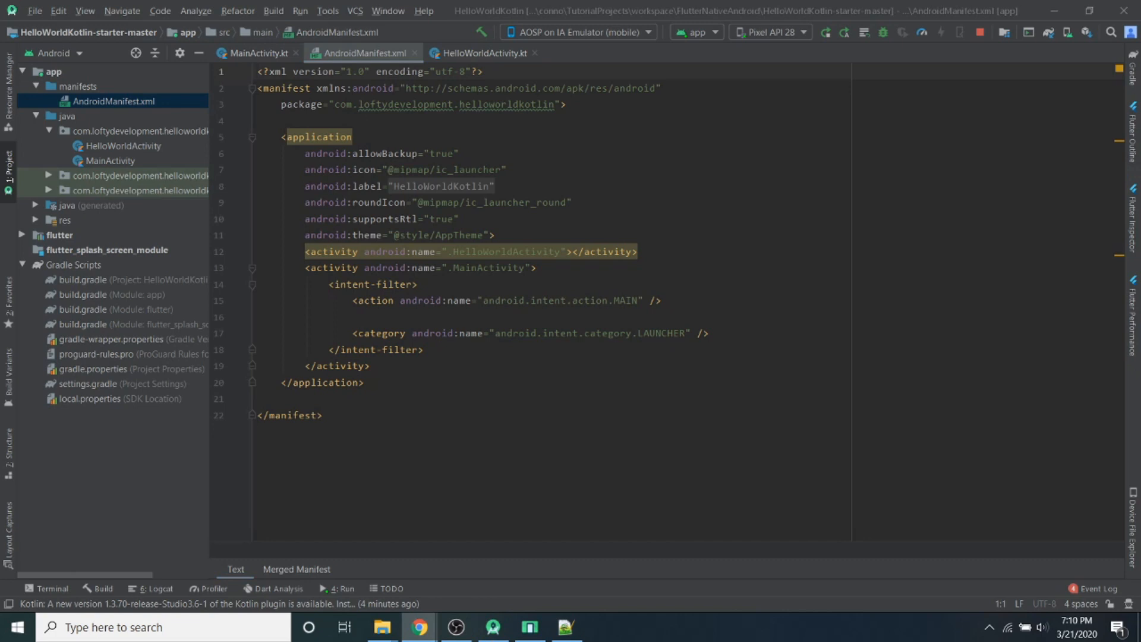
Step: Add a FlutterActivity entry after HelloWorldActivity with configChanges, hardwareAccelerated and adjustResize input mode
click(699, 250)
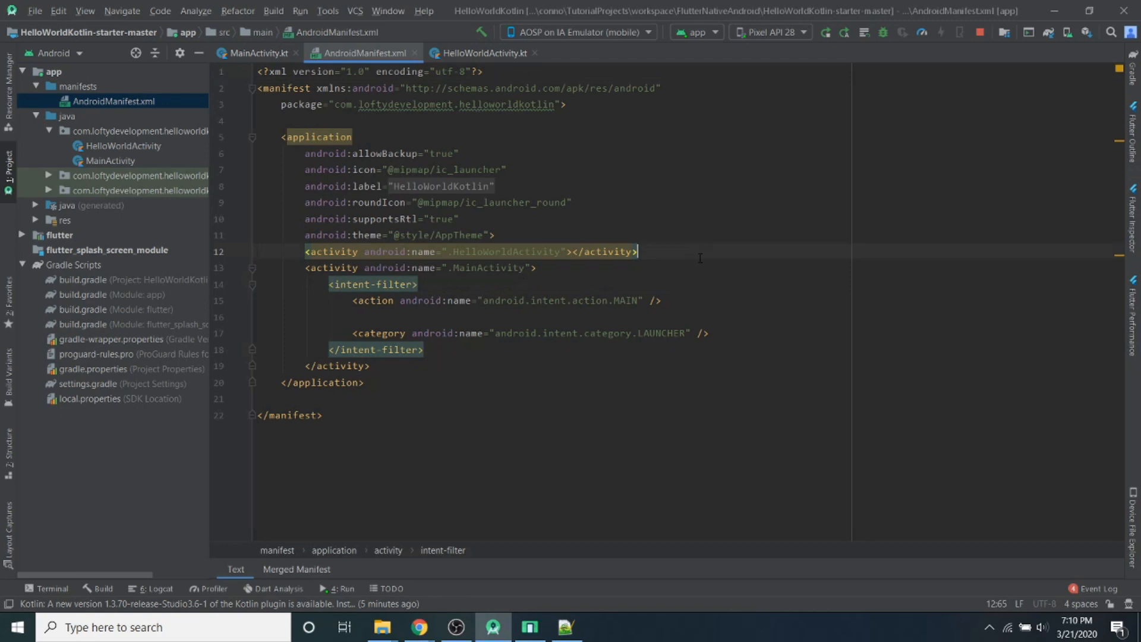
click(538, 267)
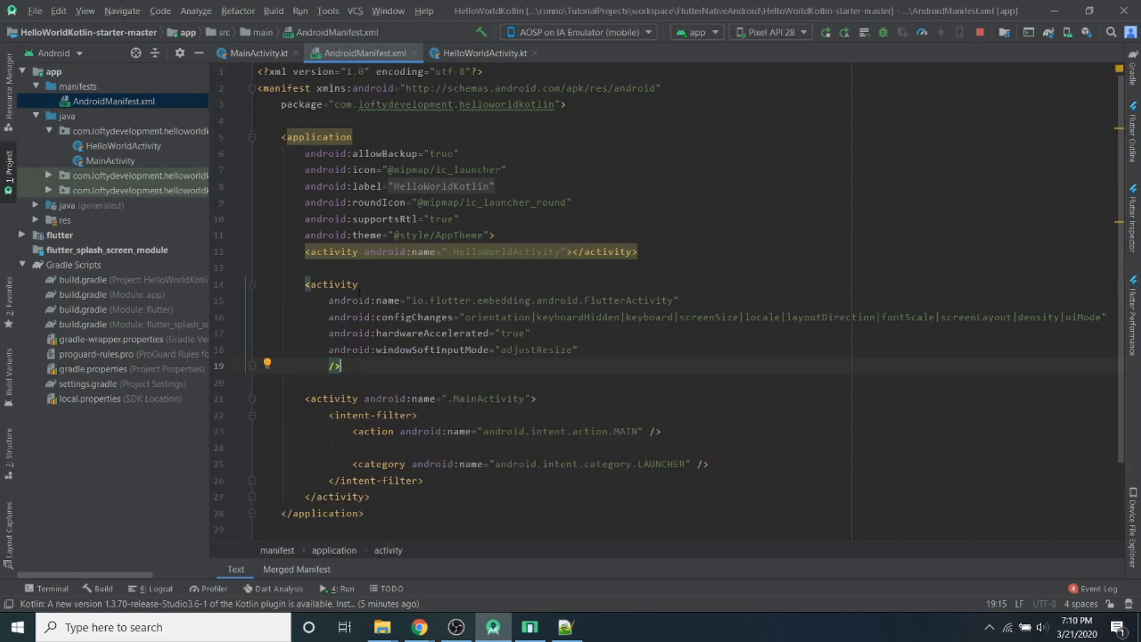
double_click(464, 300)
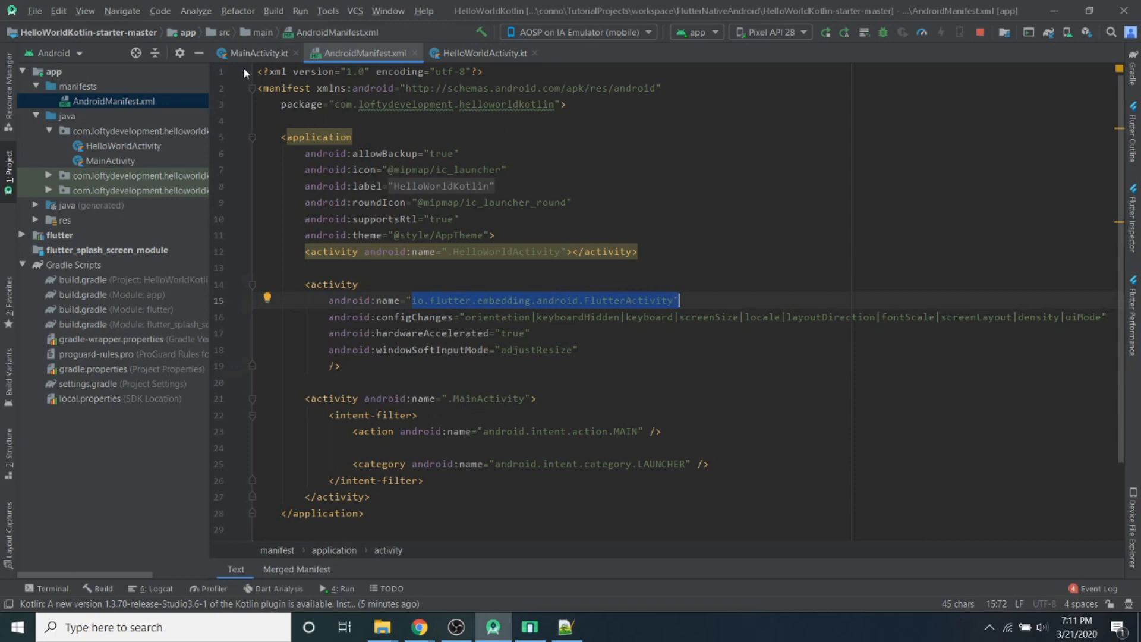
click(255, 52)
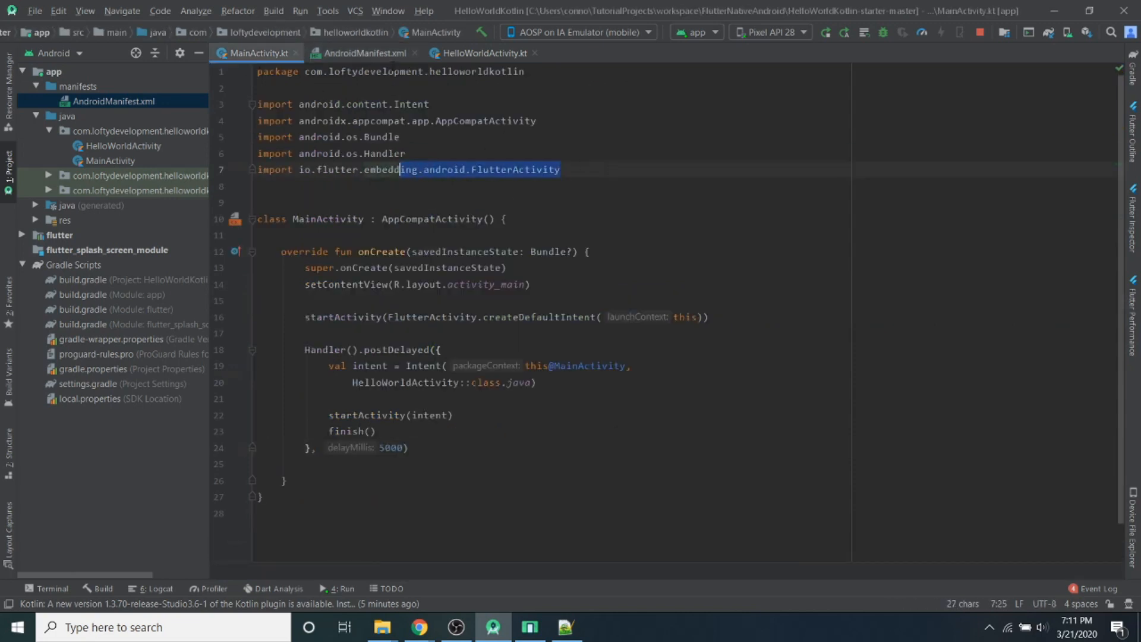
click(364, 53)
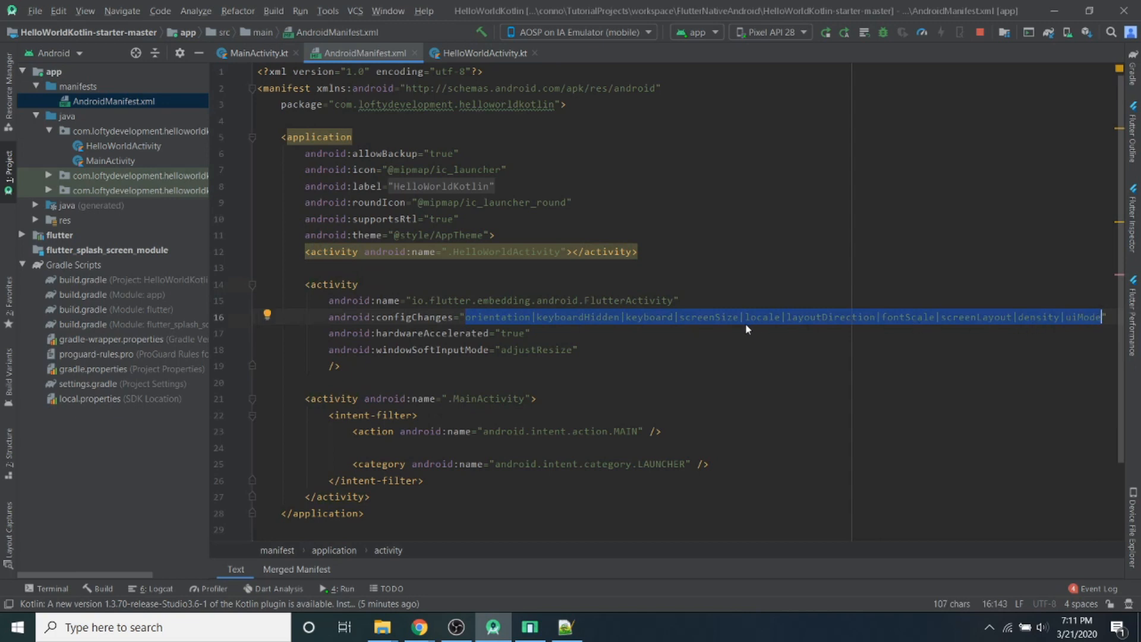
mouse_move(965, 356)
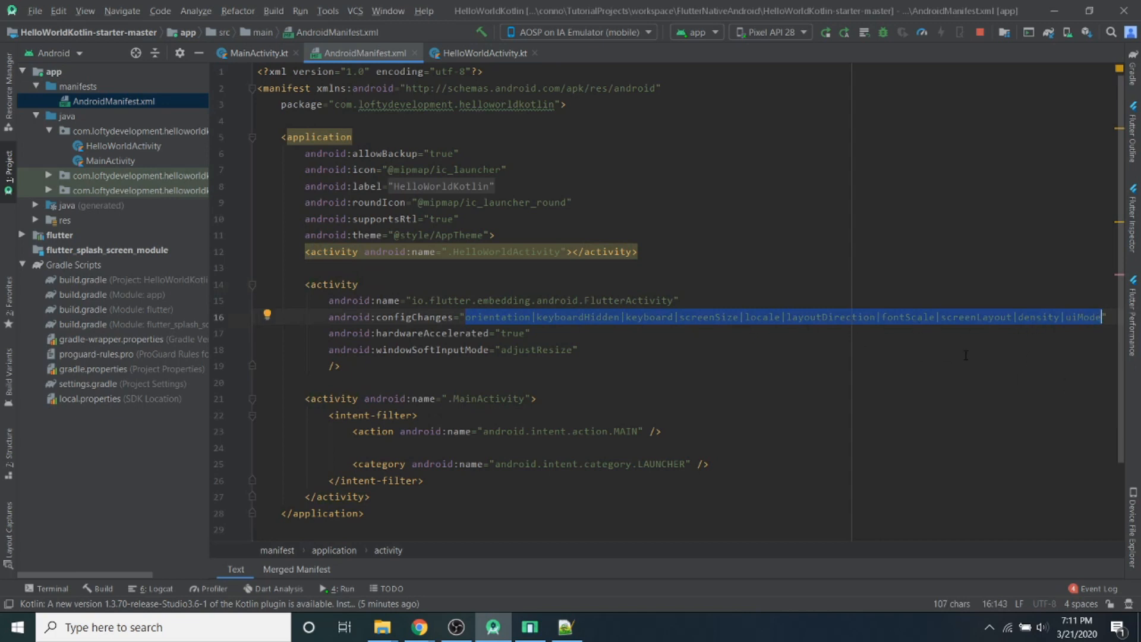
mouse_move(494, 329)
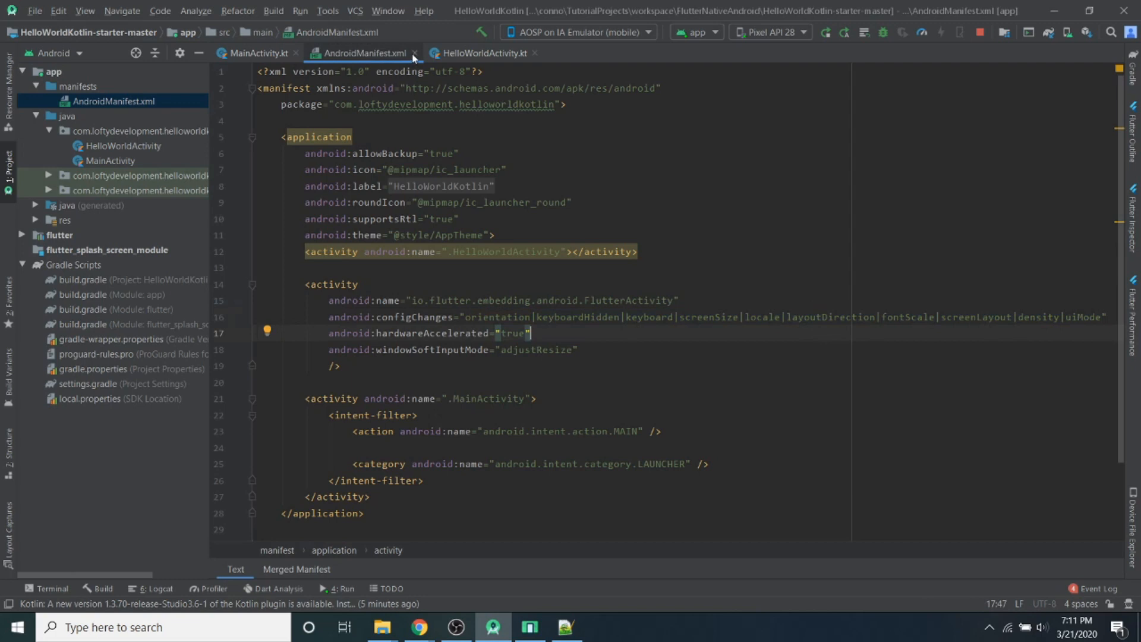
Step: Close the manifest and return to the MainActivity code
click(257, 52)
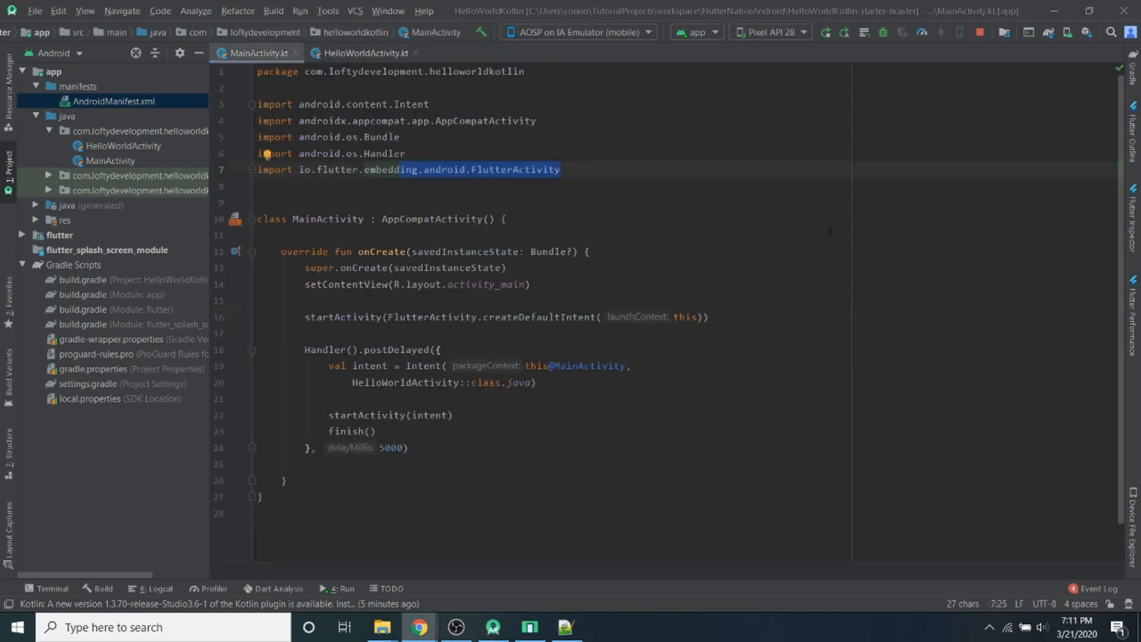
click(261, 187)
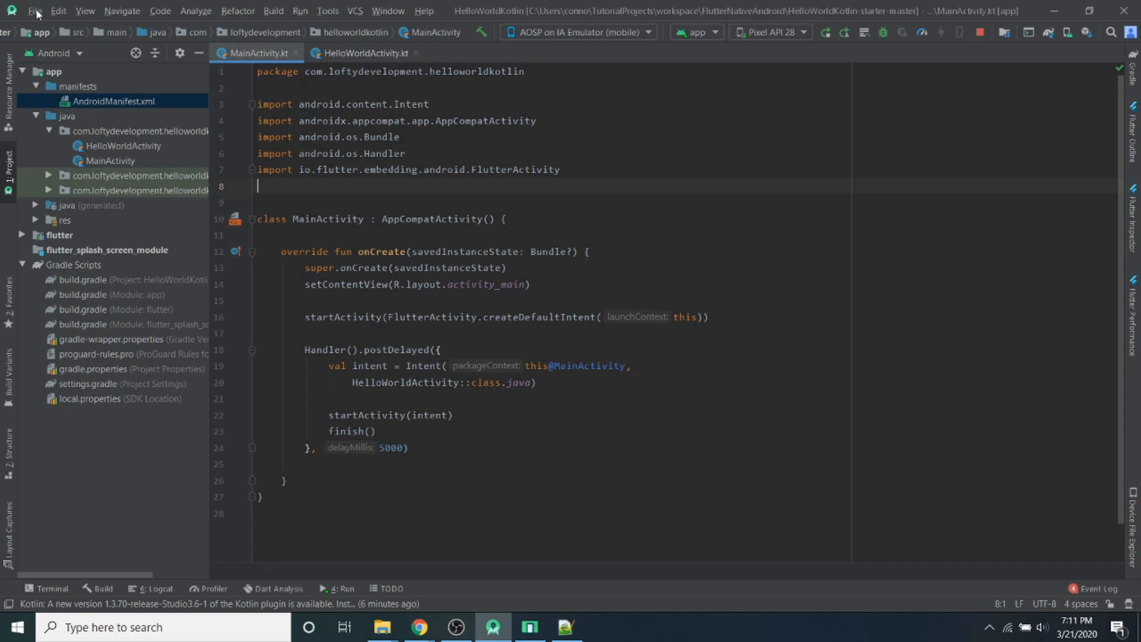
mouse_move(105, 32)
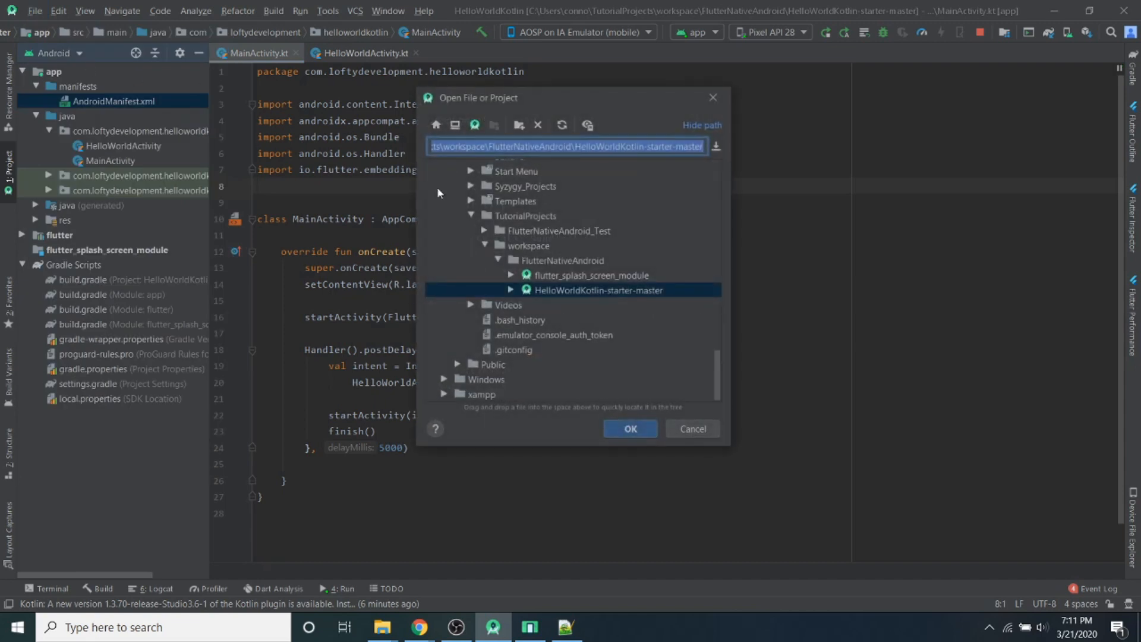
mouse_move(513, 196)
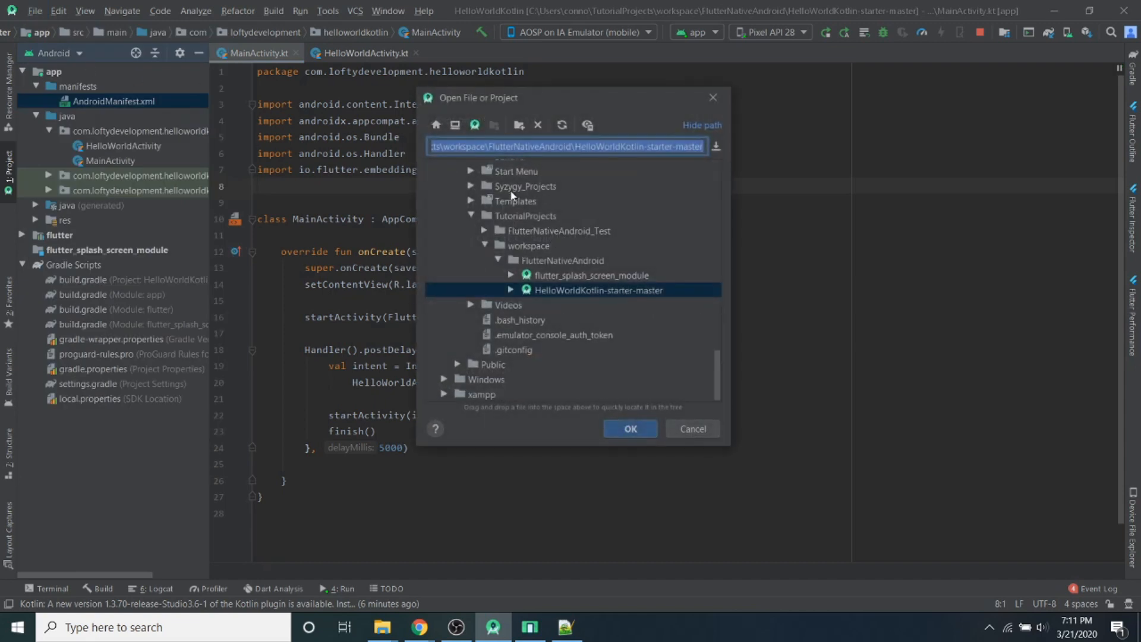
Step: Open the flutter_splash_screen_module folder under FlutterNativeAndroid as a project
click(592, 275)
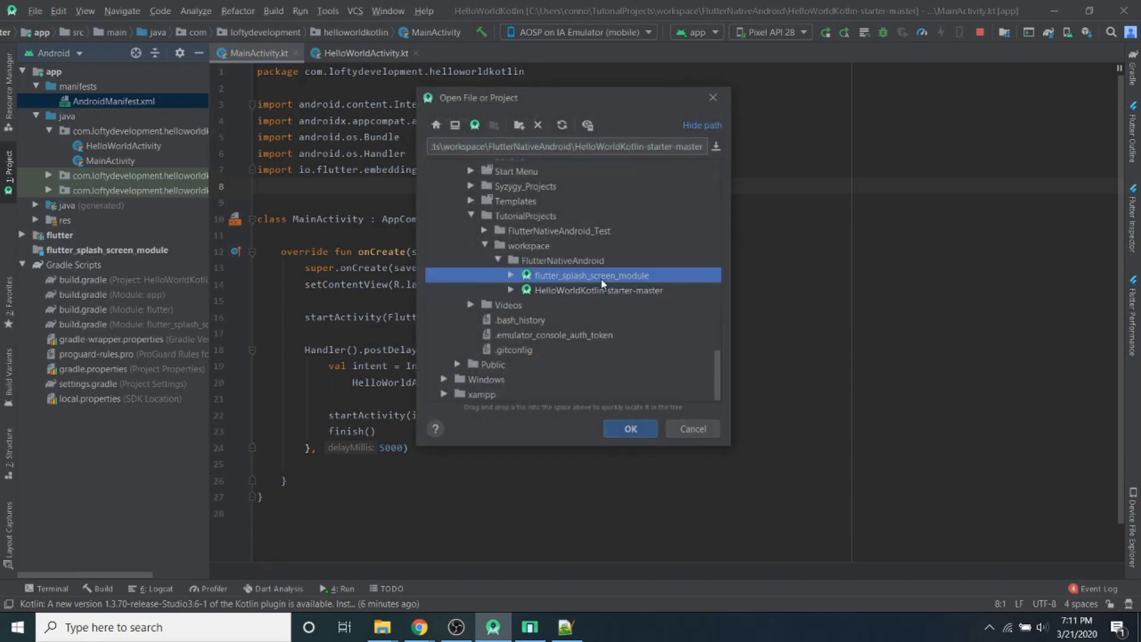
click(690, 428)
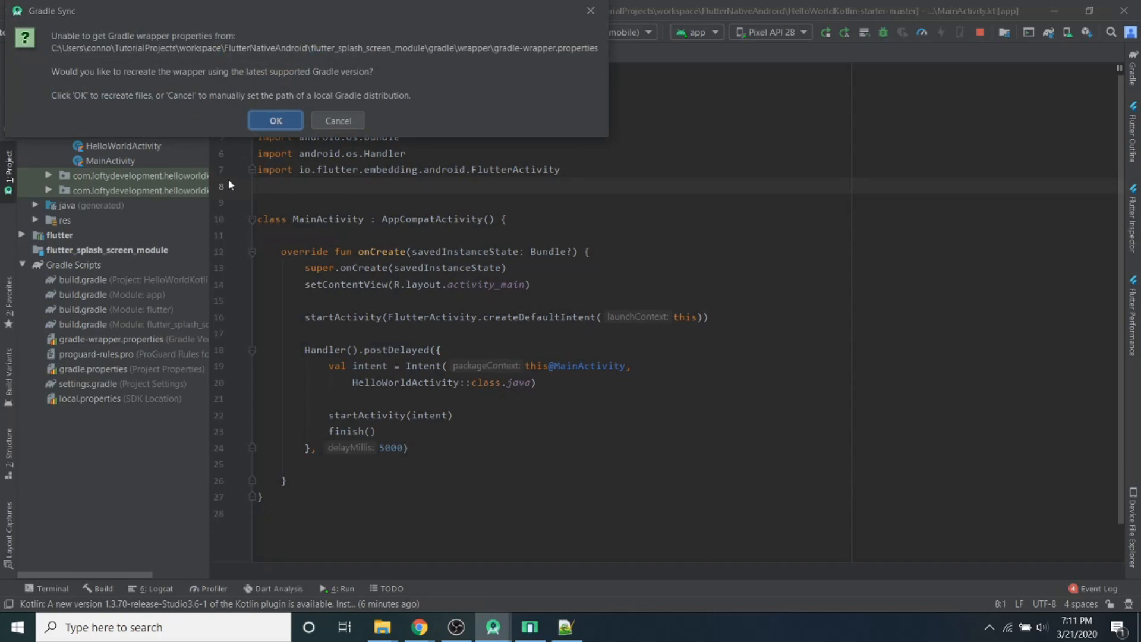
Step: Recreate the Gradle wrapper, expand the module's files, and switch to the flutter_spinkit pub.dev page
click(275, 120)
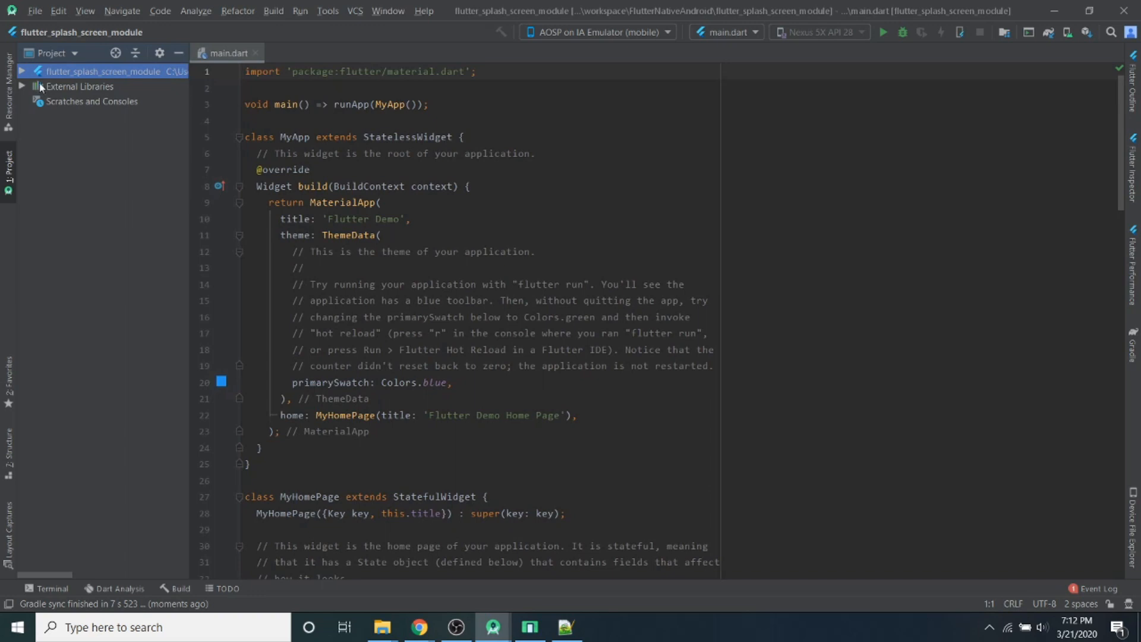
click(22, 71)
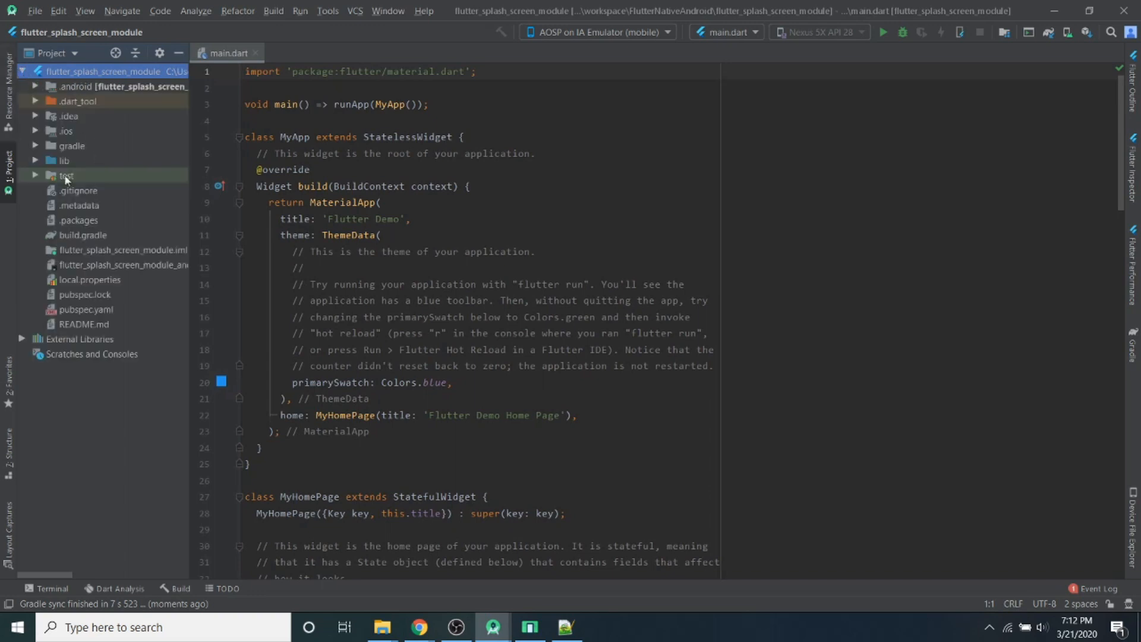
mouse_move(121, 292)
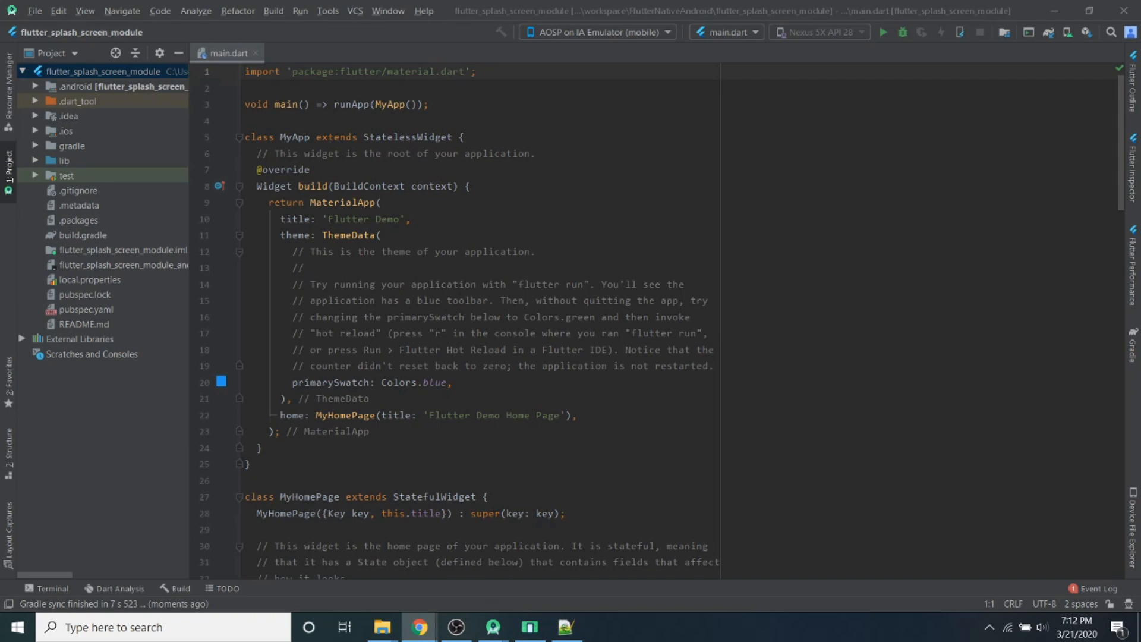
click(417, 626)
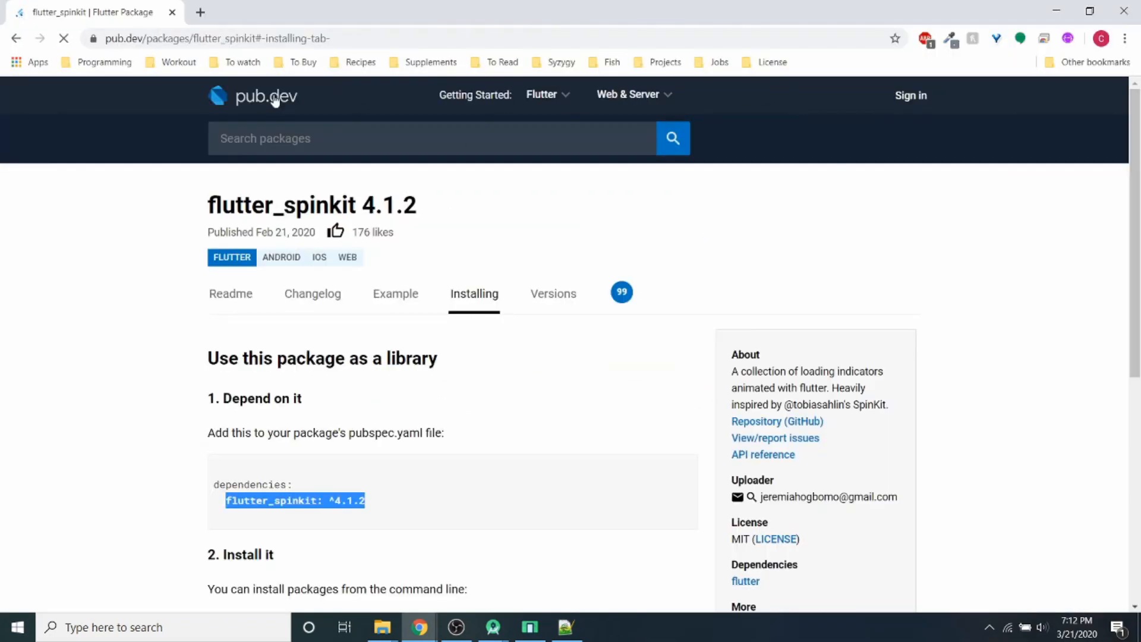
mouse_move(296, 182)
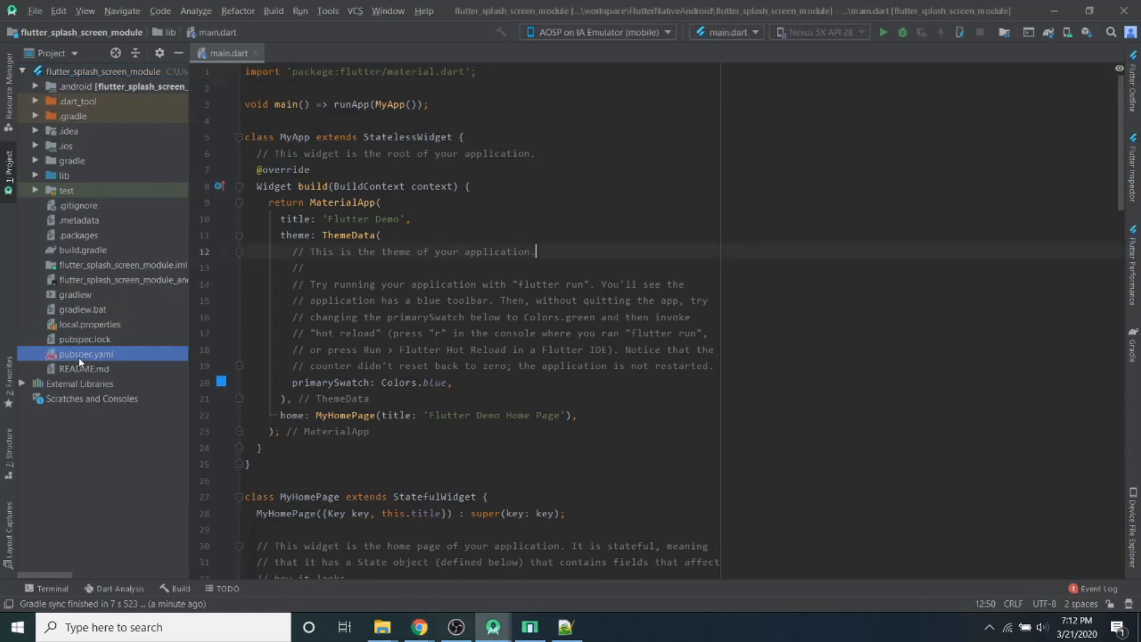
Step: Add flutter_spinkit ^4.1.2 under dependencies in pubspec.yaml, run Packages get, and return to main.dart
double_click(86, 354)
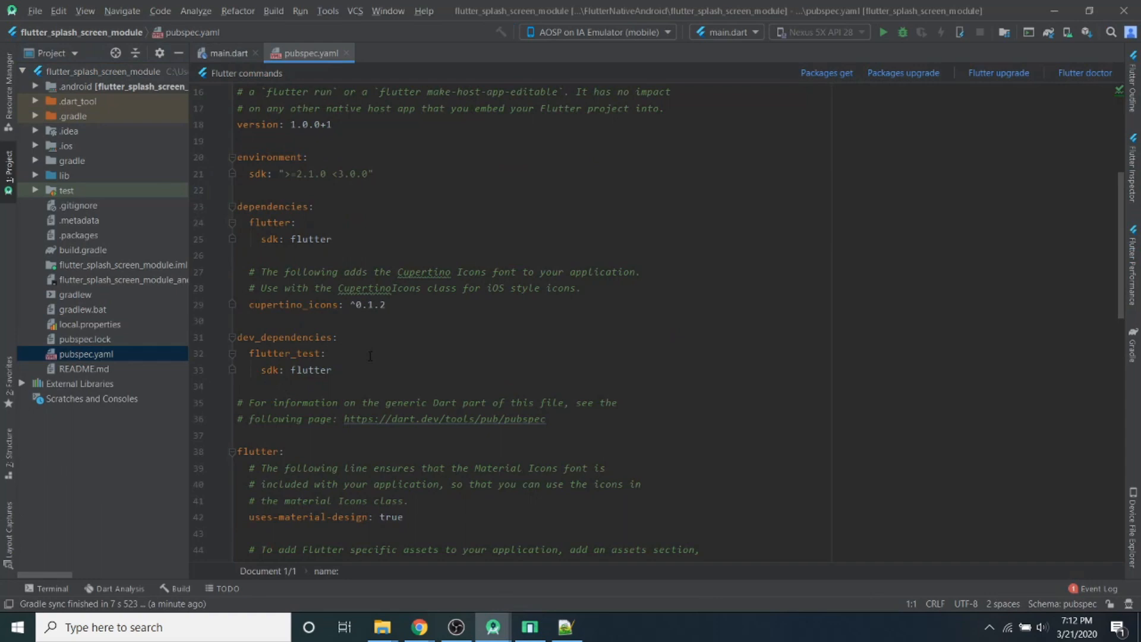
click(385, 304)
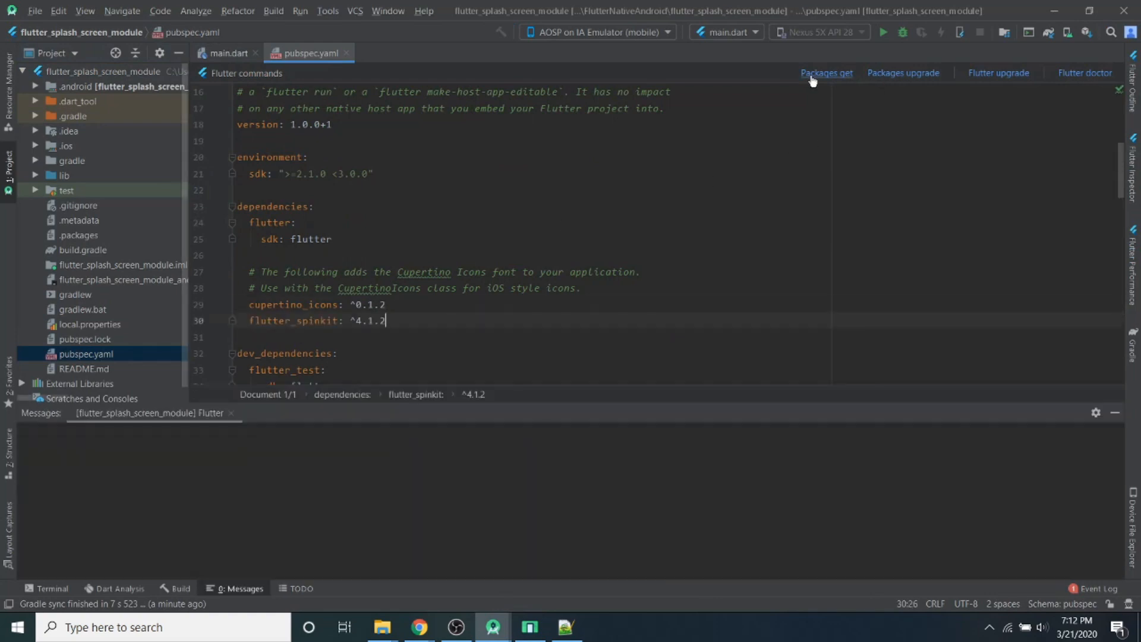
click(826, 73)
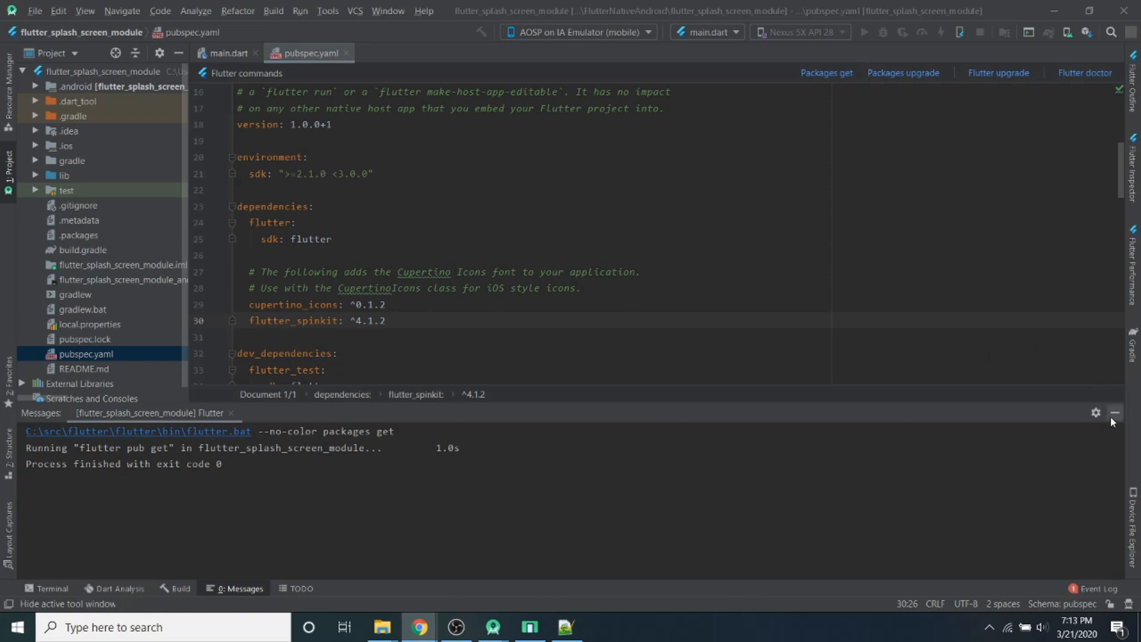
click(1114, 413)
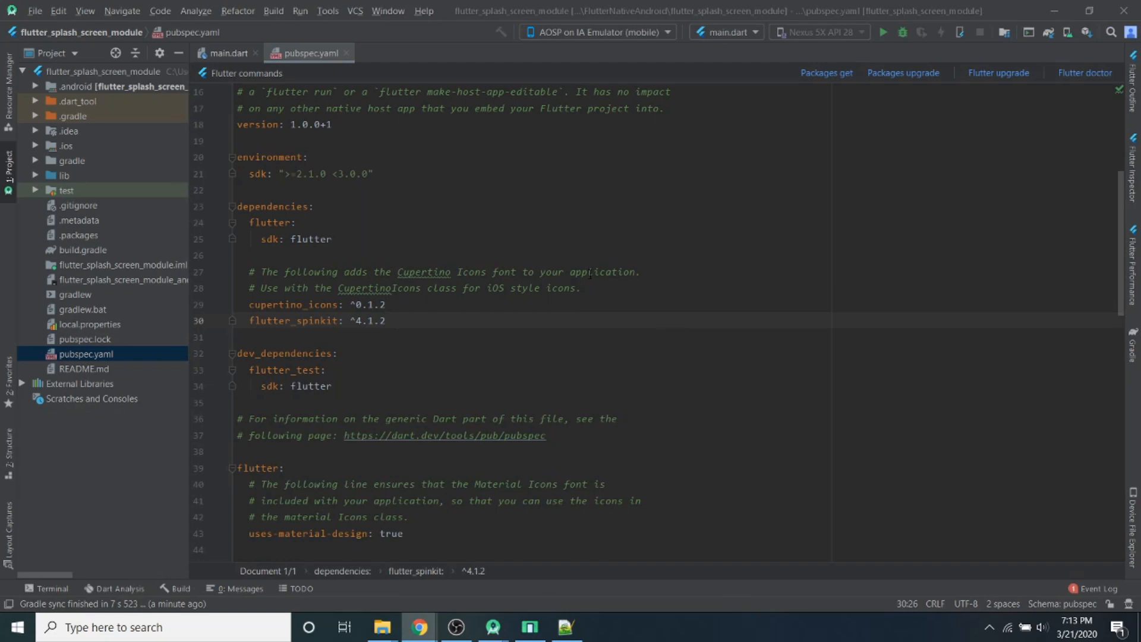
click(229, 53)
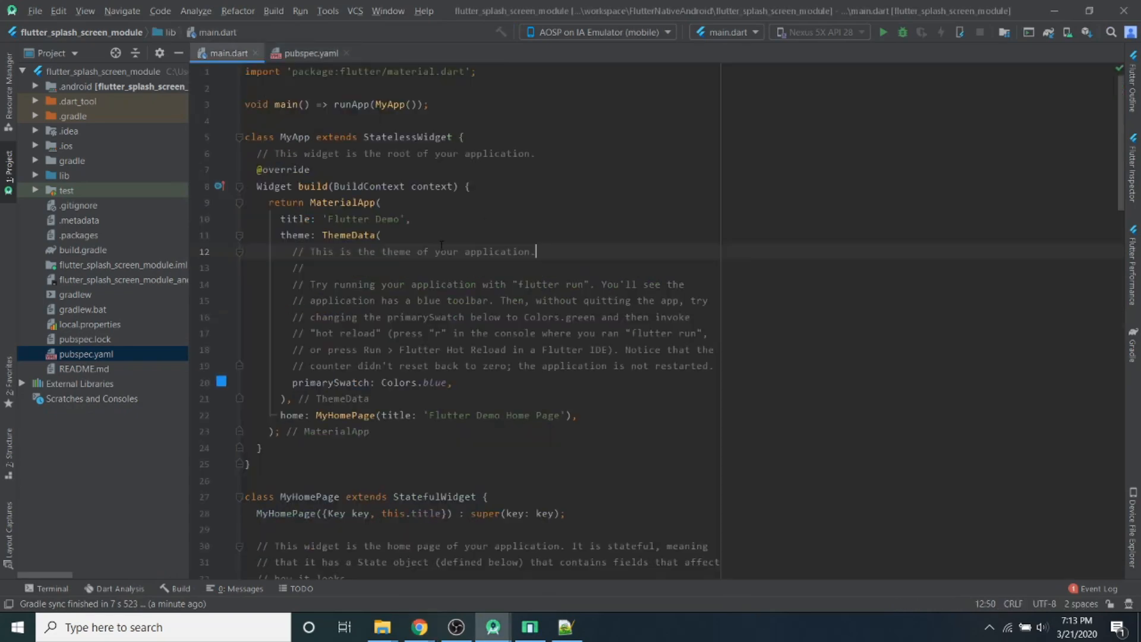
Step: Delete the demo code in main.dart, keeping dart:ui, material and flutter_spinkit imports plus main()
scroll(down, 3)
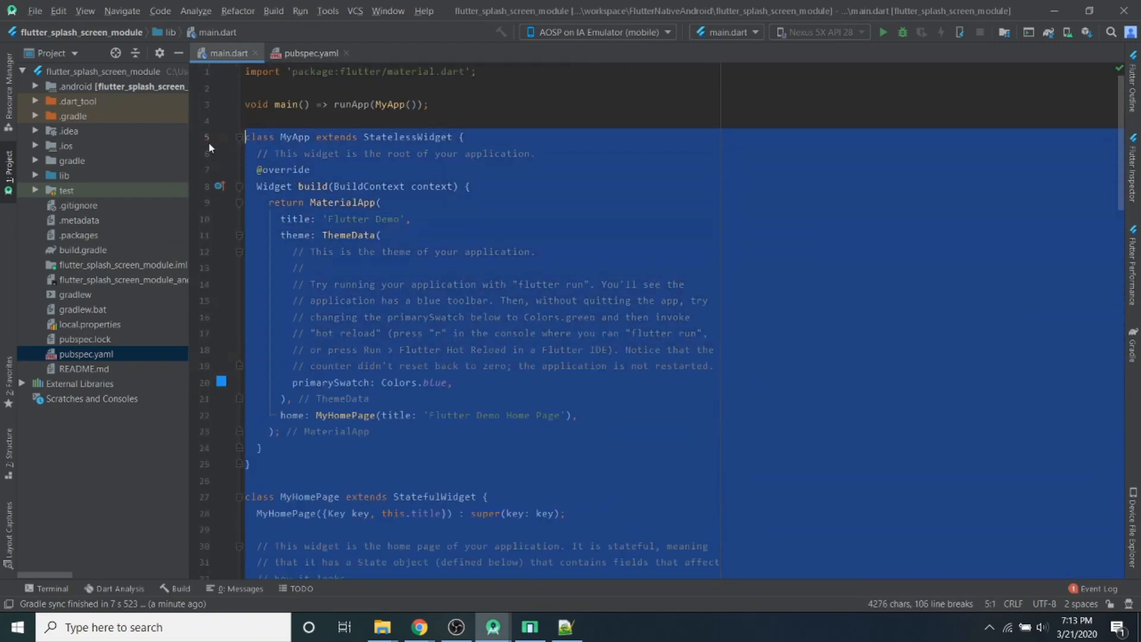
key(Delete)
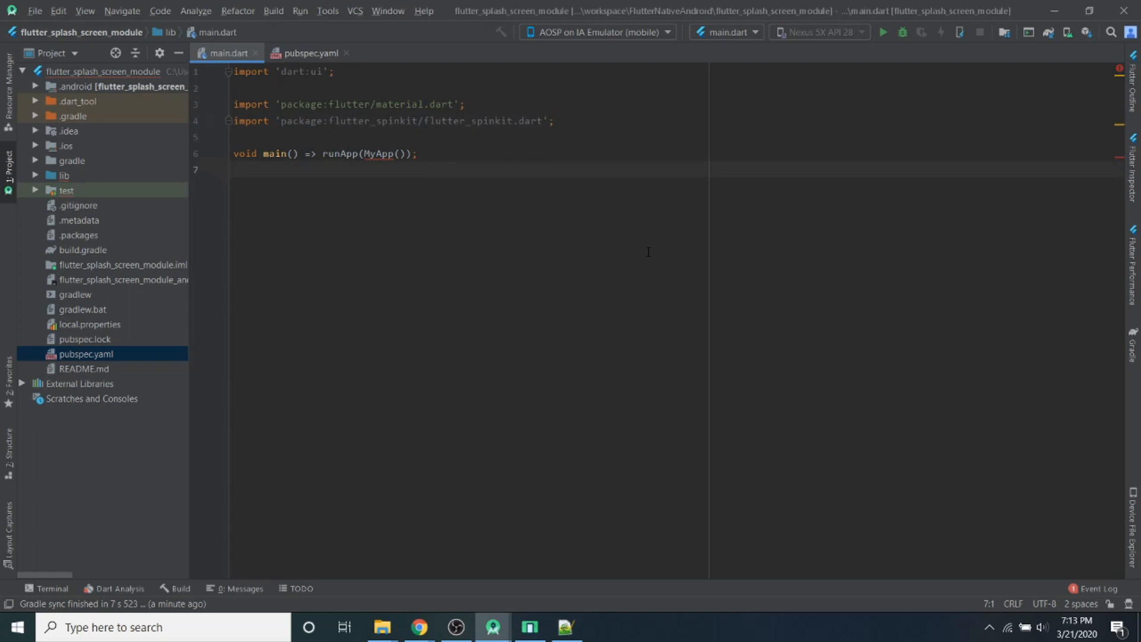
scroll(down, 3)
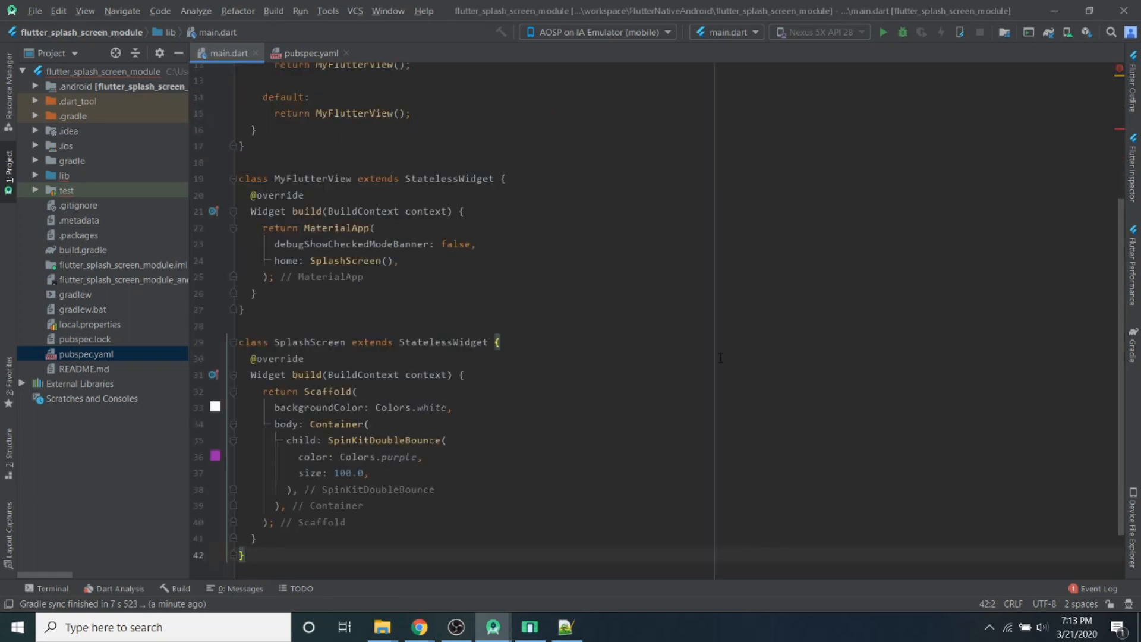
mouse_move(418, 627)
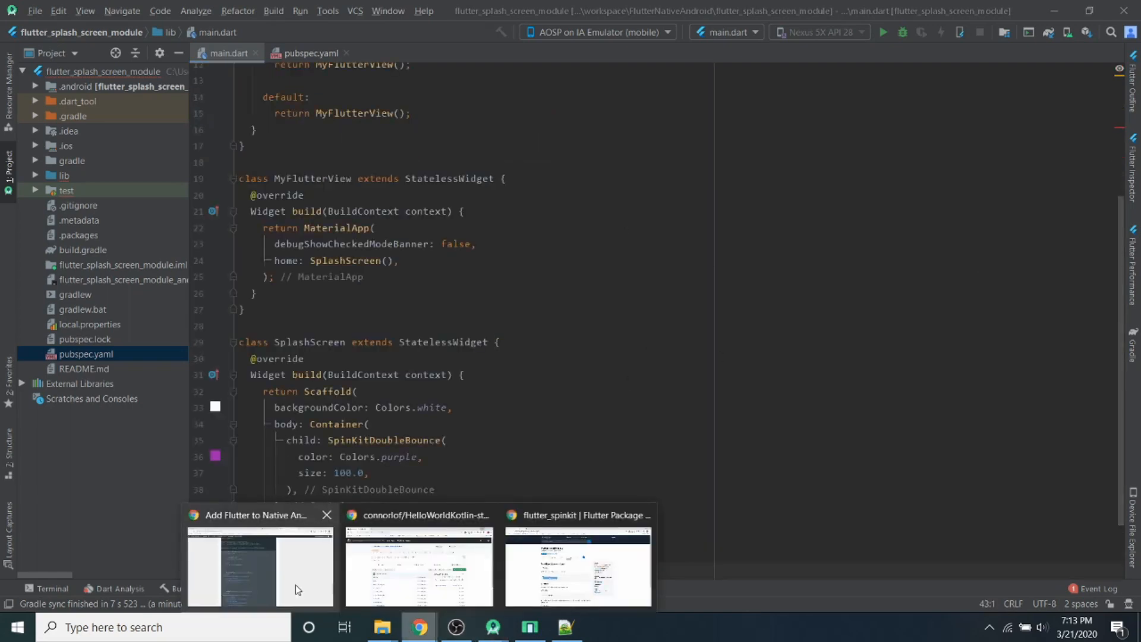
click(420, 567)
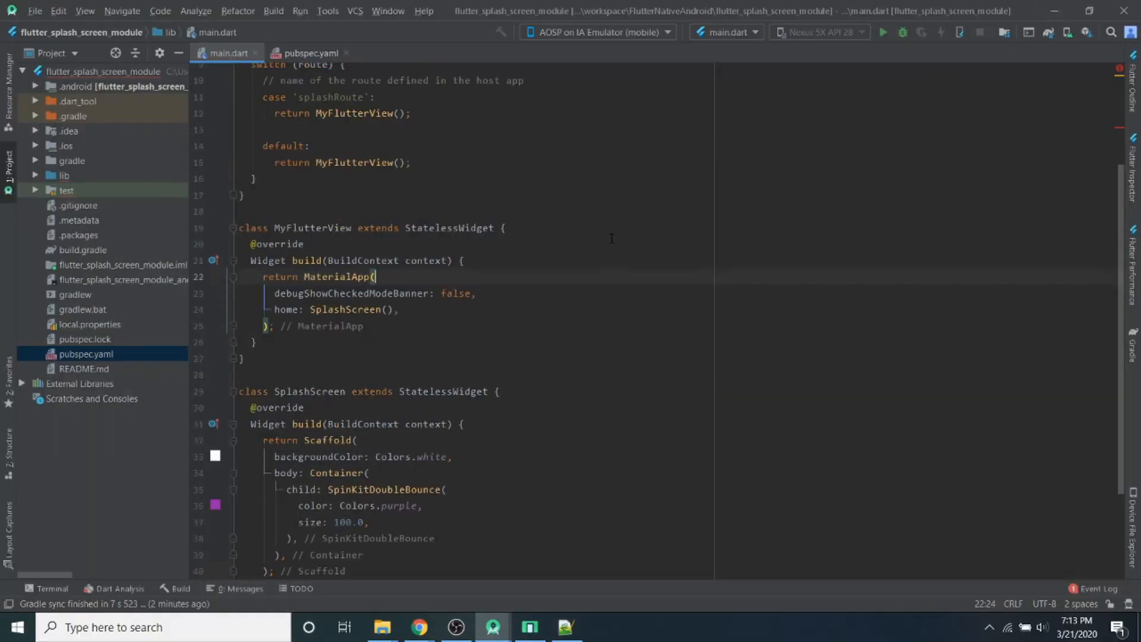
scroll(up, 3)
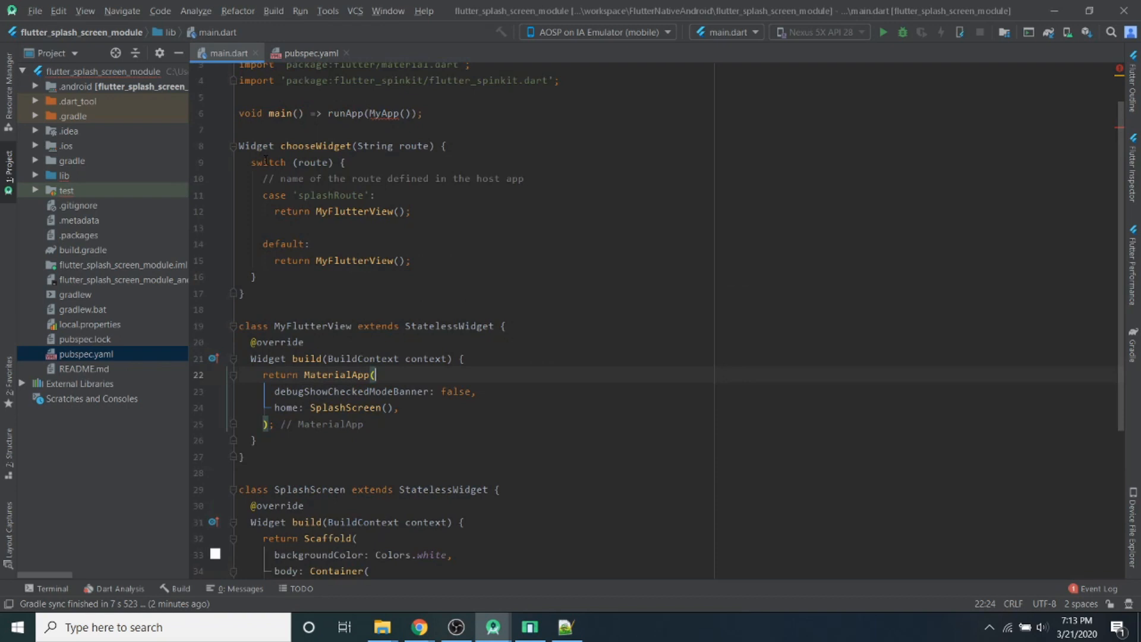
mouse_move(427, 299)
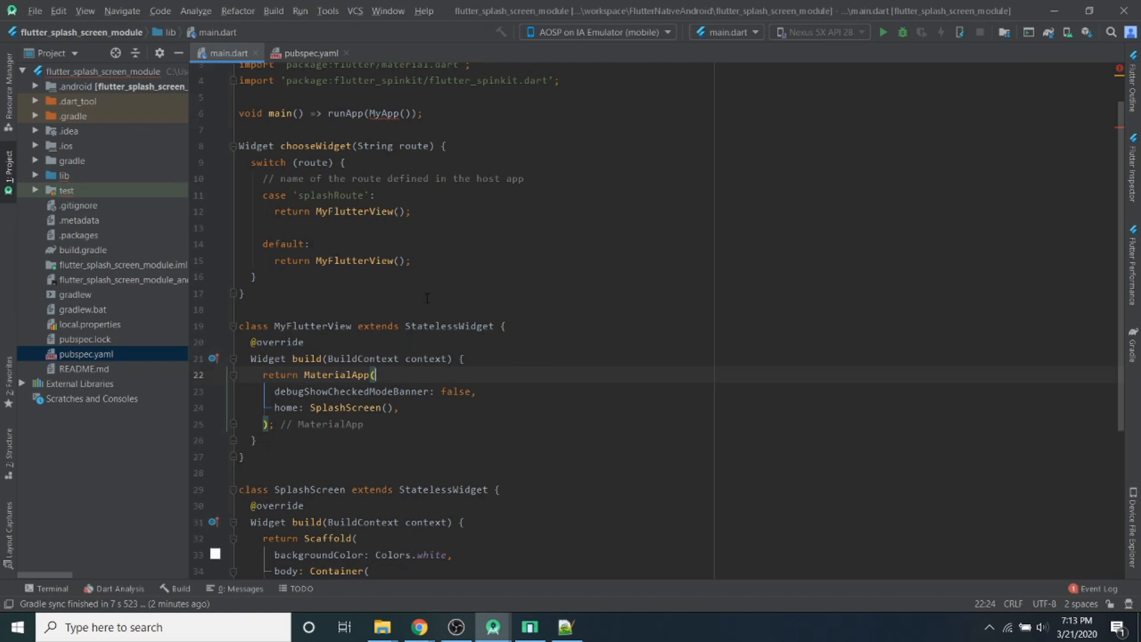
scroll(down, 3)
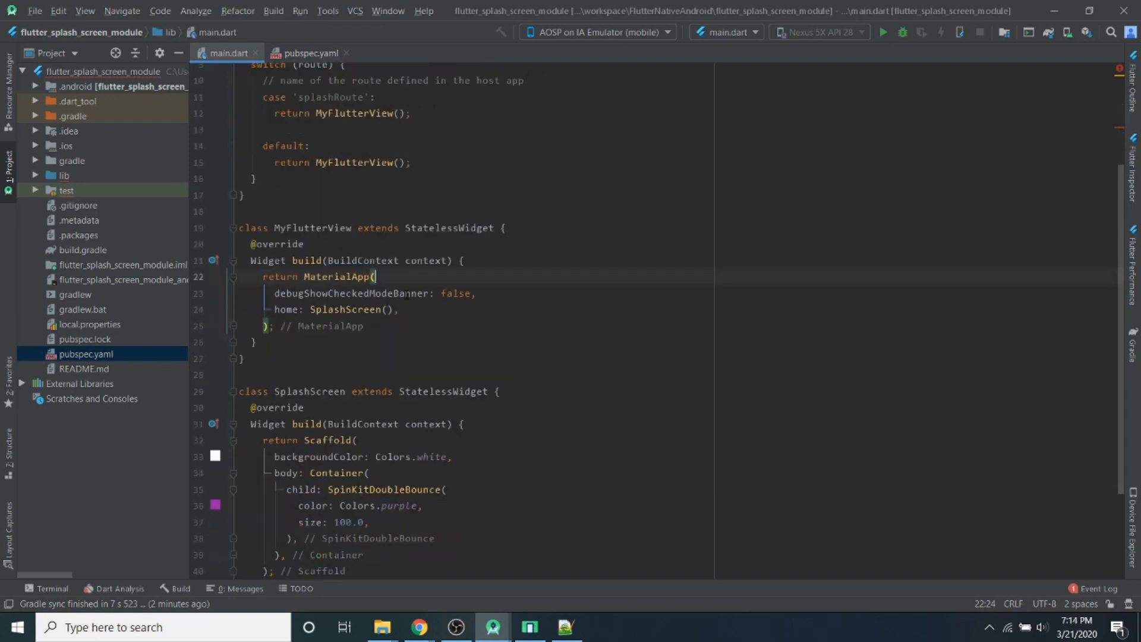
double_click(344, 309)
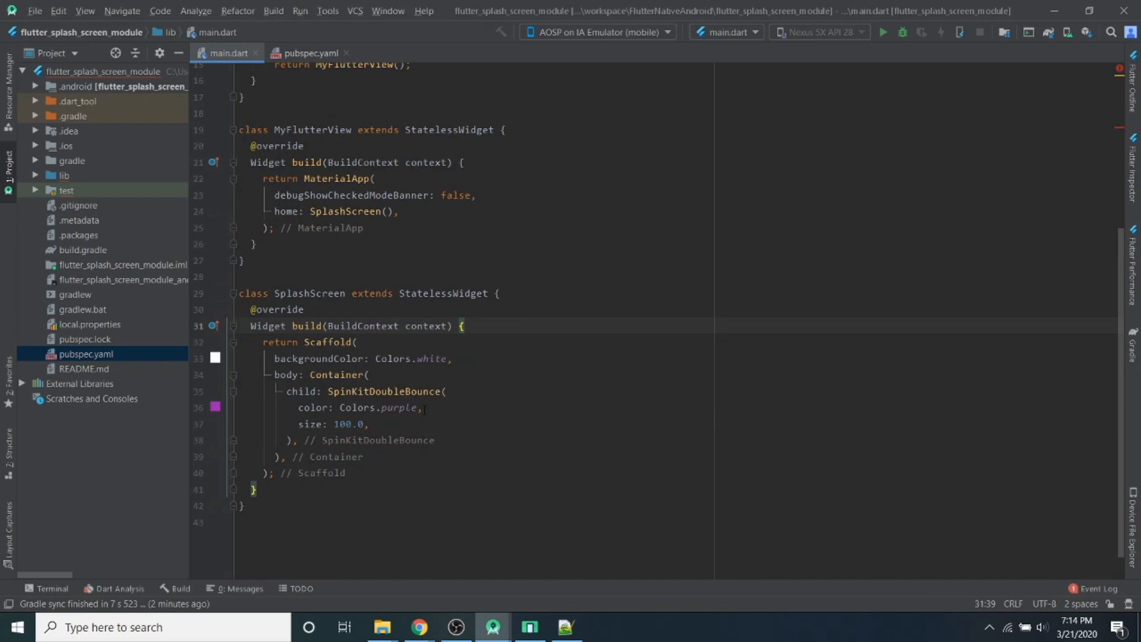
scroll(up, 3)
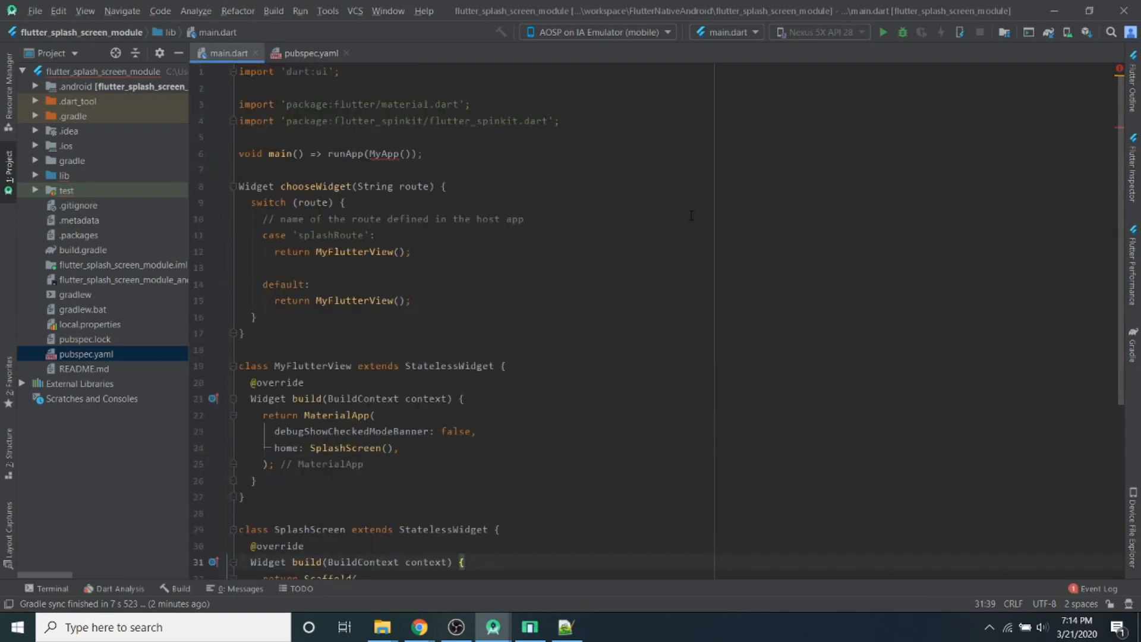
scroll(down, 3)
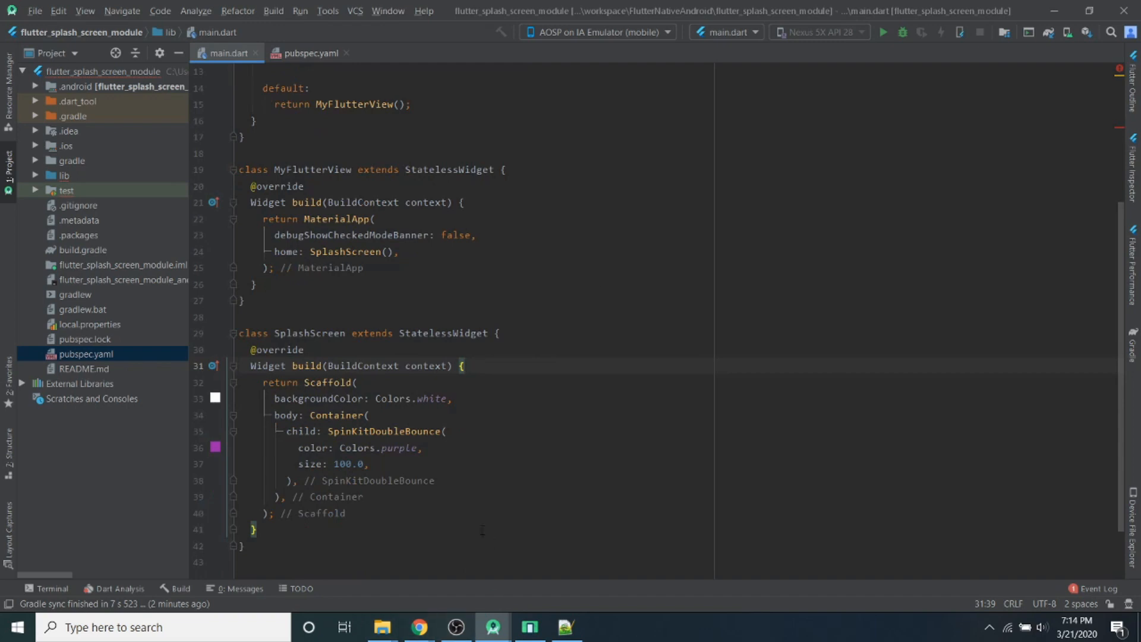
scroll(up, 3)
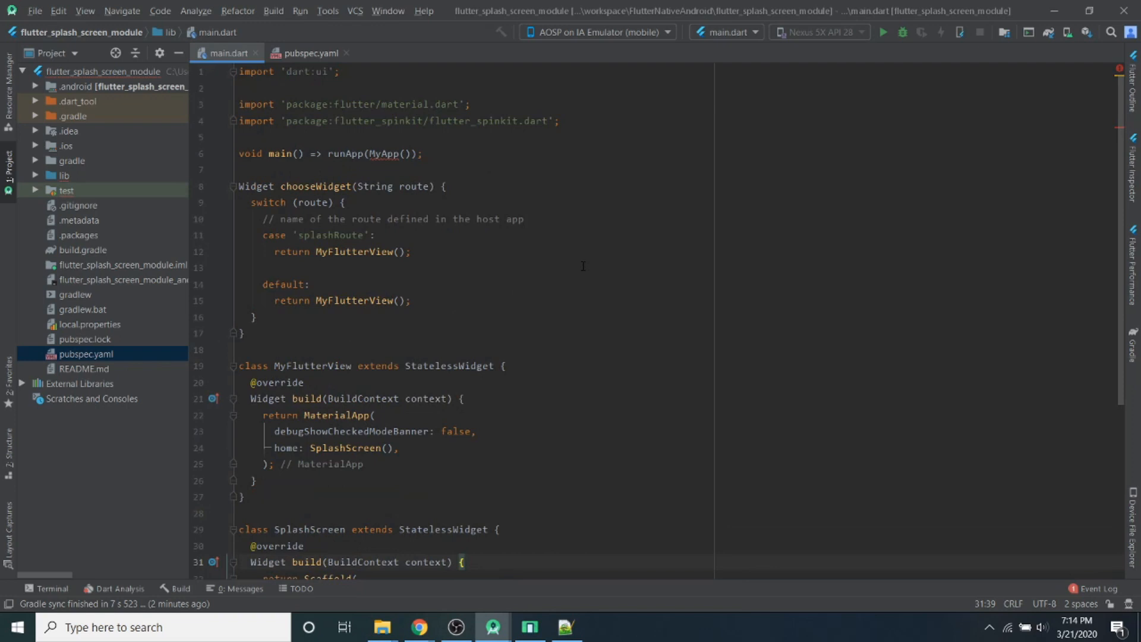
mouse_move(1043, 342)
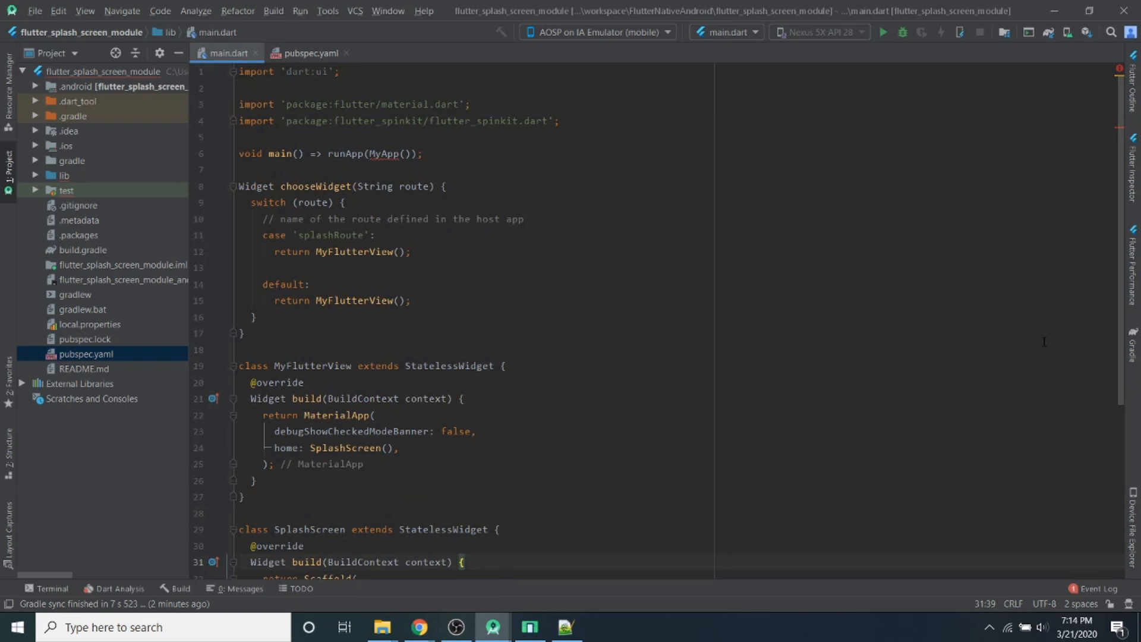
Step: Replace MyApp in runApp with chooseWidget(window.defaultRouteName)
double_click(390, 154)
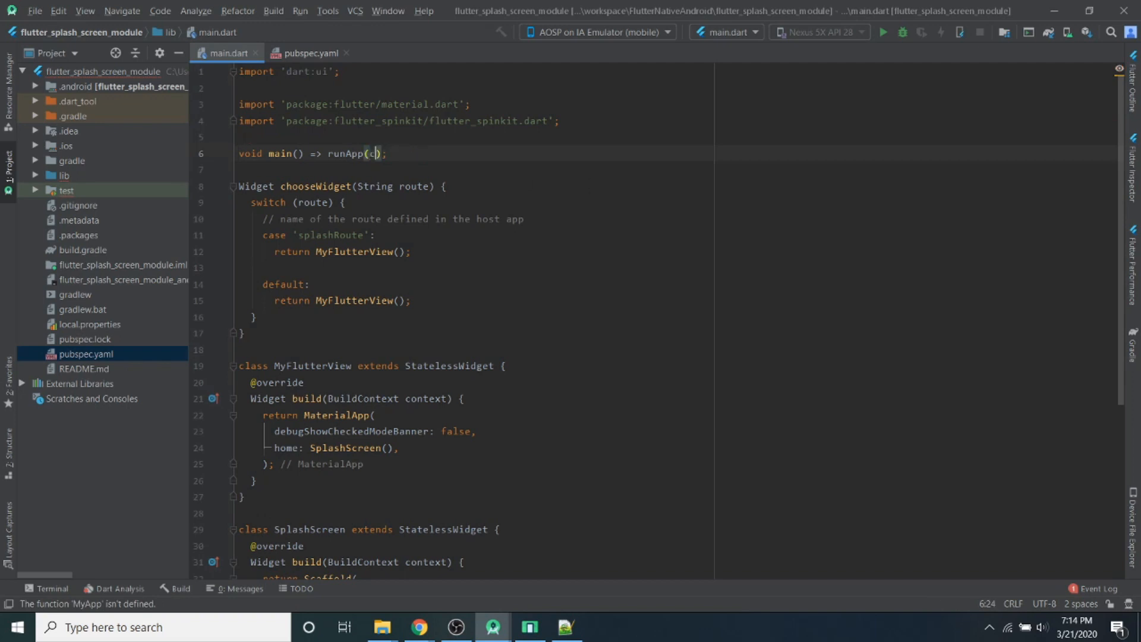
text(chooseWidget(route)
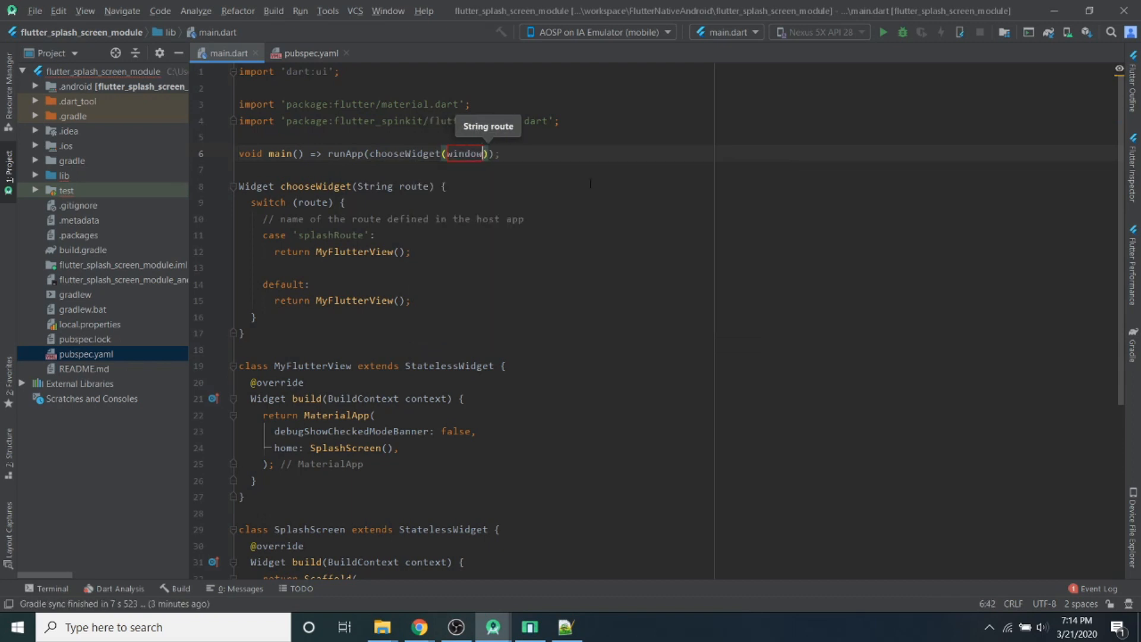
text(.defaultRouteName)
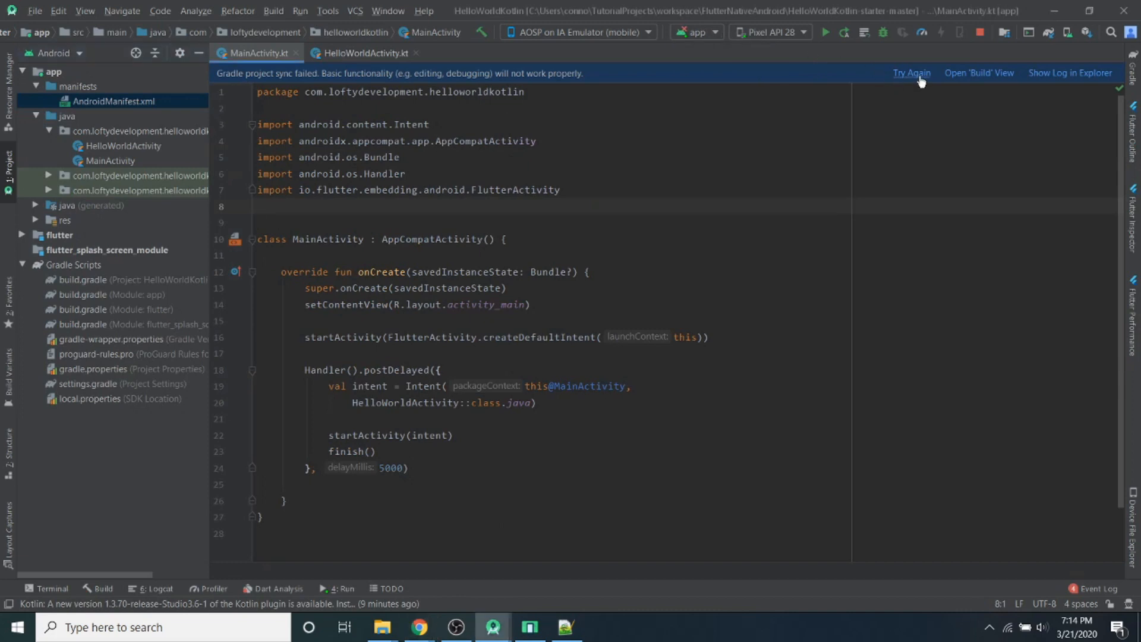
Step: Retry Gradle sync and run HelloWorldKotlin on the AOSP emulator, showing 'Hello from Kotlin!'
click(911, 73)
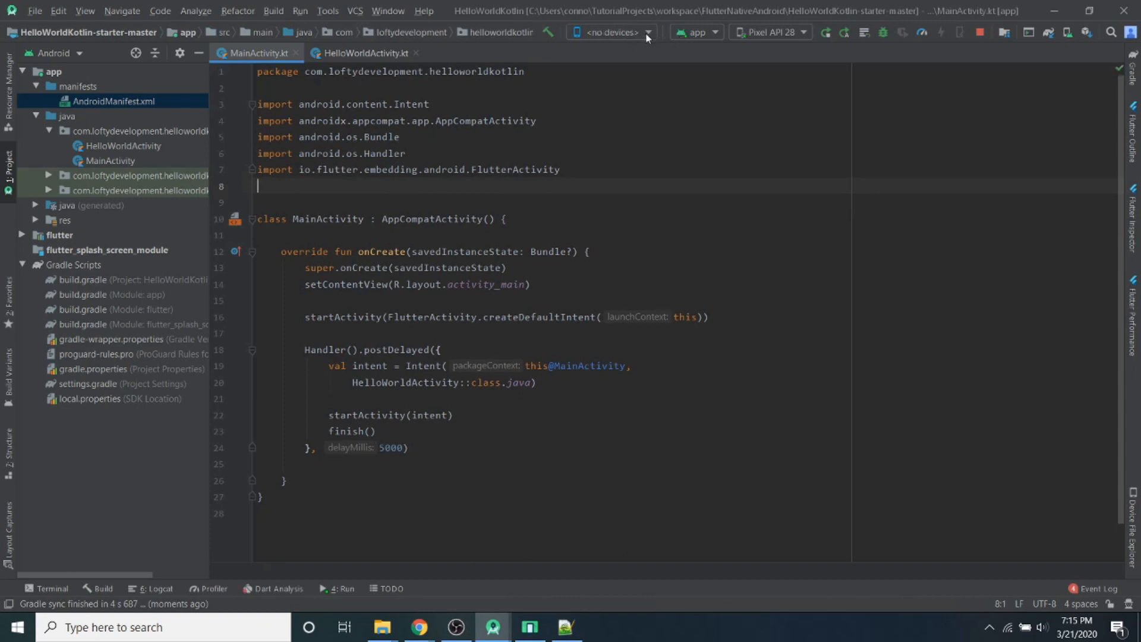
click(825, 32)
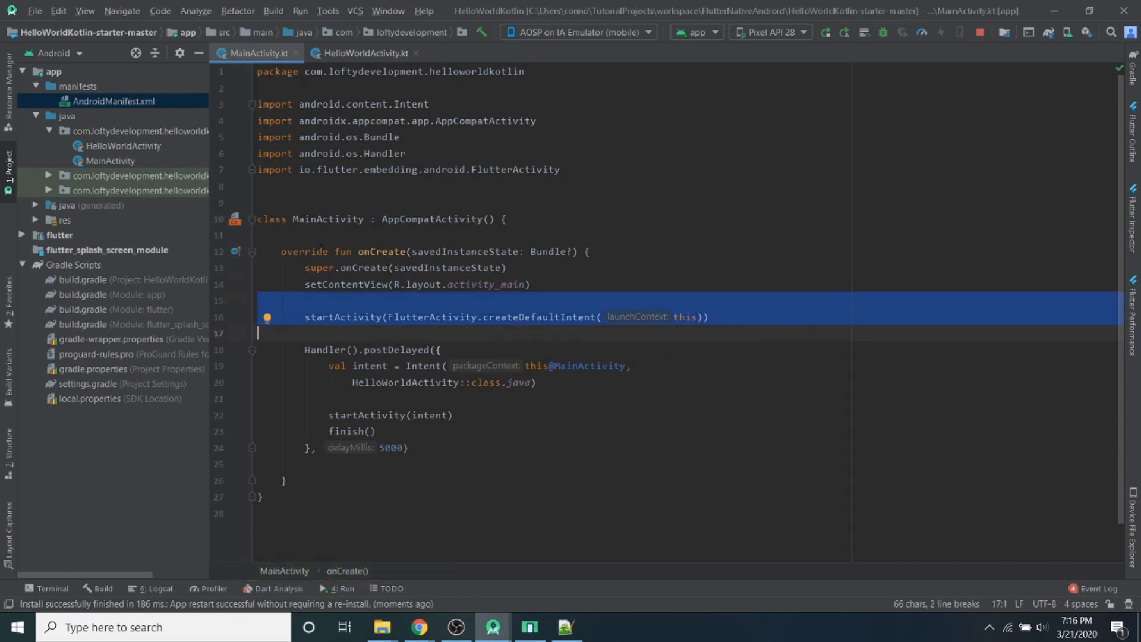
click(358, 415)
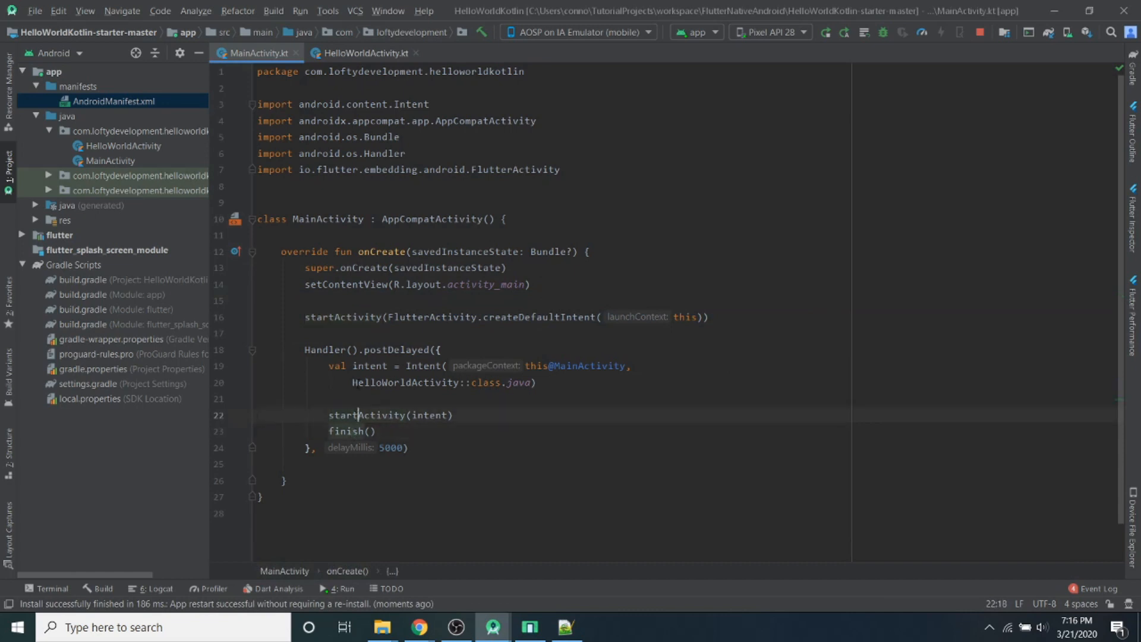
click(361, 53)
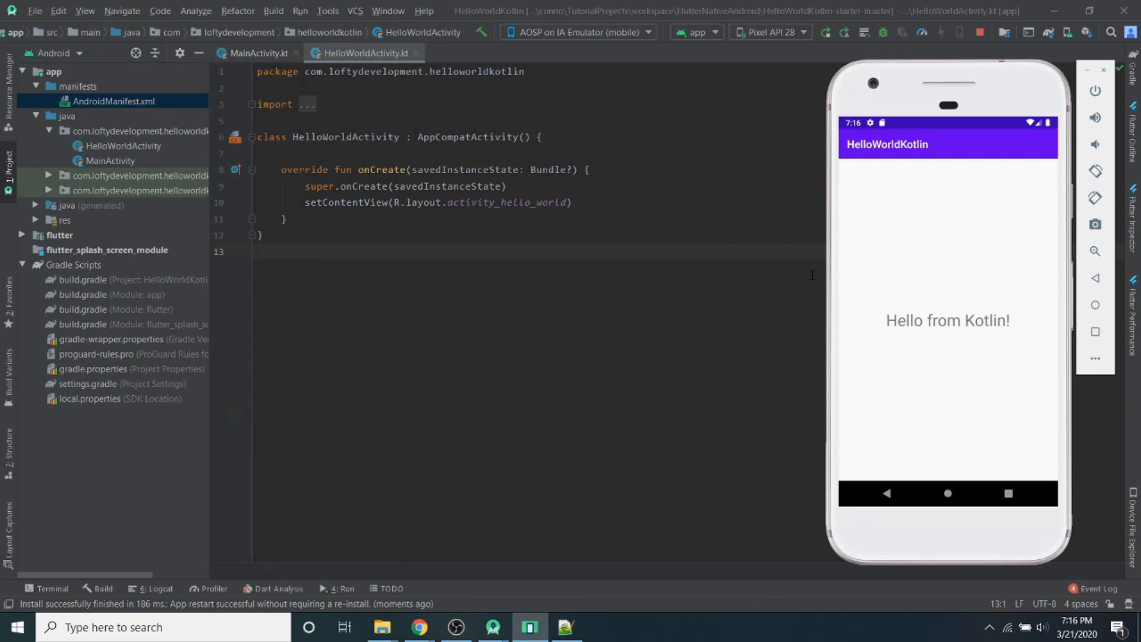
mouse_move(884, 271)
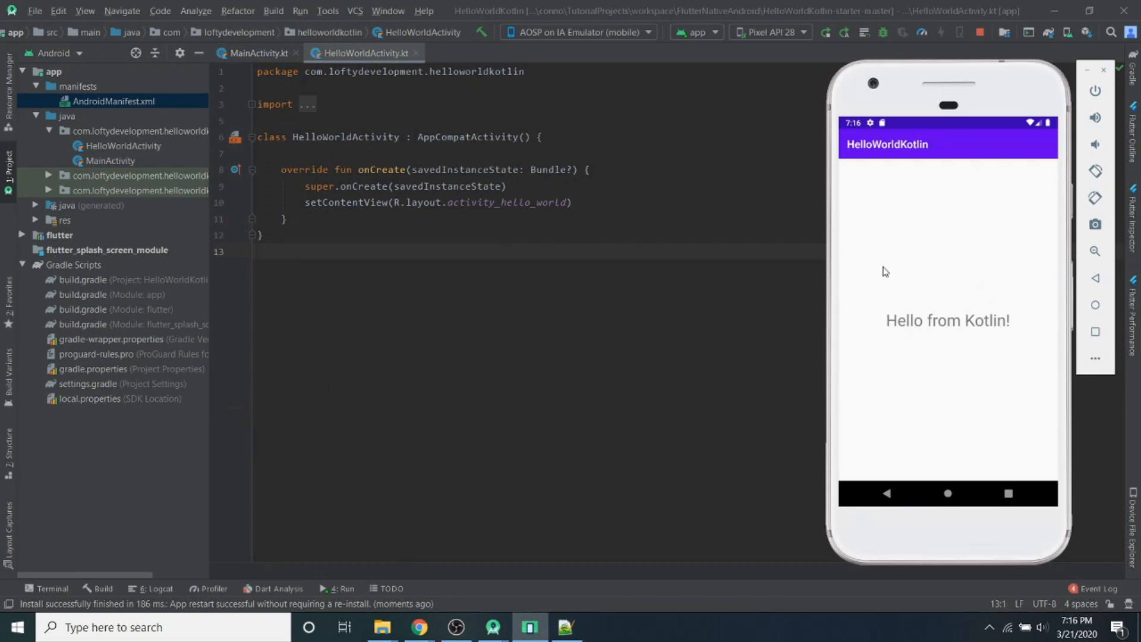
mouse_move(943, 312)
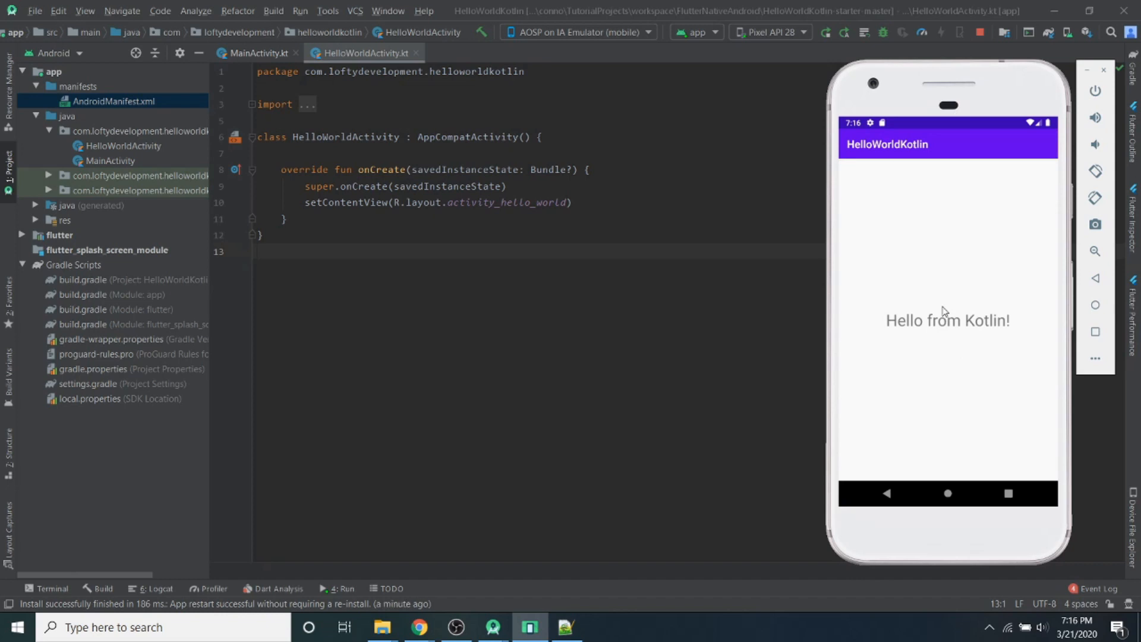
mouse_move(973, 305)
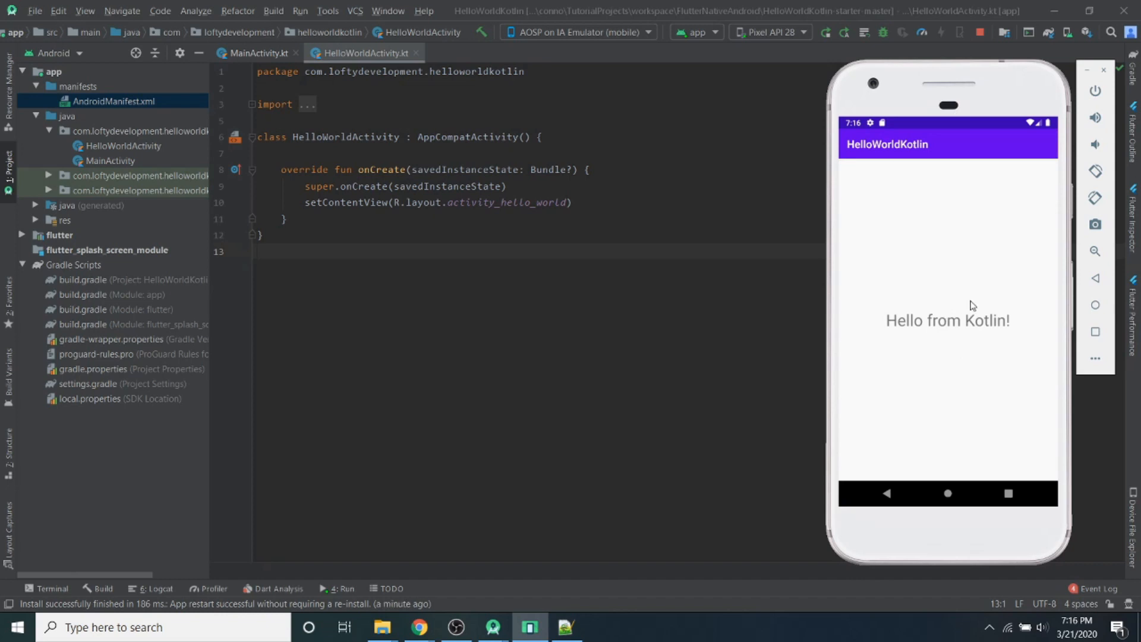
mouse_move(971, 390)
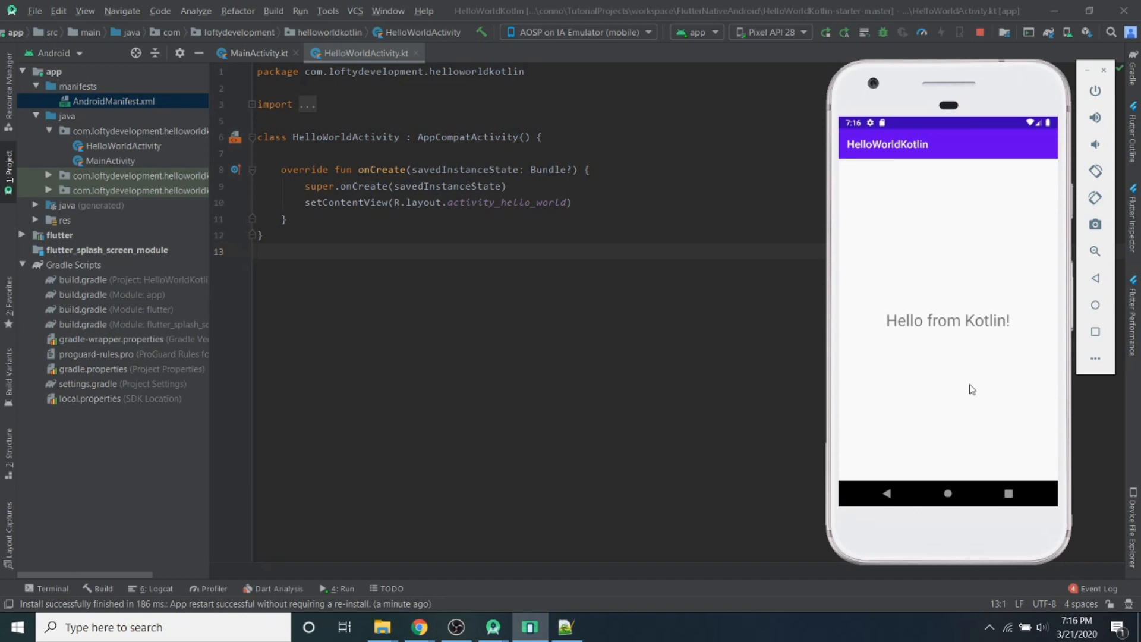
mouse_move(1102, 322)
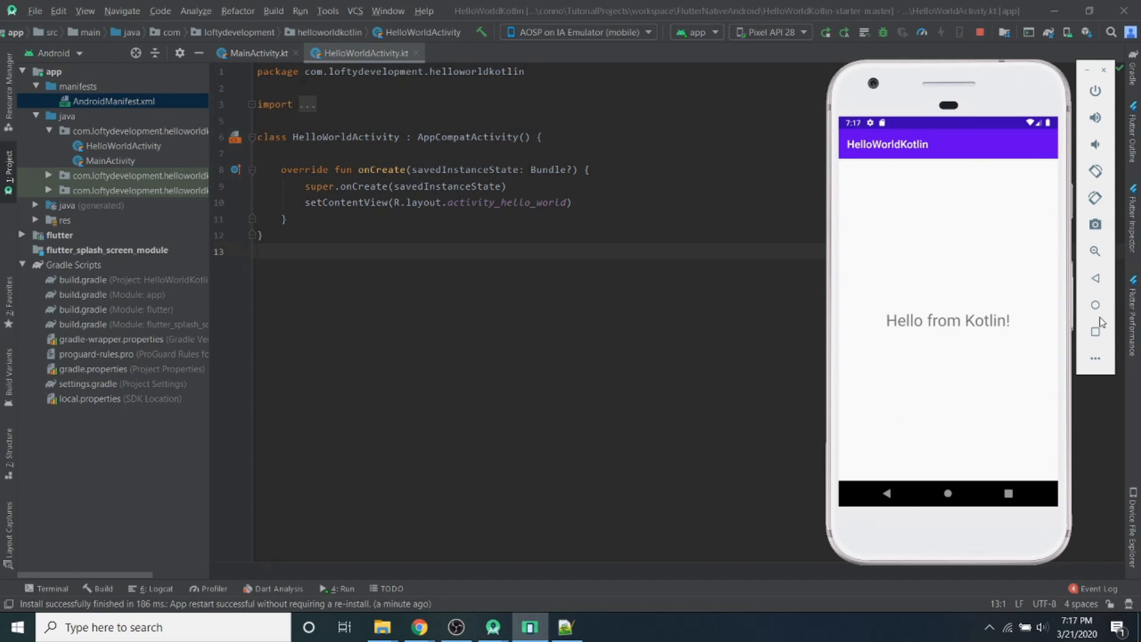
mouse_move(907, 209)
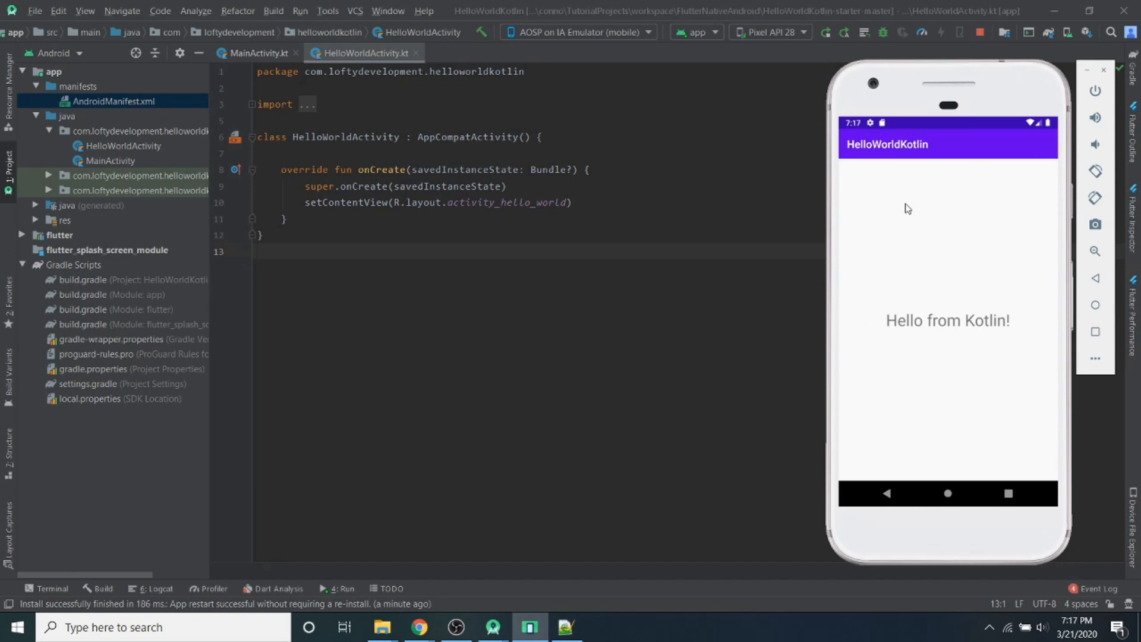
mouse_move(881, 209)
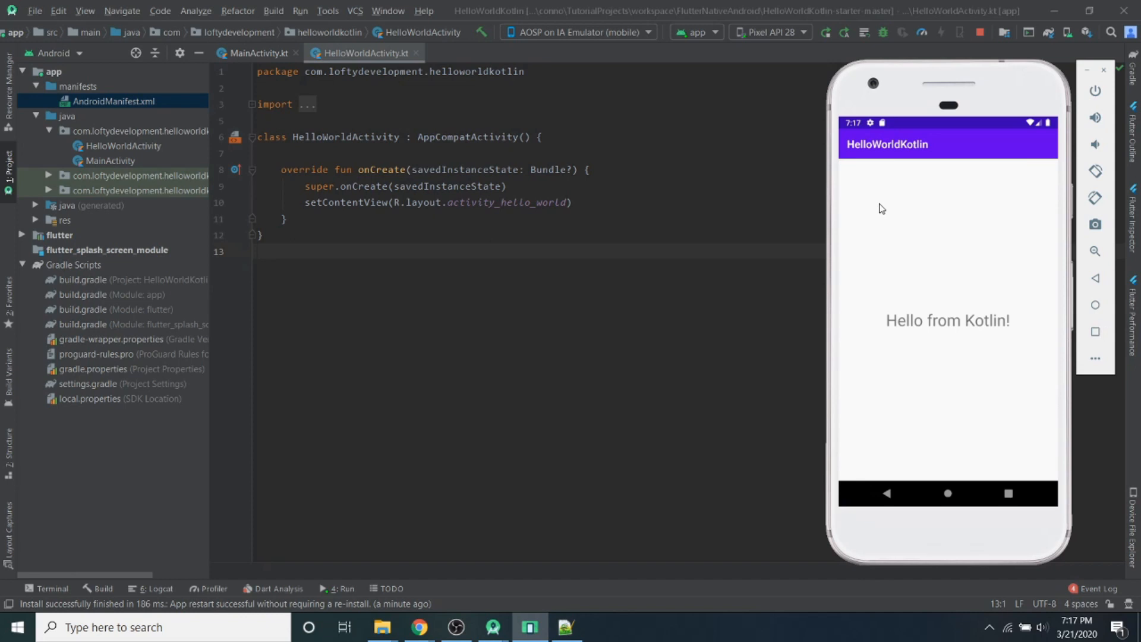
mouse_move(877, 223)
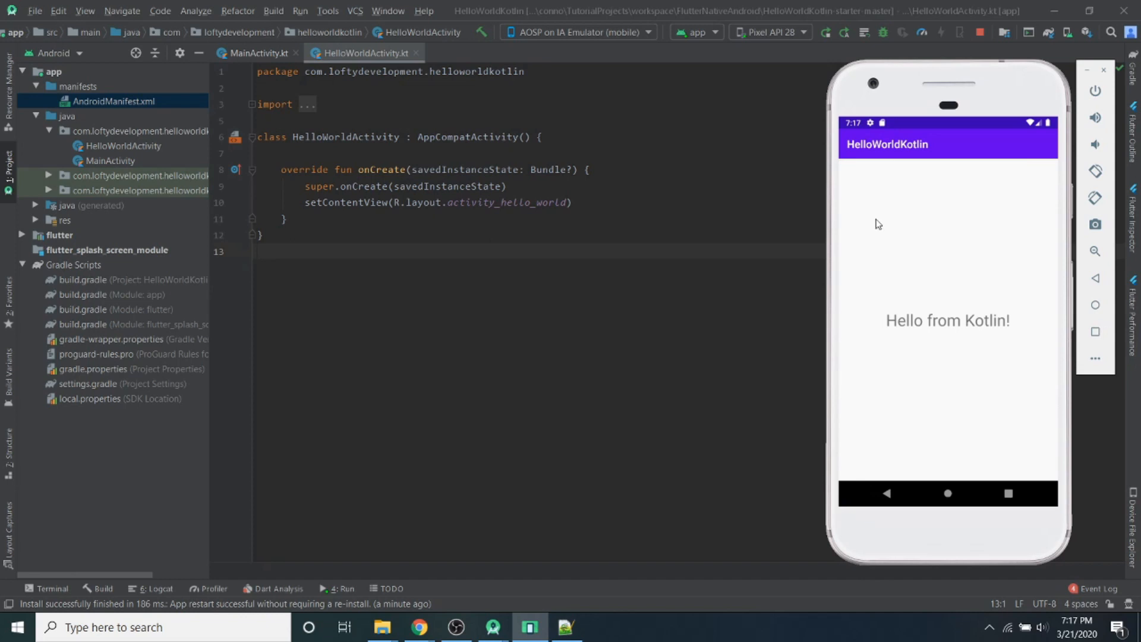